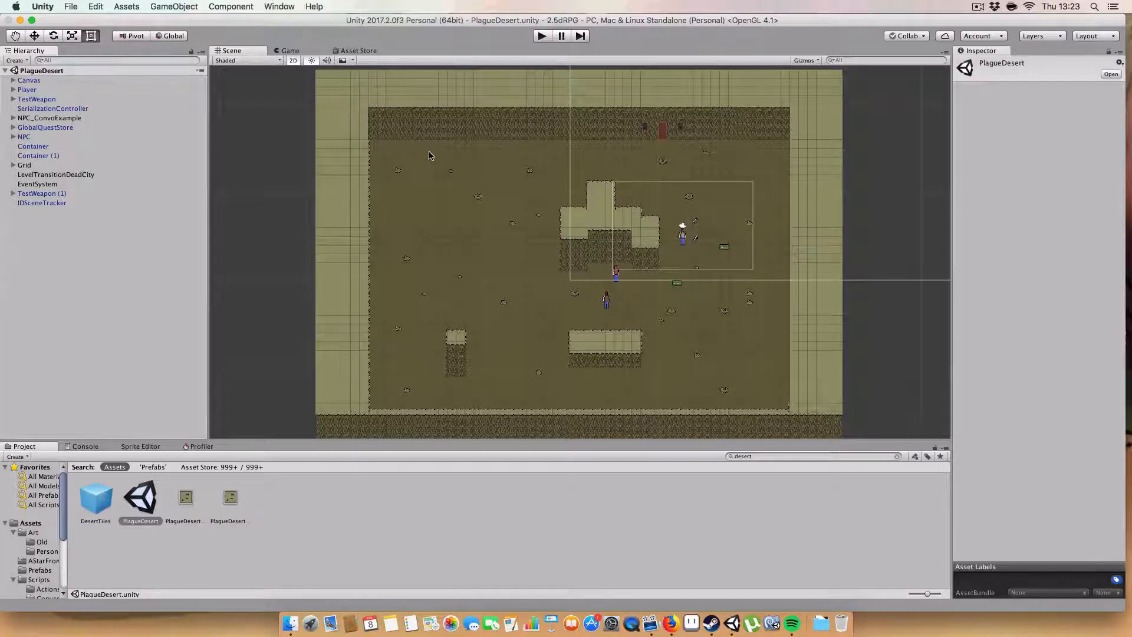
- Scroll the Unity project and open IDSceneTracker.cs in MonoDevelop, showing ExecuteInEditMode
scroll(down, 3)
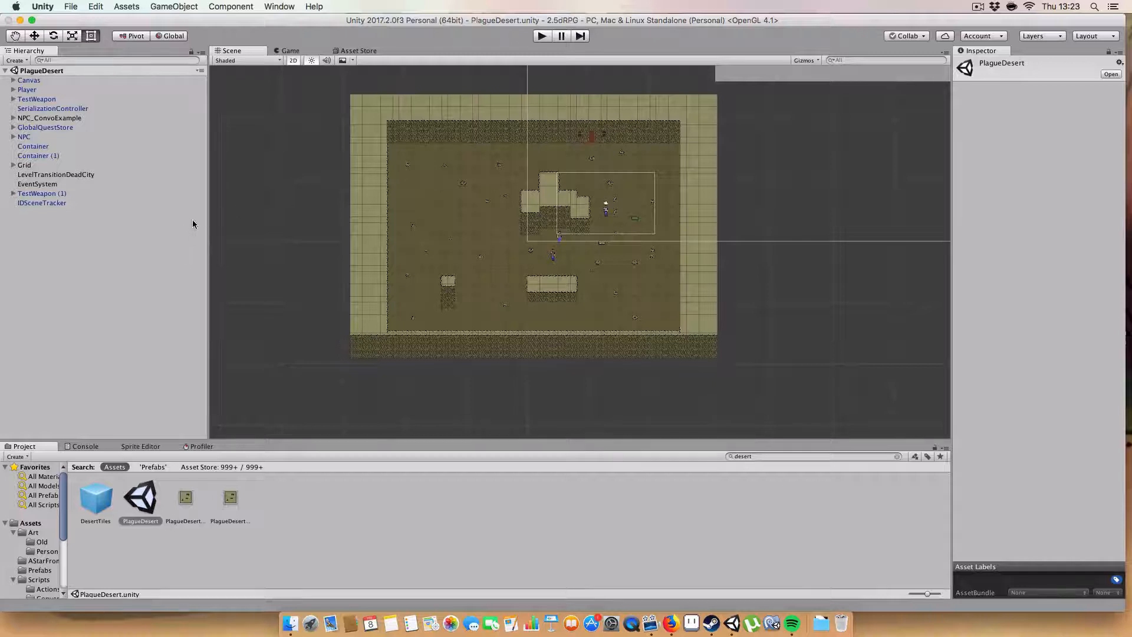
click(42, 203)
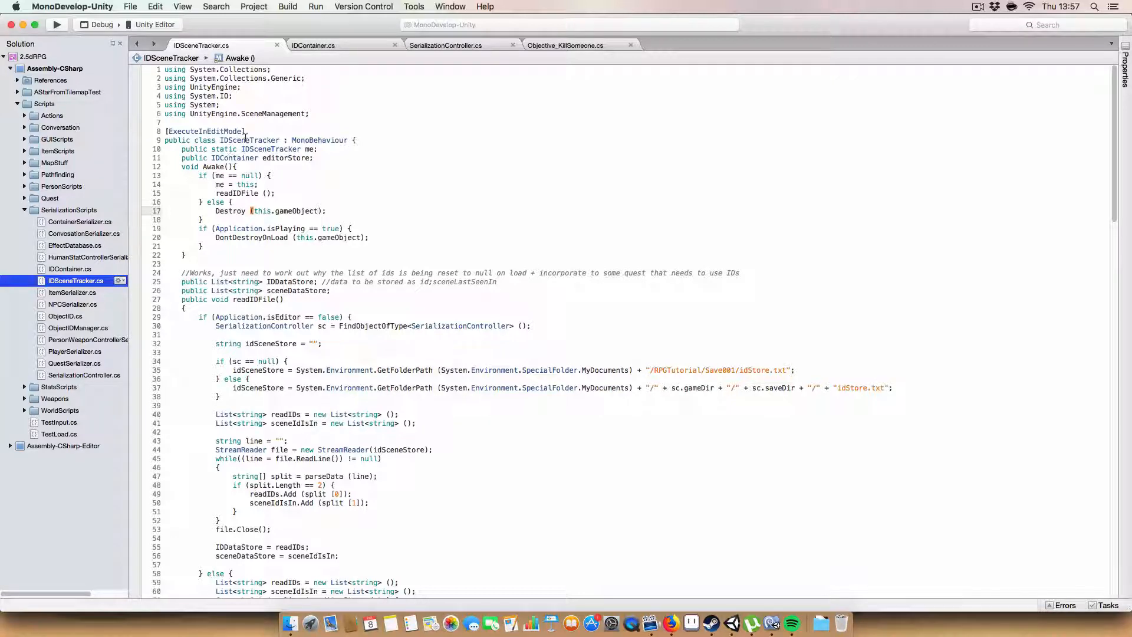
- Bring up IDContainer.cs, highlight its CreateAssetMenu attribute, then return to Unity
double_click(205, 131)
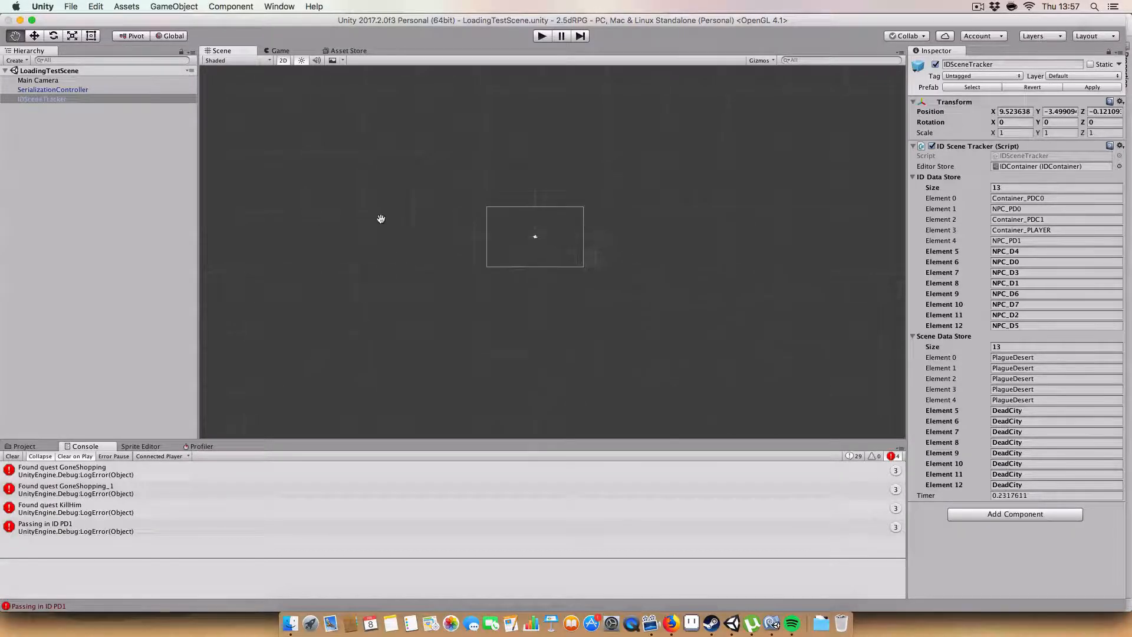
click(12, 456)
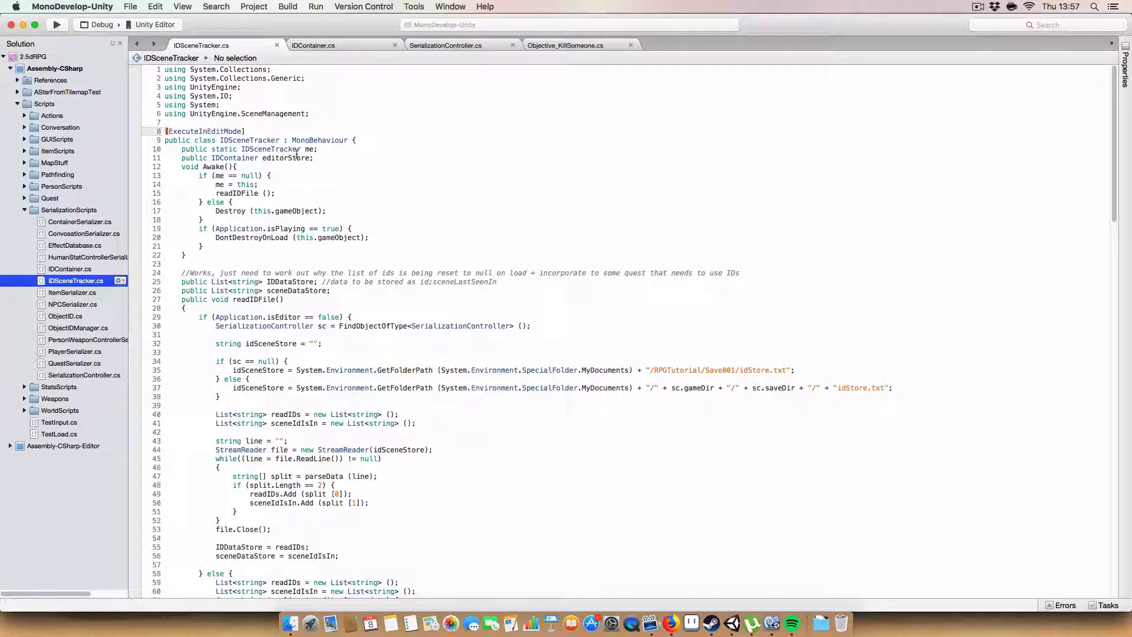
mouse_move(190, 158)
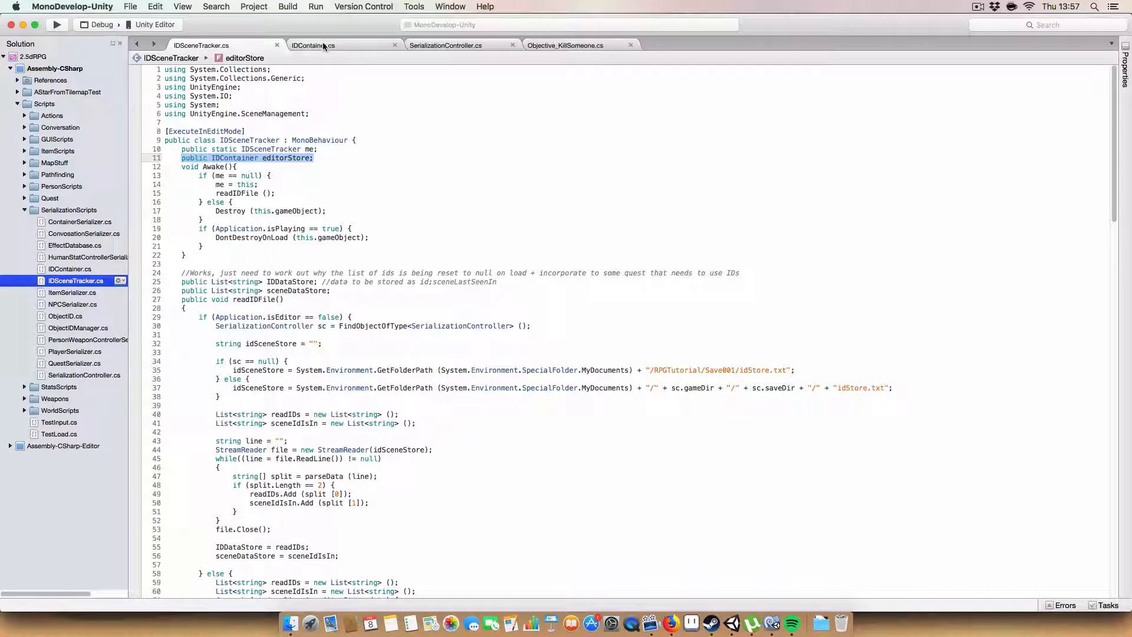
click(313, 45)
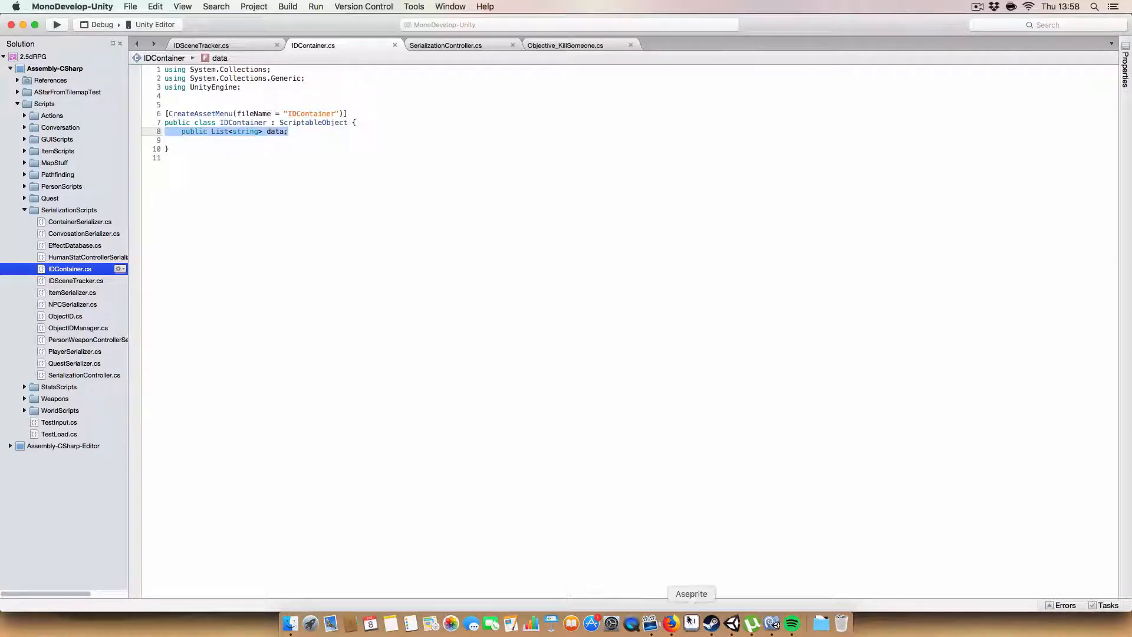
click(323, 114)
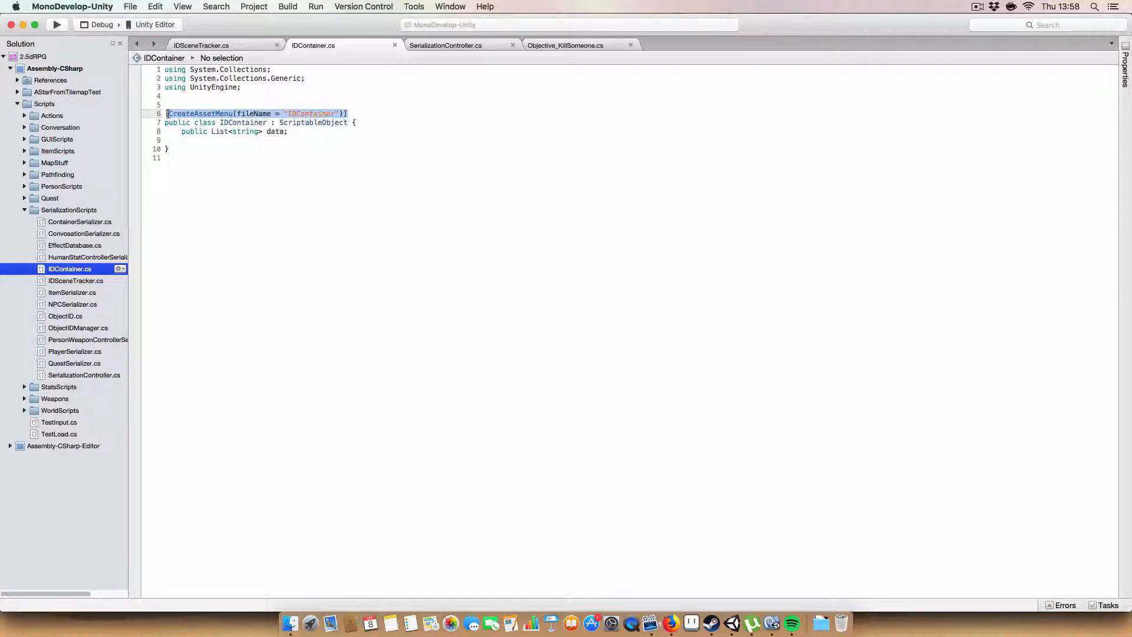
click(290, 114)
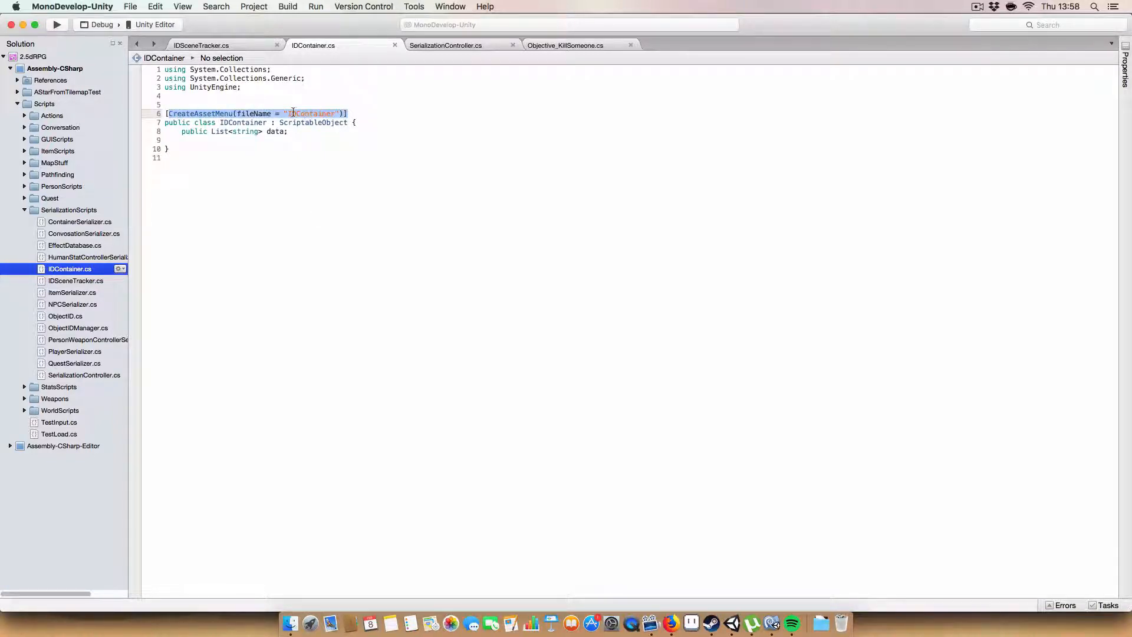
click(731, 623)
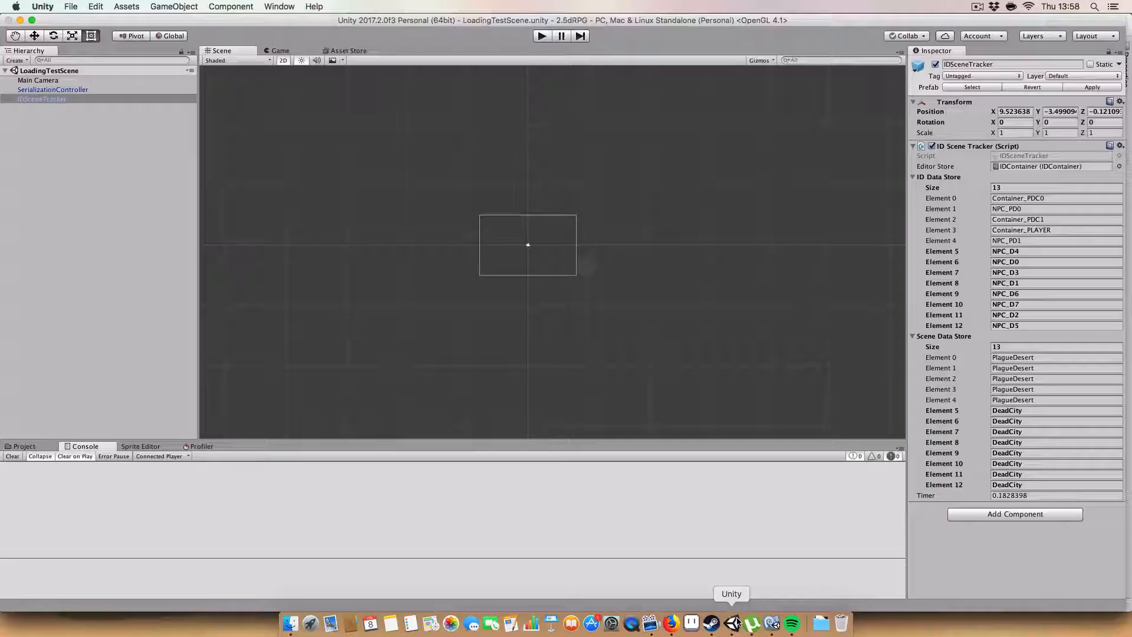
- Inspect the IDContainer asset's 13 ID-and-scene entries, then go back to the Assets folder
click(24, 446)
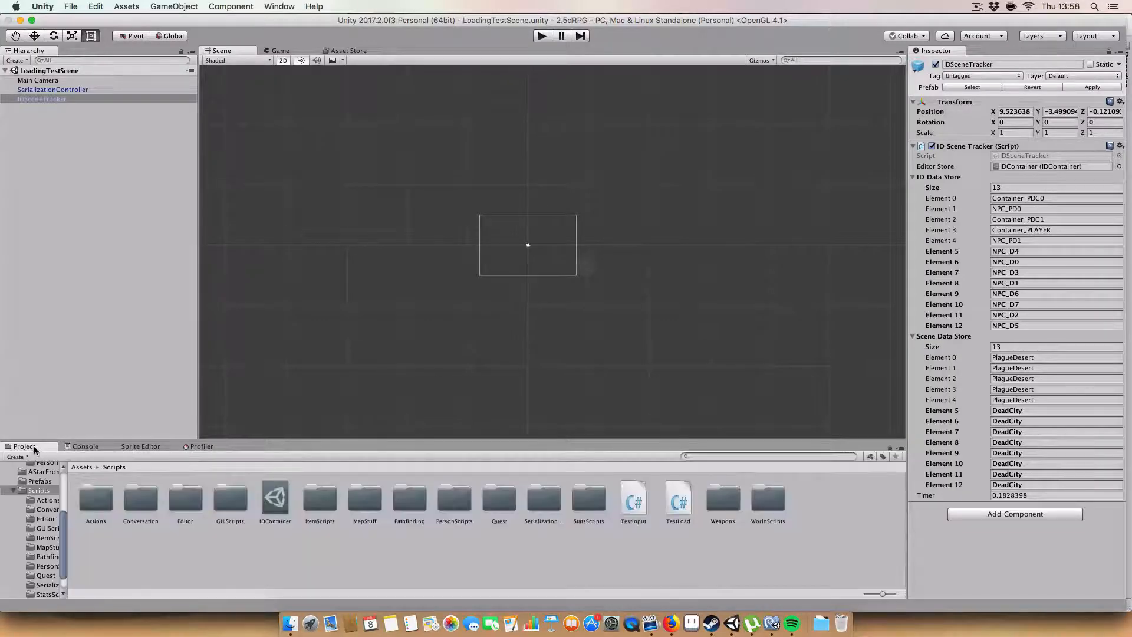
click(274, 499)
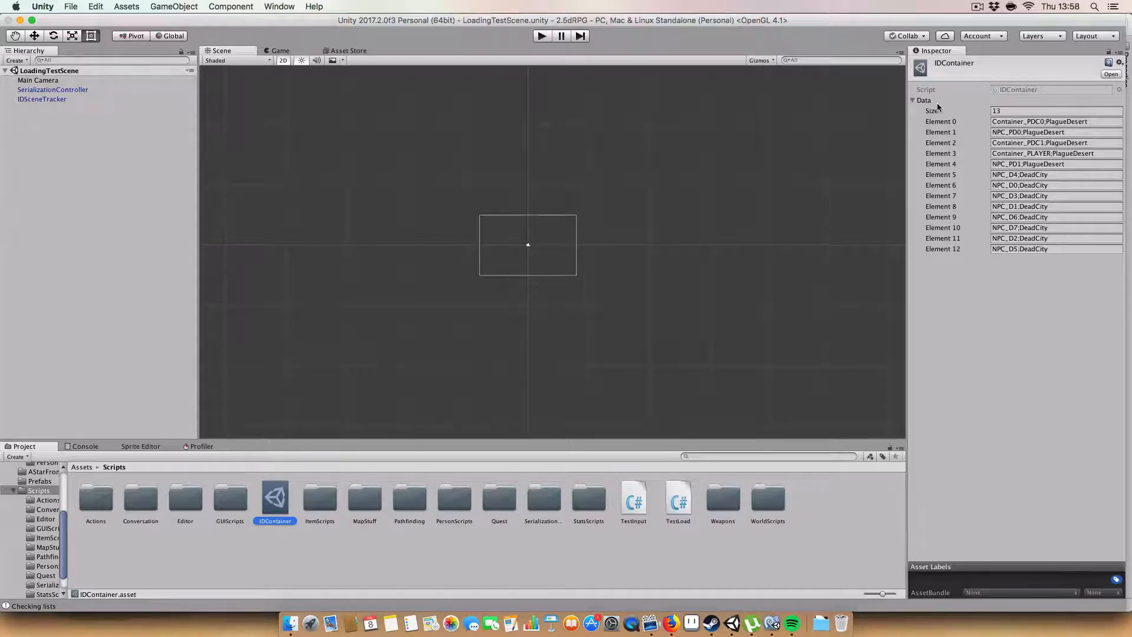
click(1055, 122)
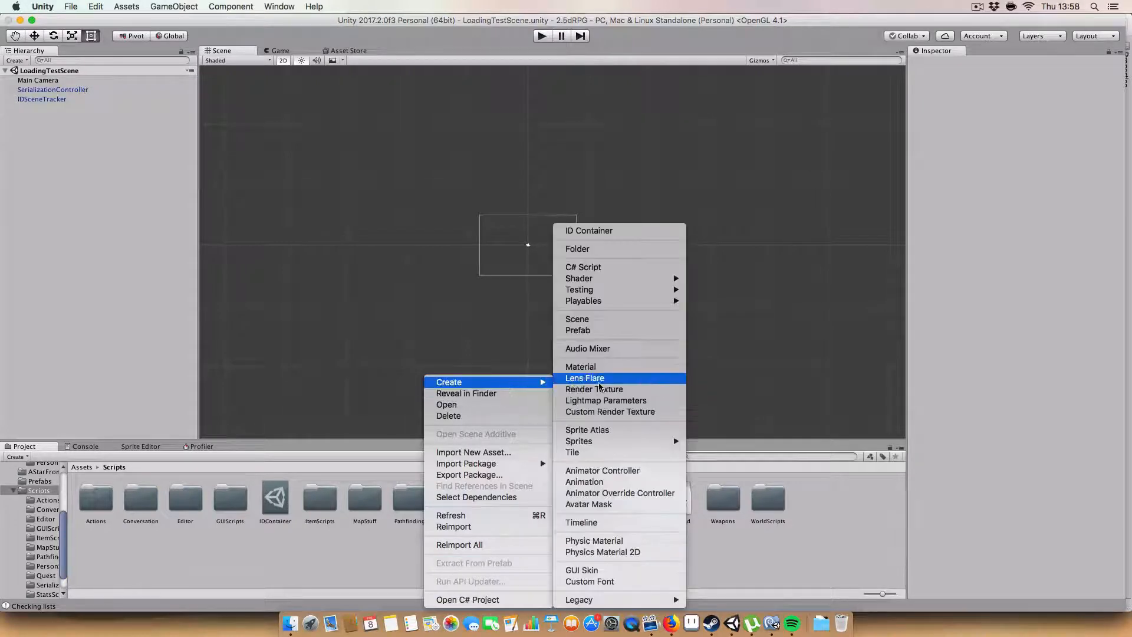
mouse_move(632, 231)
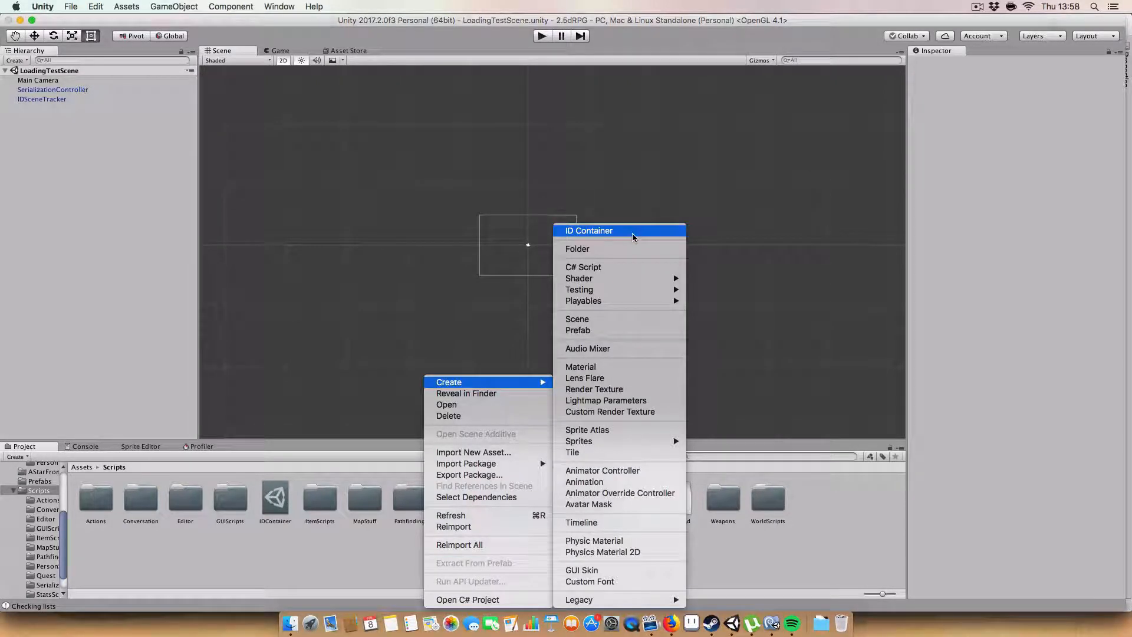
click(589, 231)
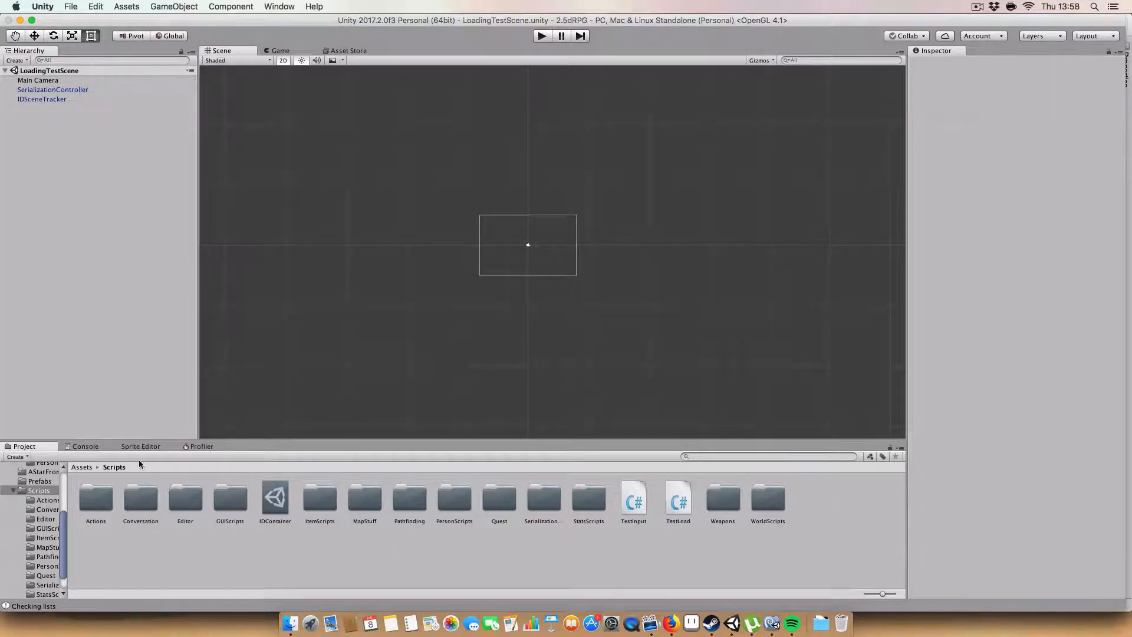
click(81, 467)
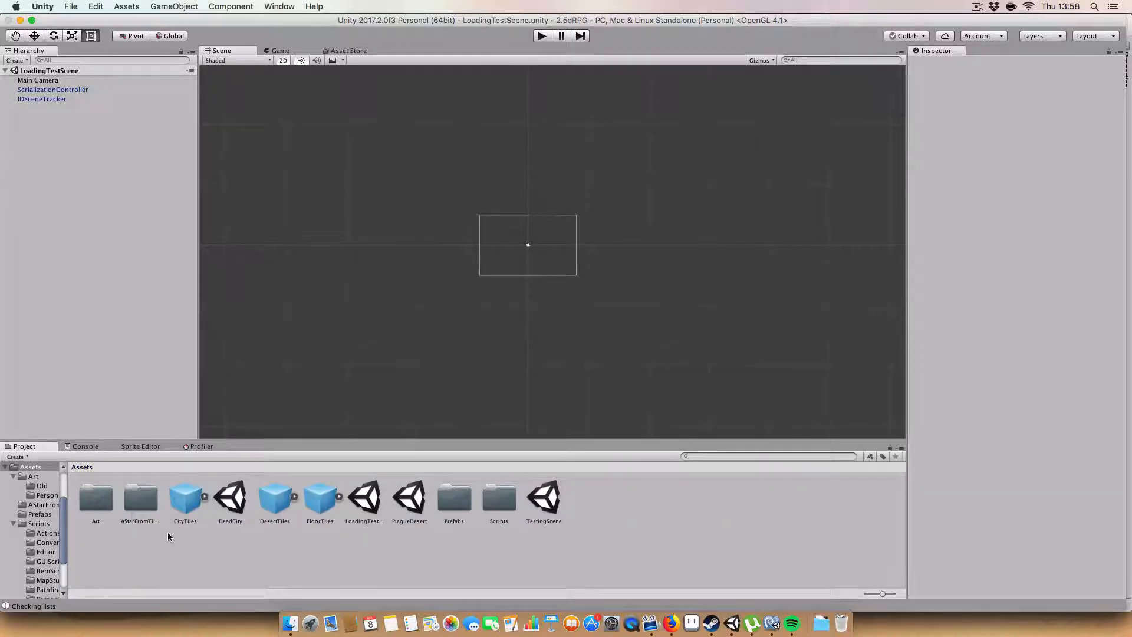
- Open the Prefabs folder and inspect the IDSceneTracker prefab's five PlagueDesert IDs
double_click(454, 499)
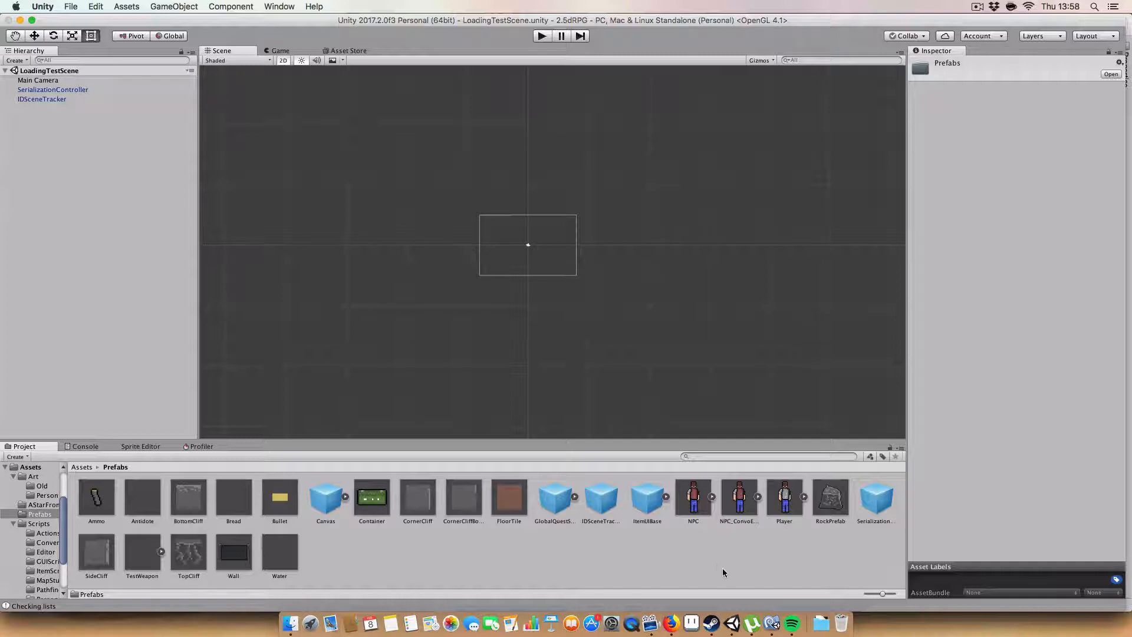
mouse_move(286, 538)
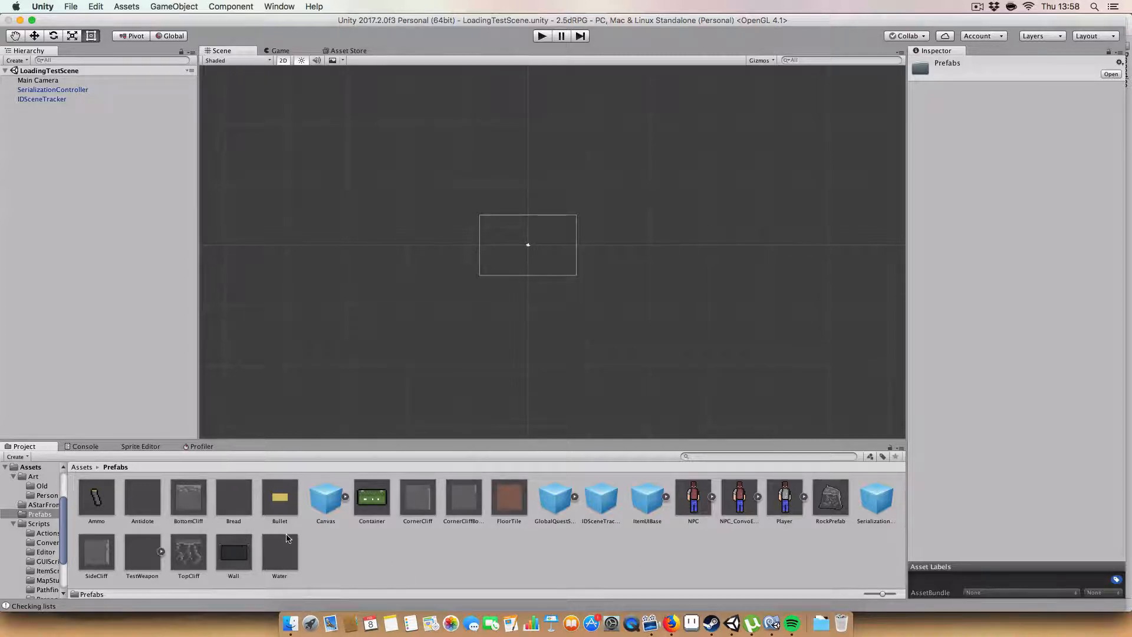
click(601, 497)
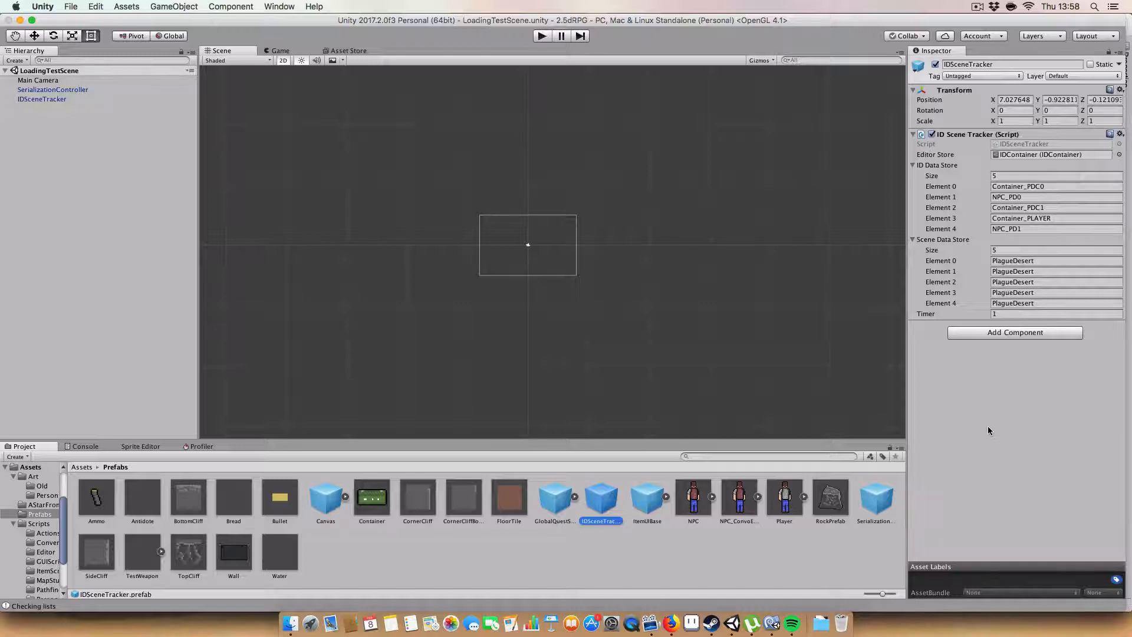
mouse_move(1024, 163)
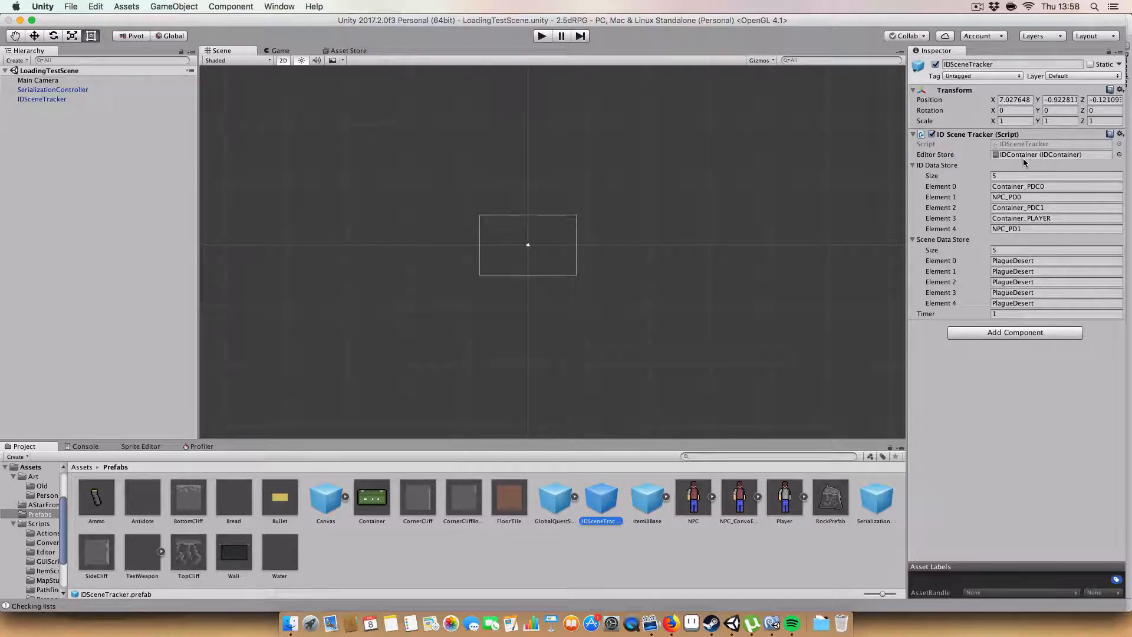
mouse_move(978, 159)
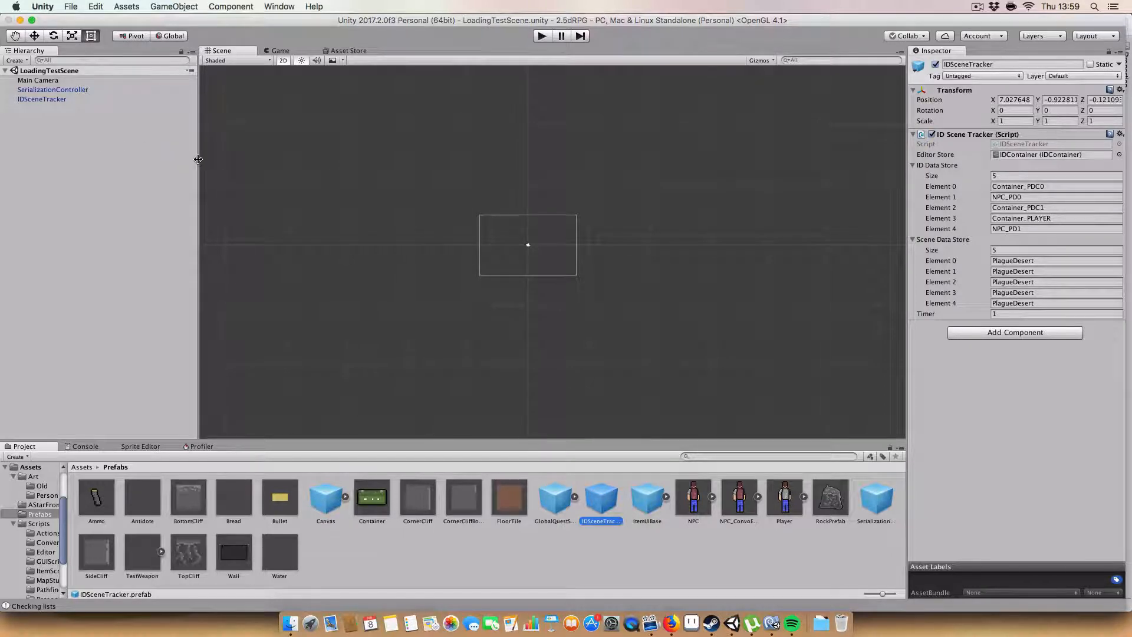
mouse_move(300, 270)
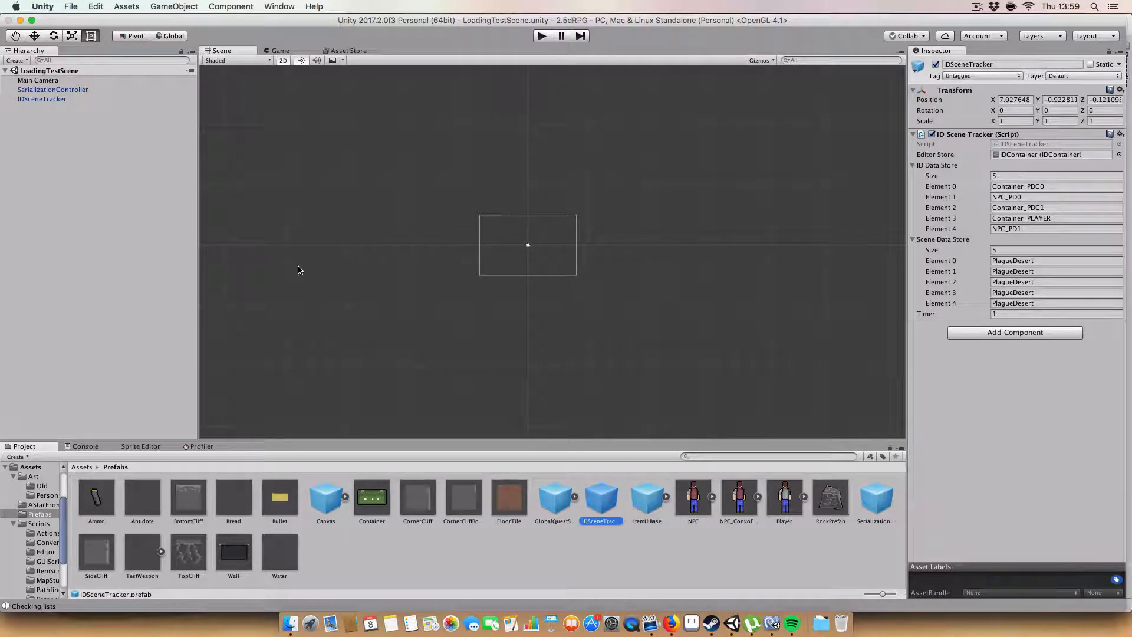
mouse_move(531, 226)
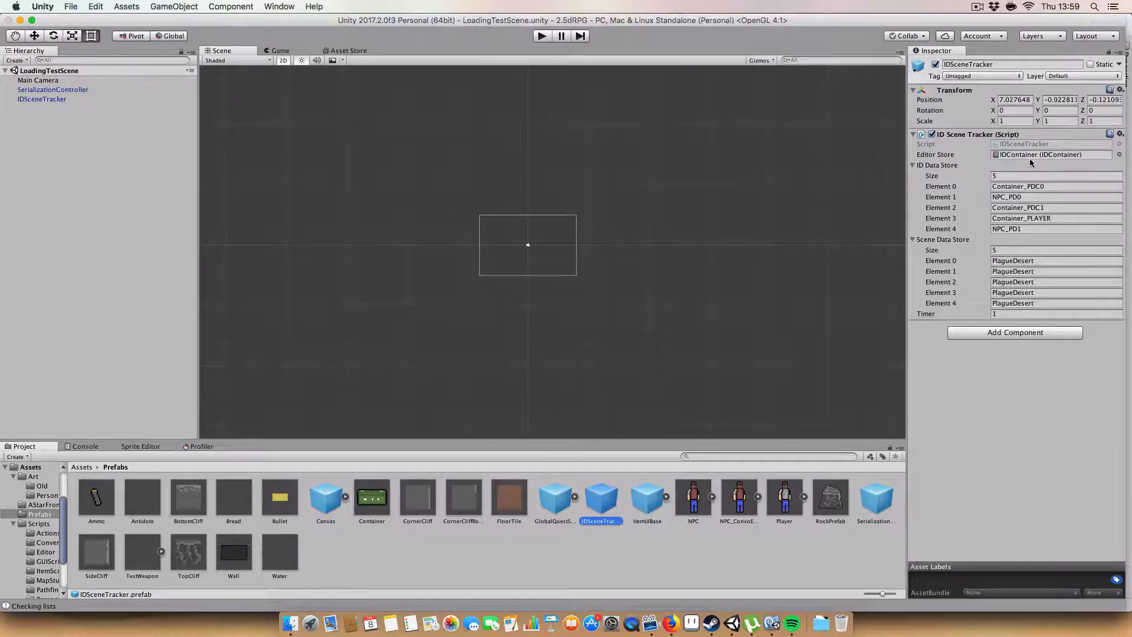
mouse_move(566, 182)
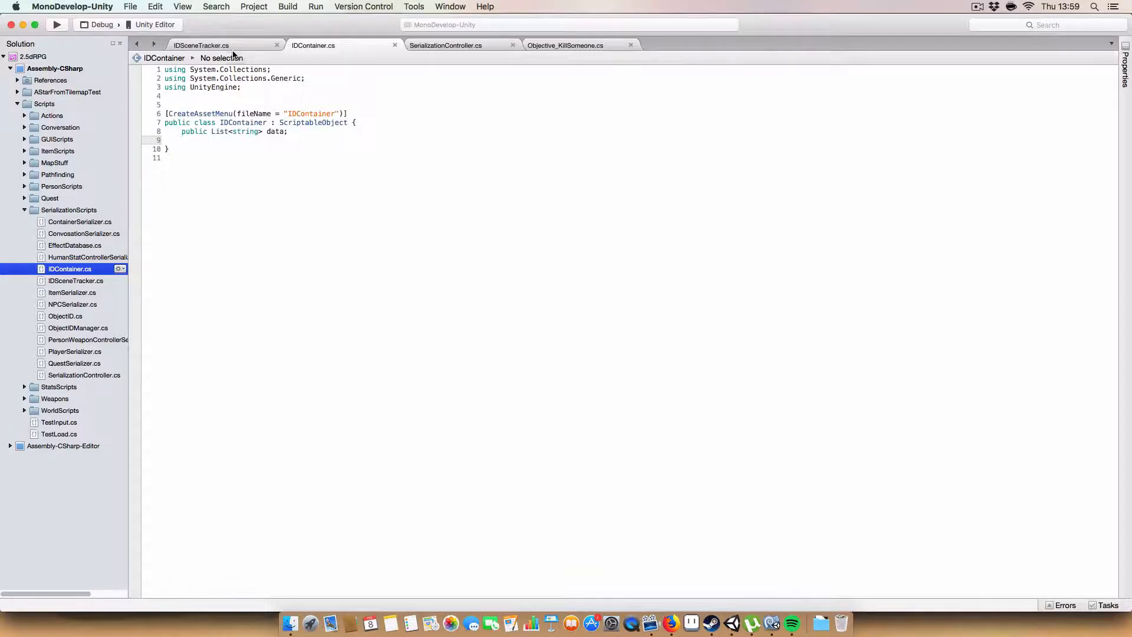
- Go to IDSceneTracker.cs and highlight the Application.isPlaying check and IDDataStore field
click(201, 45)
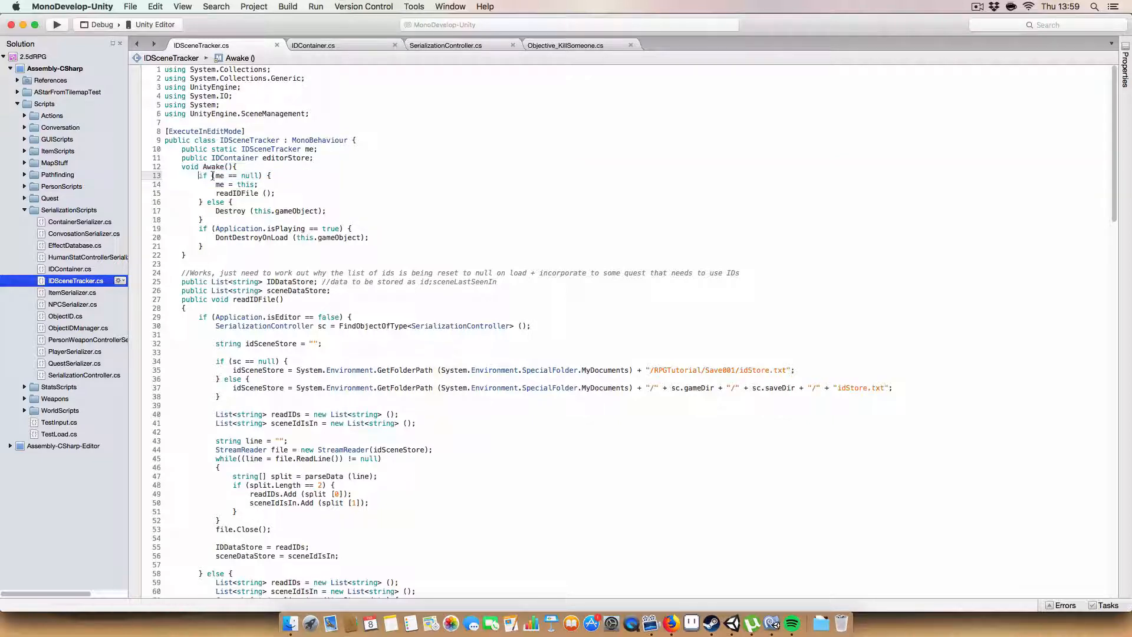
double_click(232, 184)
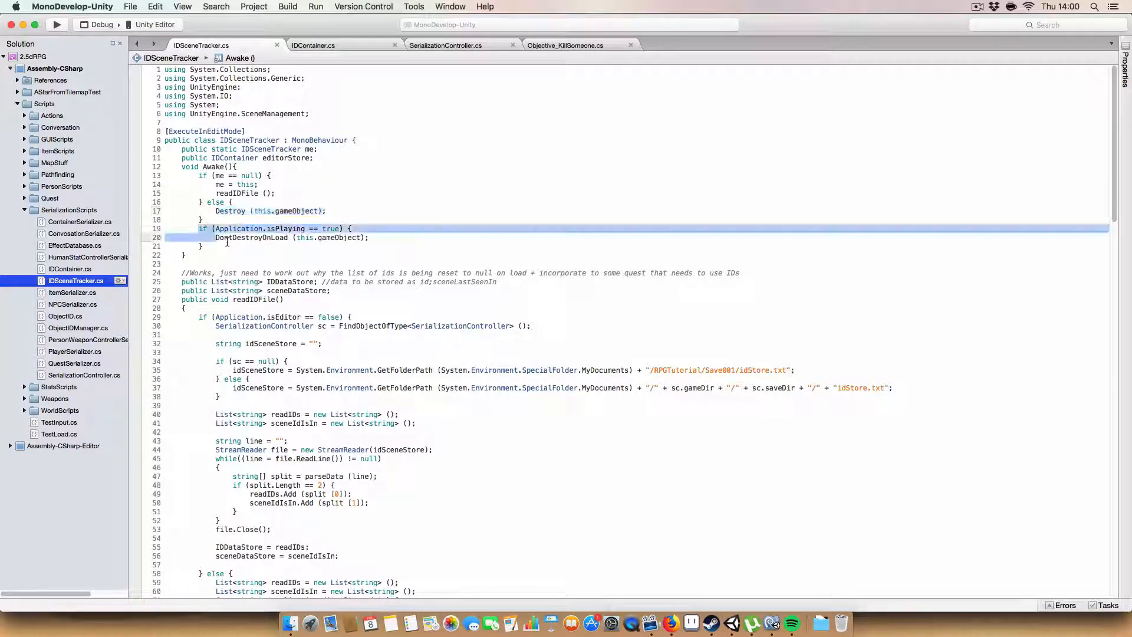
click(368, 237)
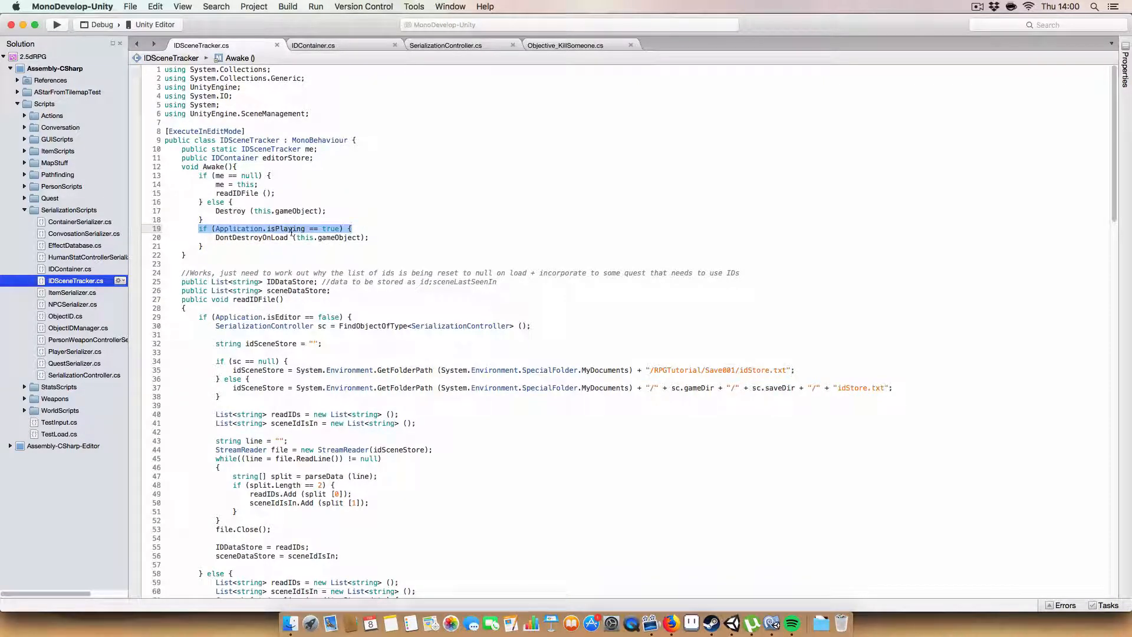
click(311, 237)
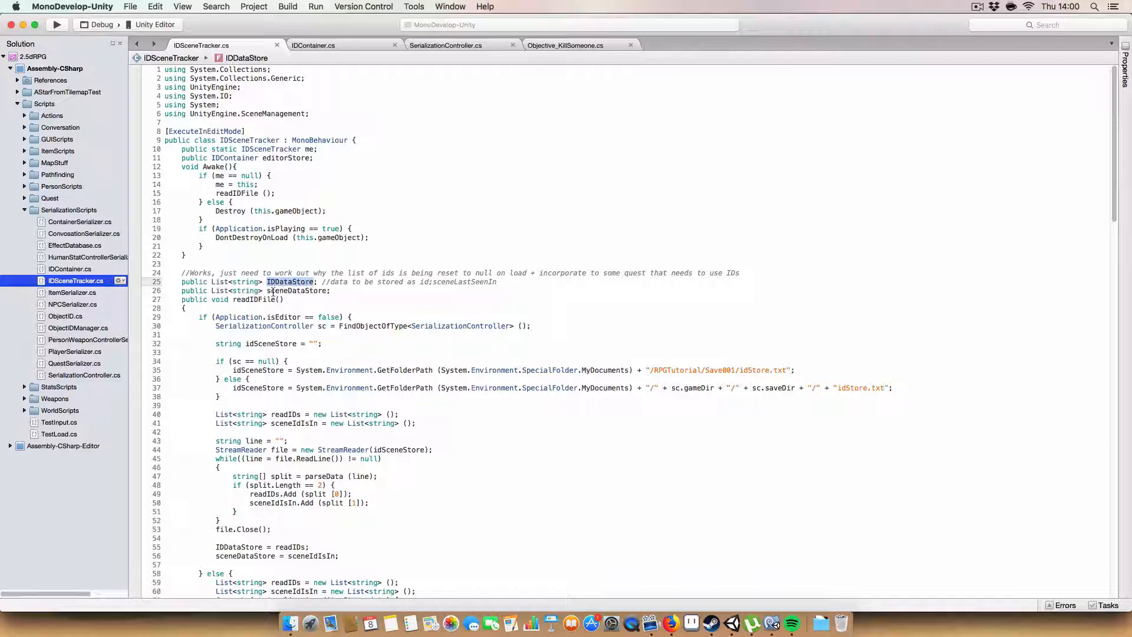
mouse_move(295, 290)
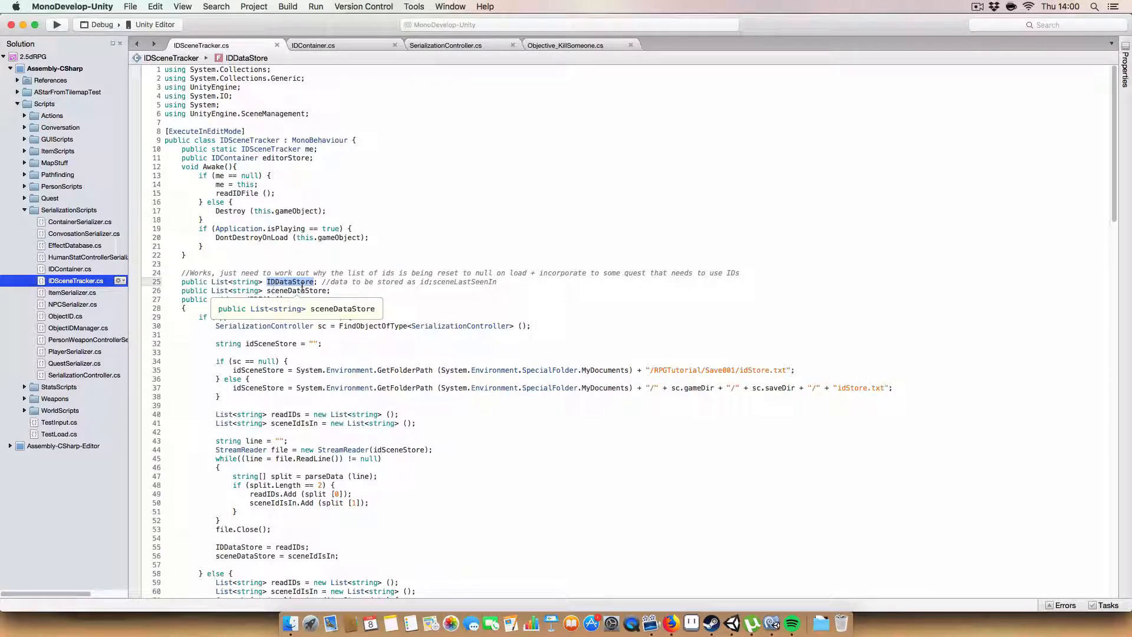
scroll(down, 3)
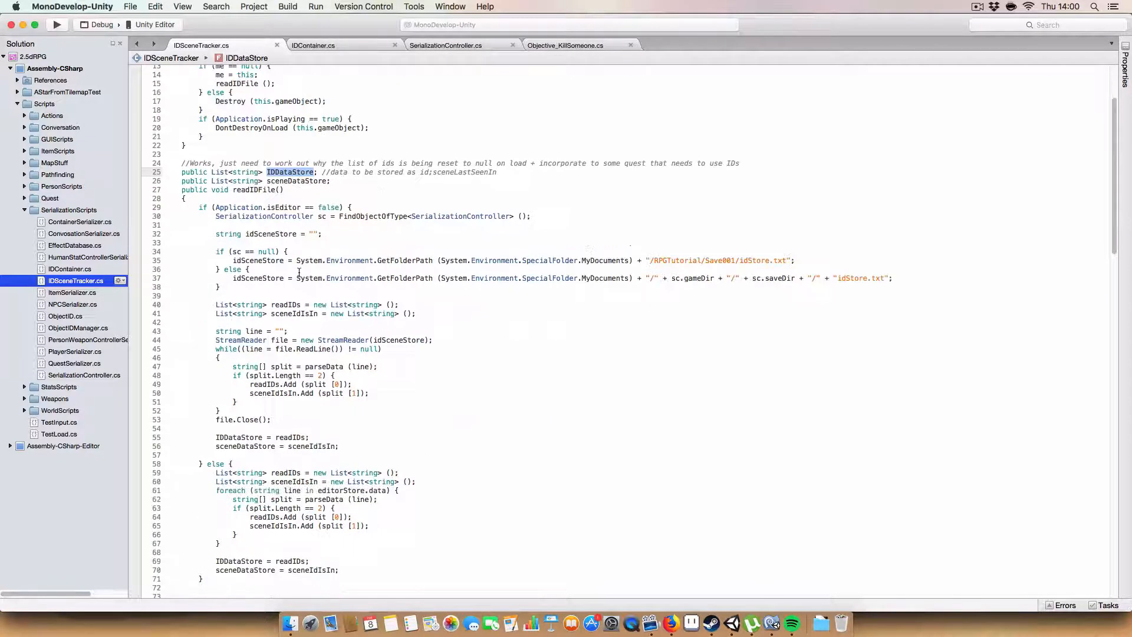
scroll(up, 3)
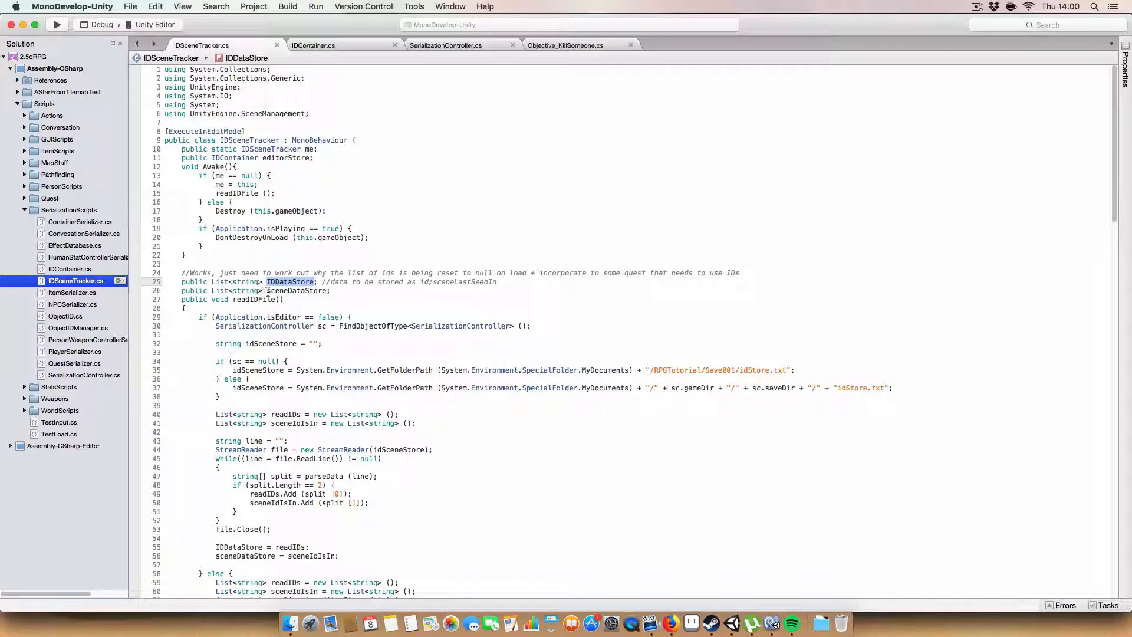
double_click(297, 290)
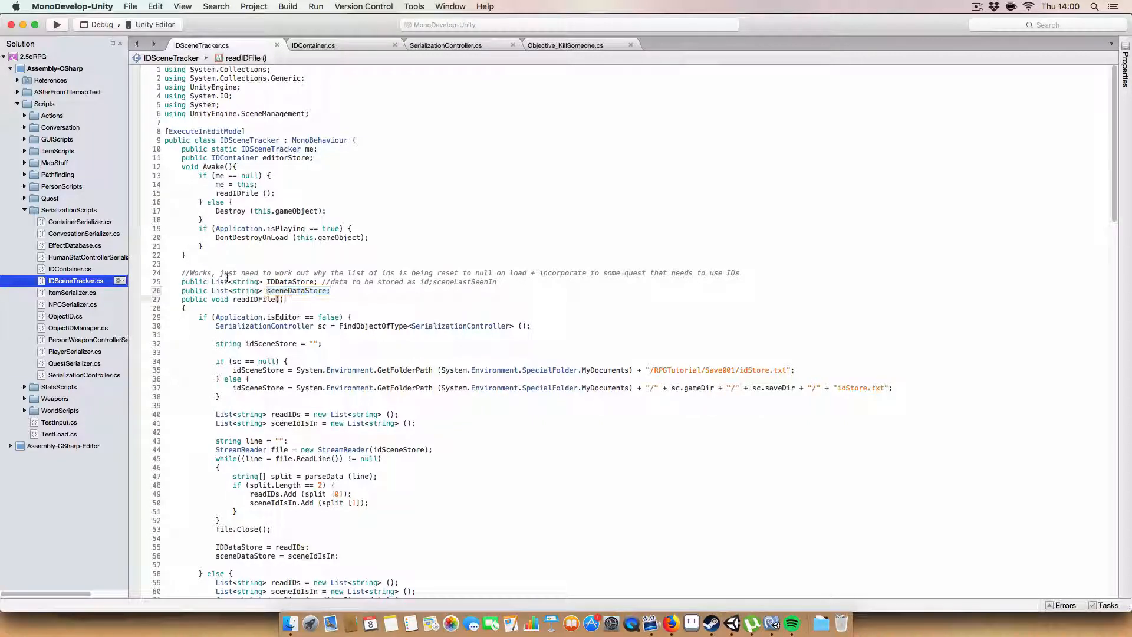
click(290, 282)
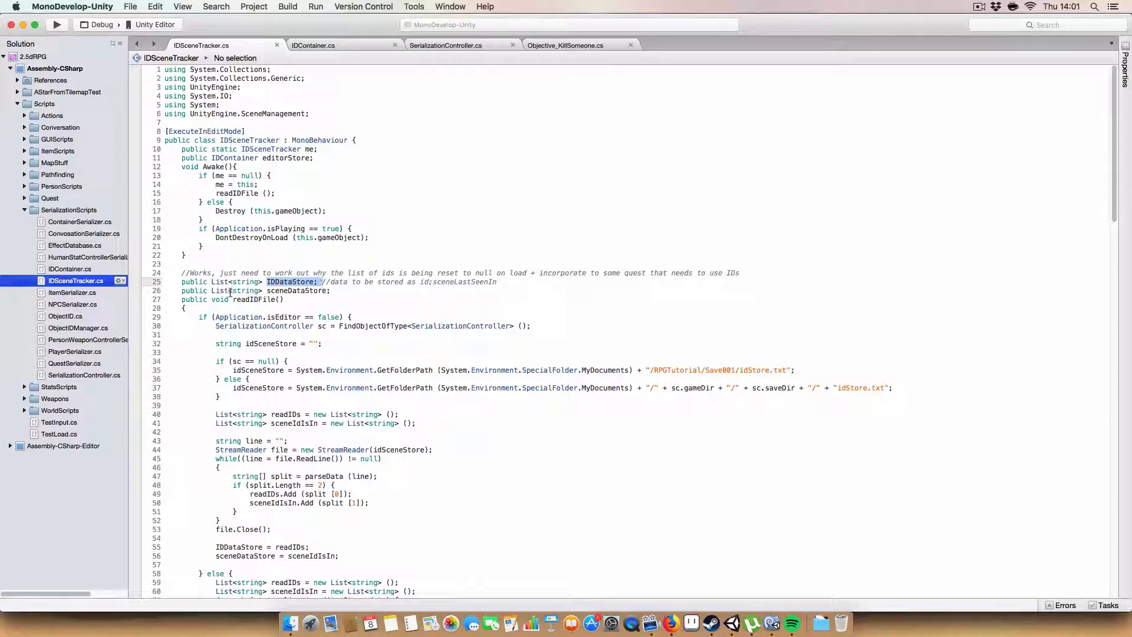
double_click(296, 290)
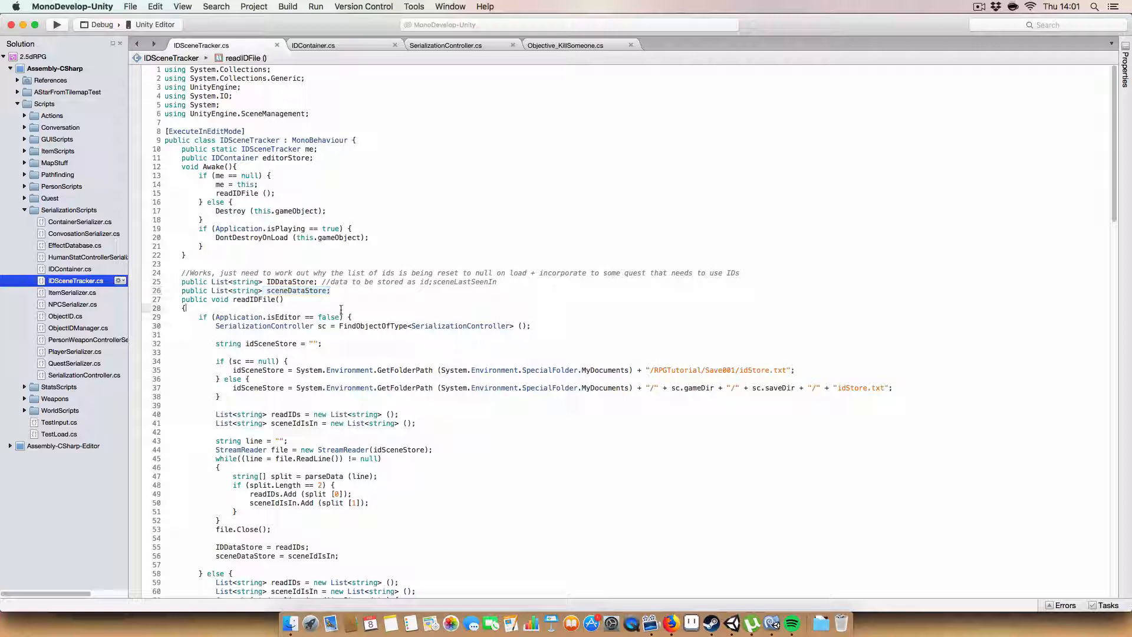
scroll(down, 3)
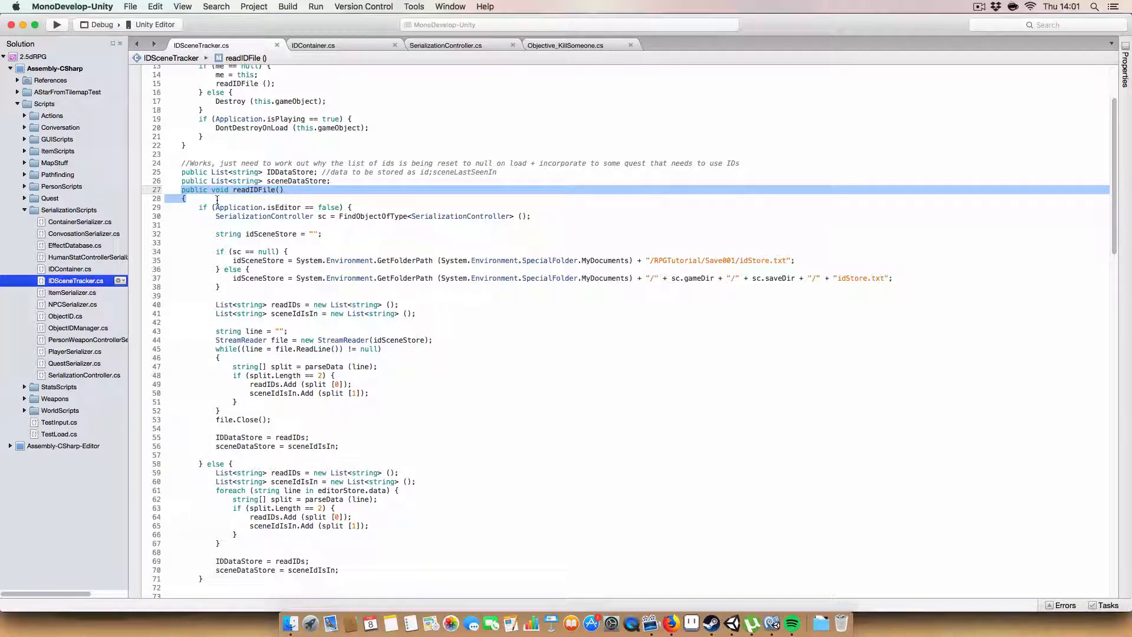
click(205, 199)
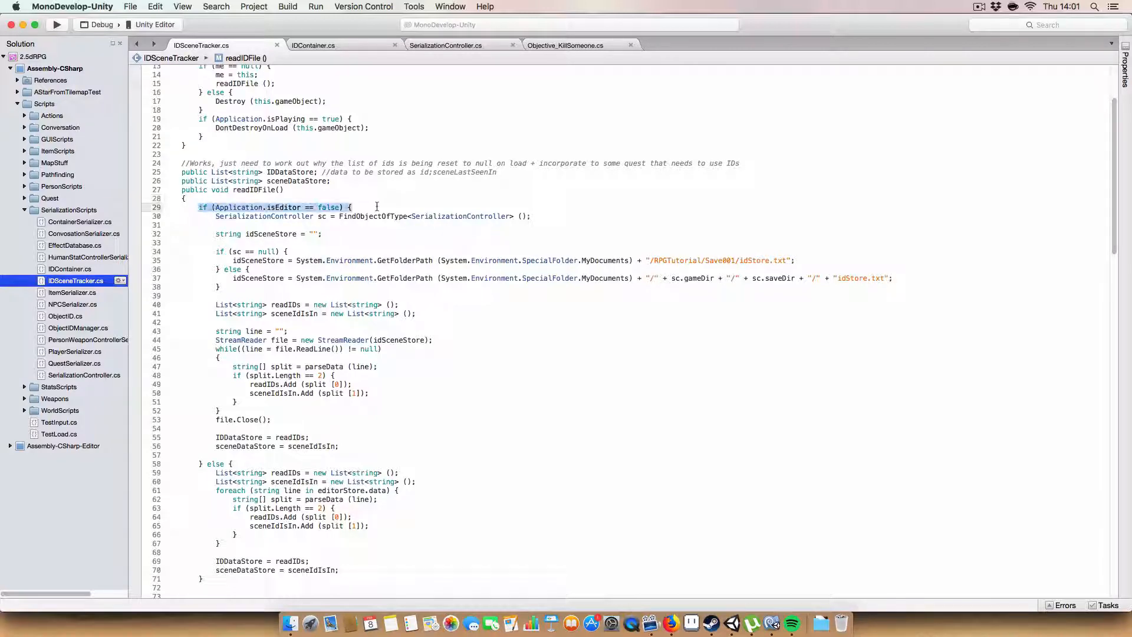
click(215, 225)
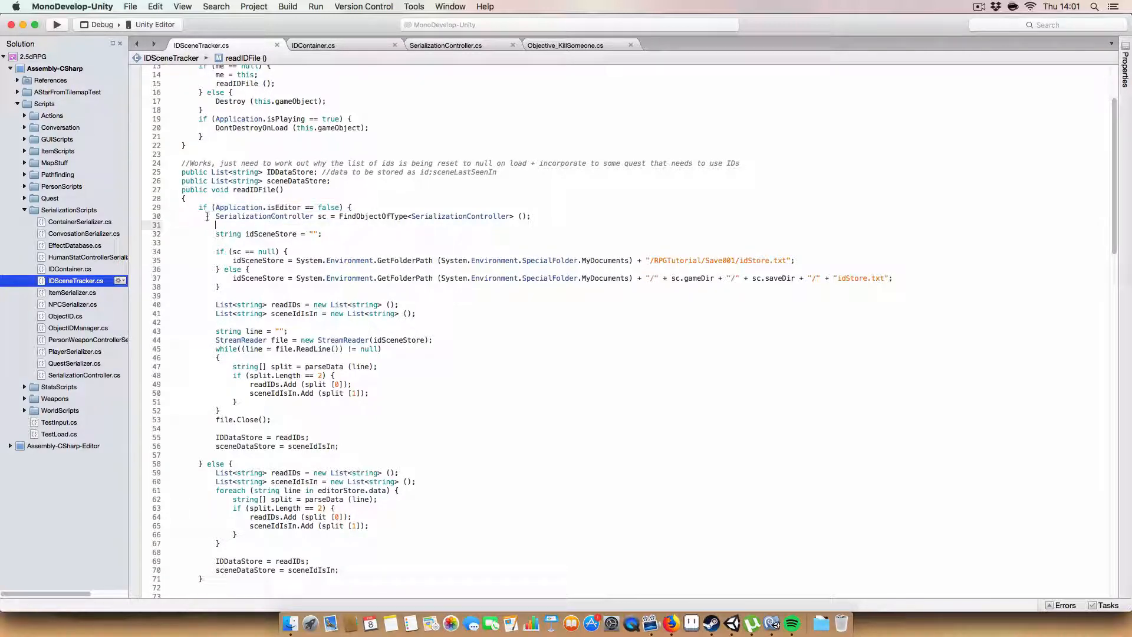
triple_click(361, 216)
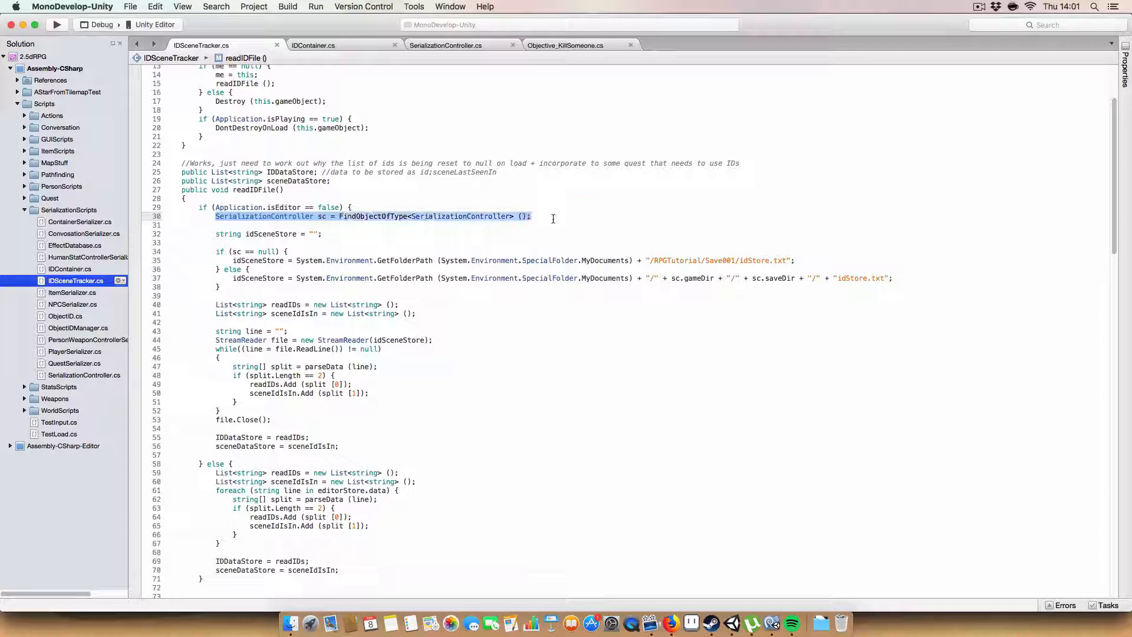
click(205, 234)
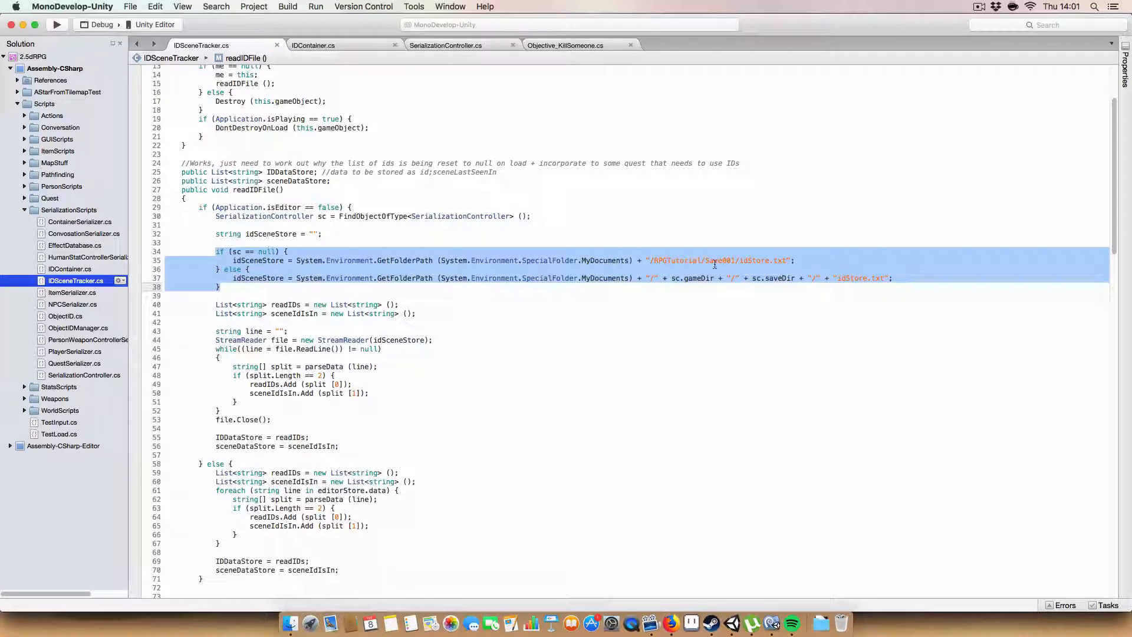
click(306, 270)
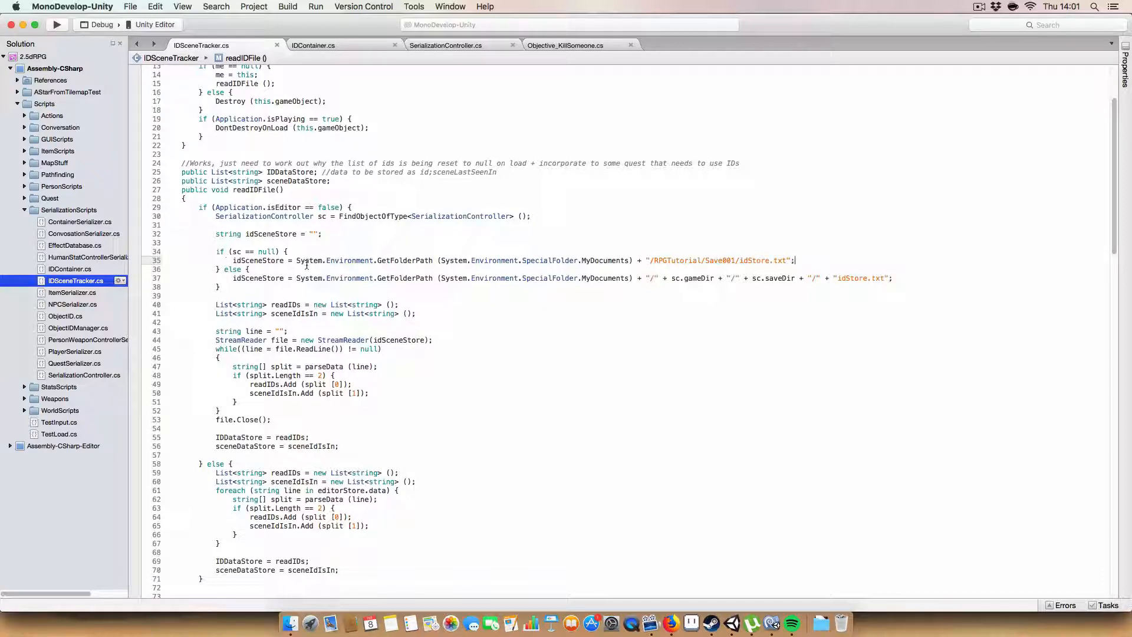
mouse_move(437, 257)
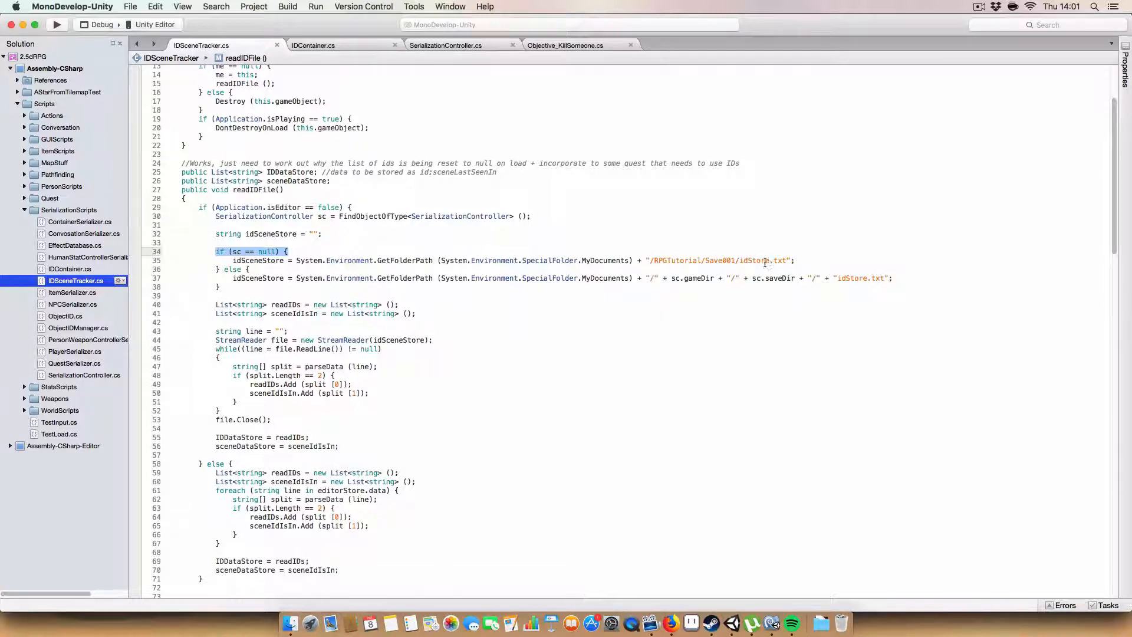
mouse_move(779, 258)
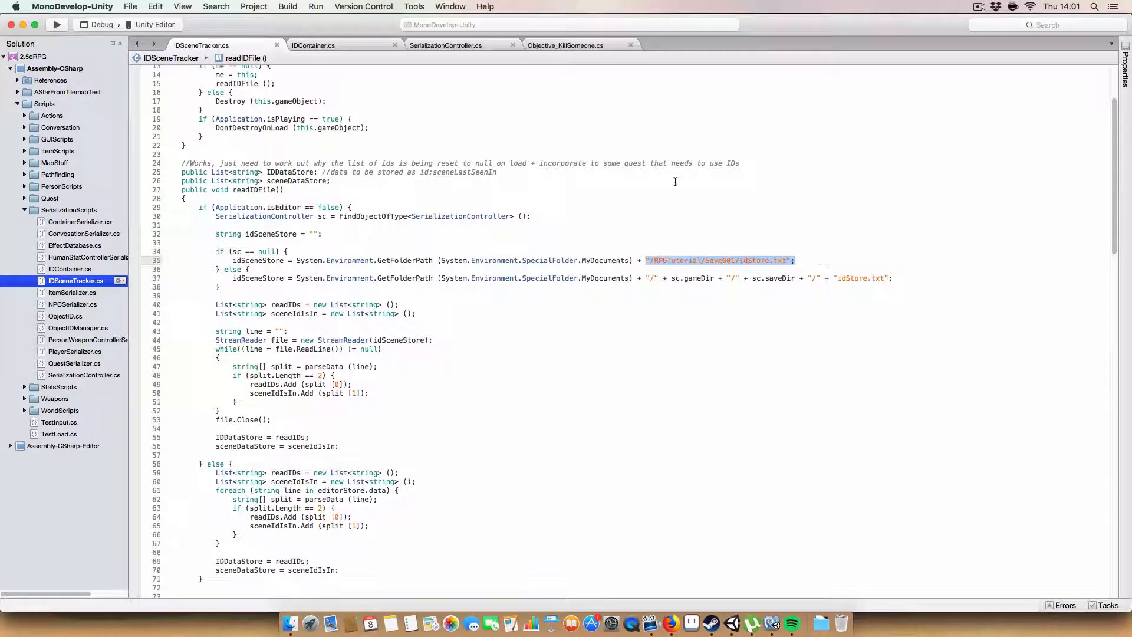
mouse_move(574, 244)
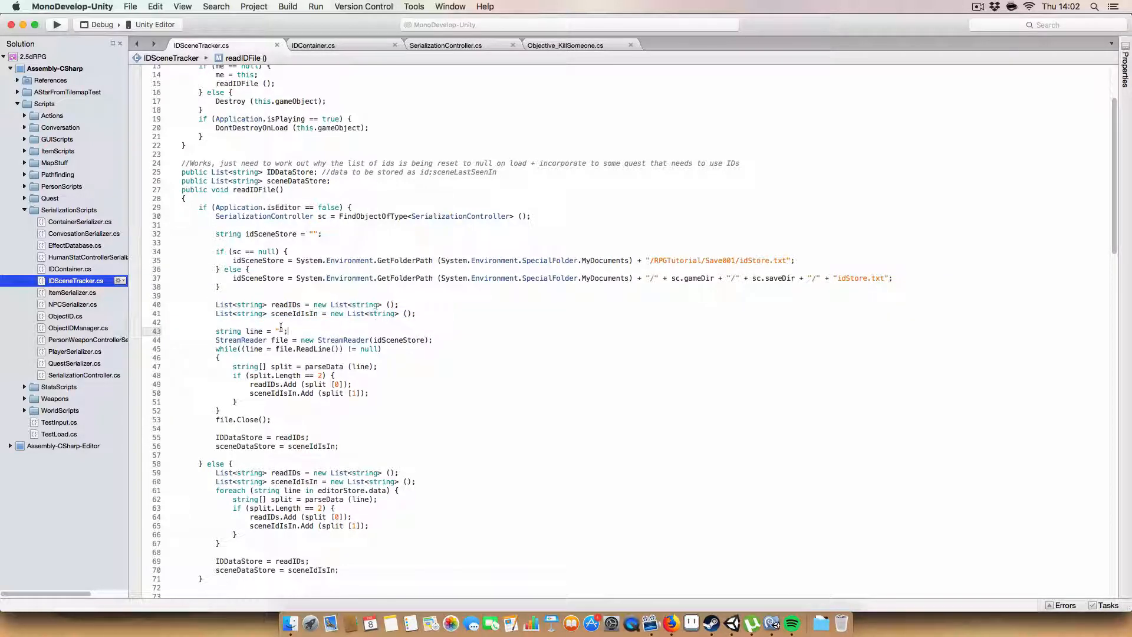
- Highlight the System.IO import, readIDFile while loop and line-splitting call, then return to Unity
double_click(245, 331)
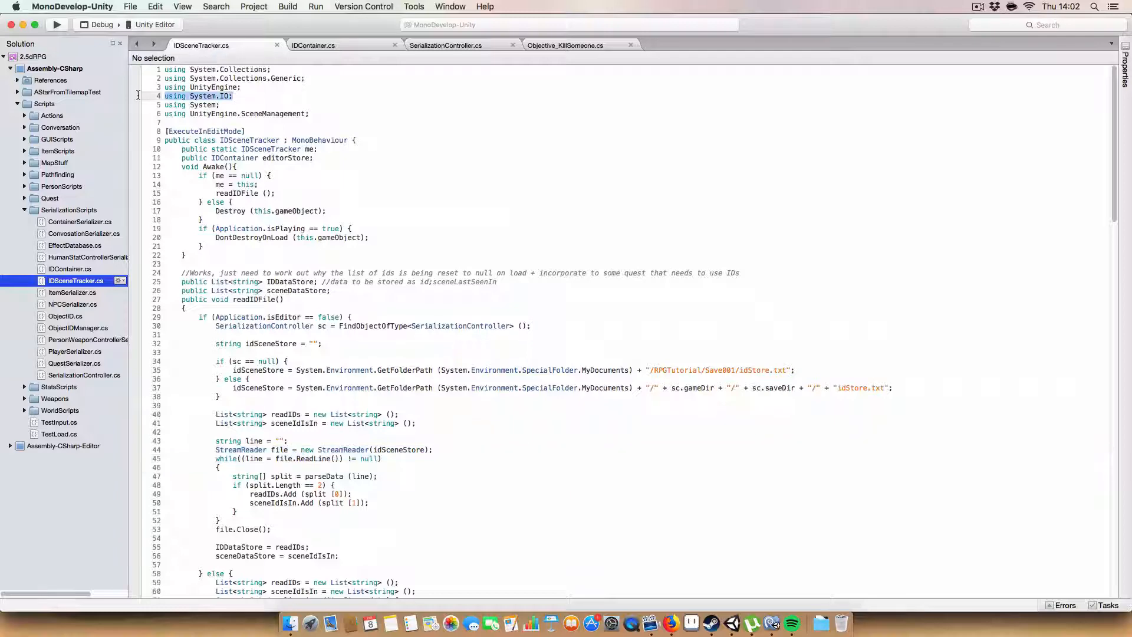
scroll(down, 3)
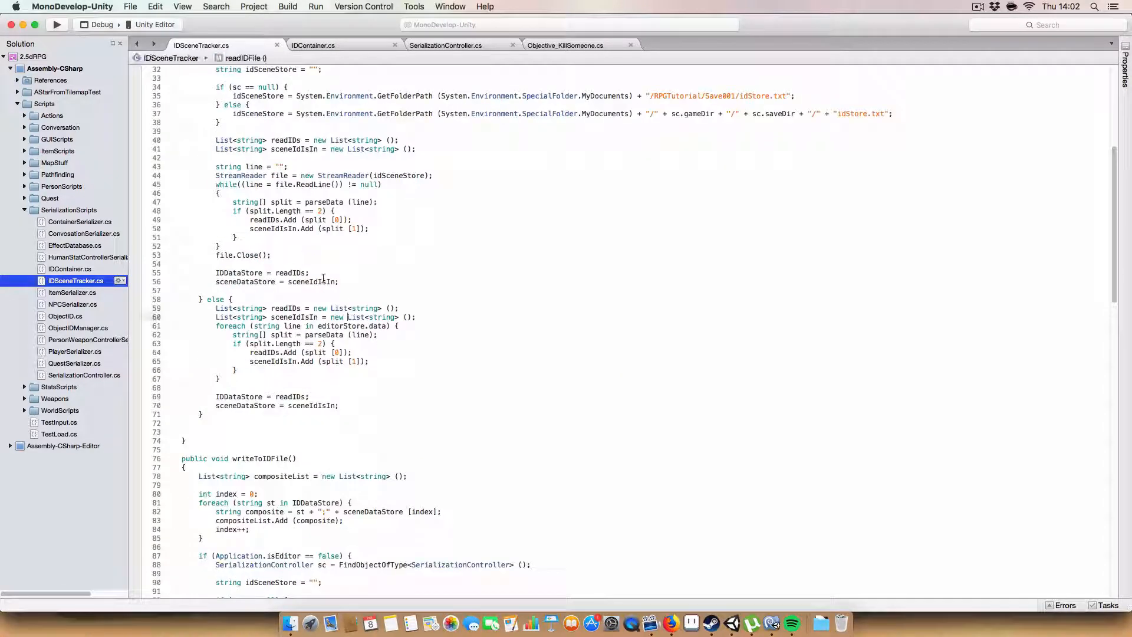
scroll(up, 3)
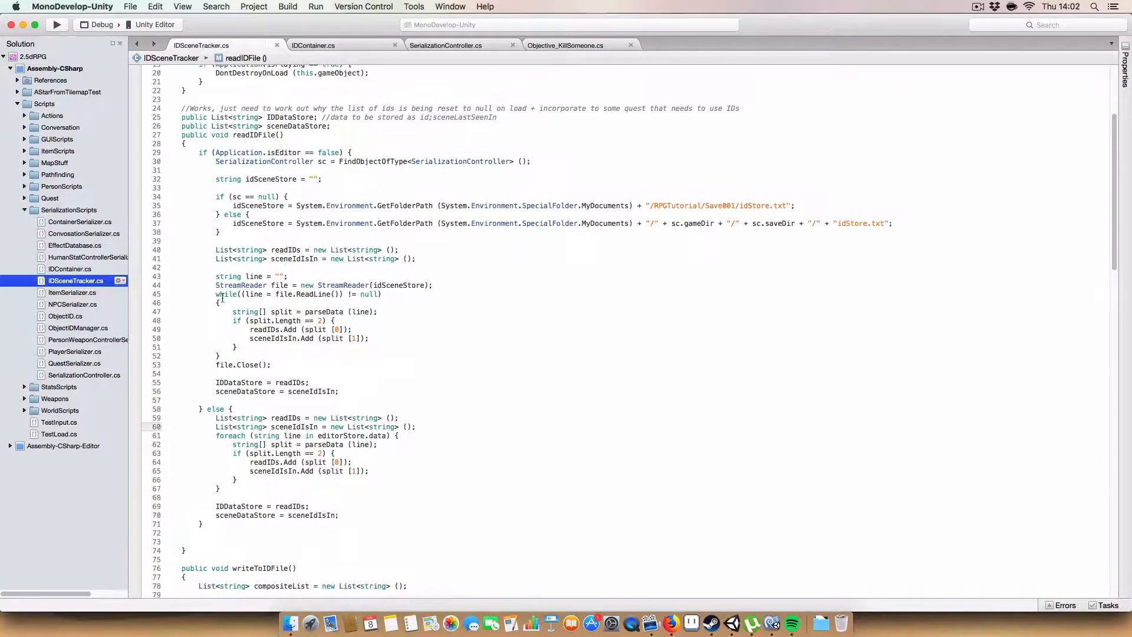
double_click(224, 295)
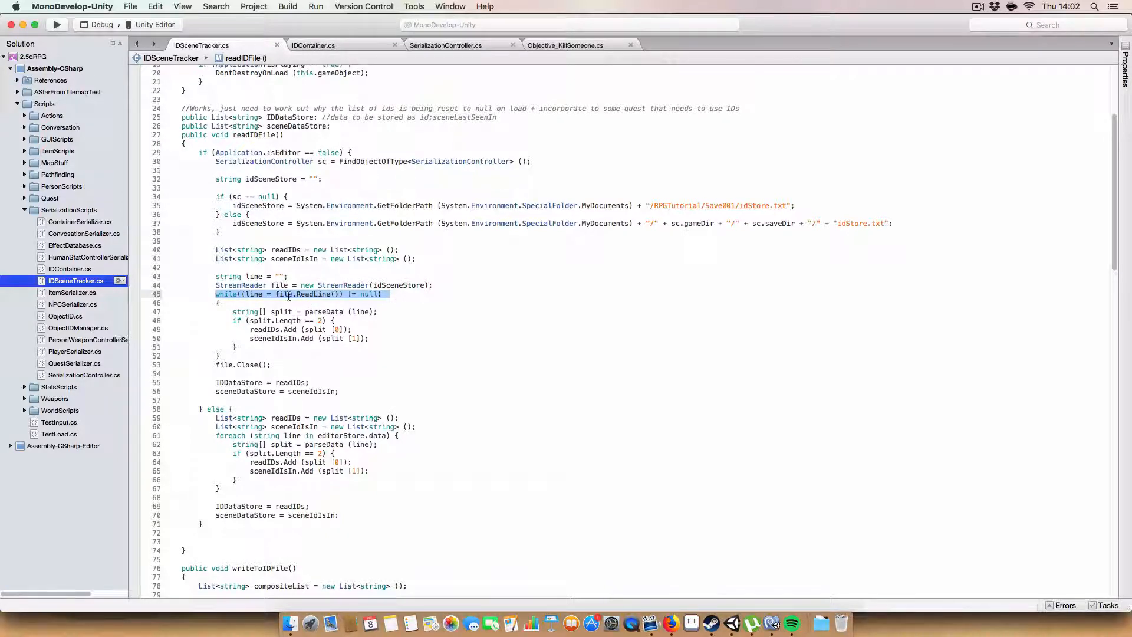
click(302, 294)
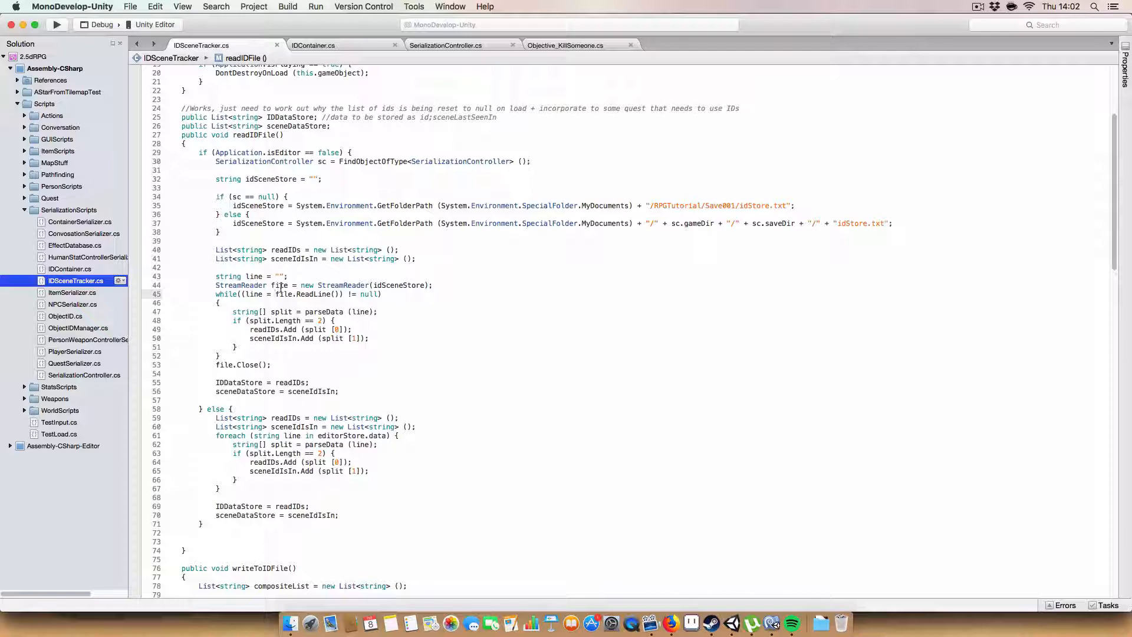
double_click(399, 285)
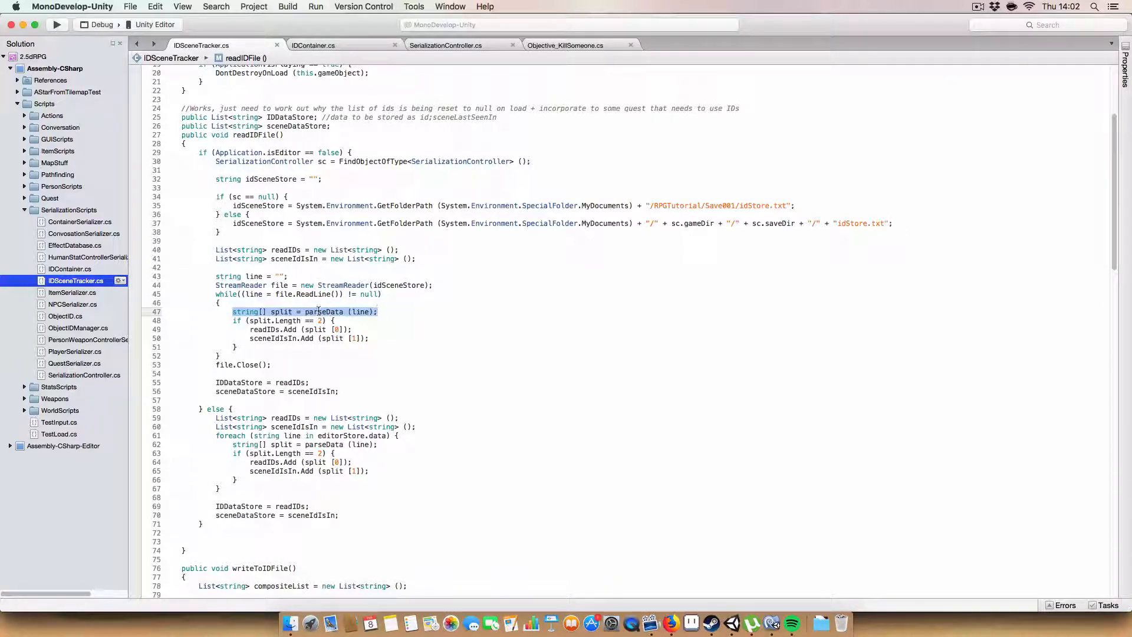
scroll(down, 3)
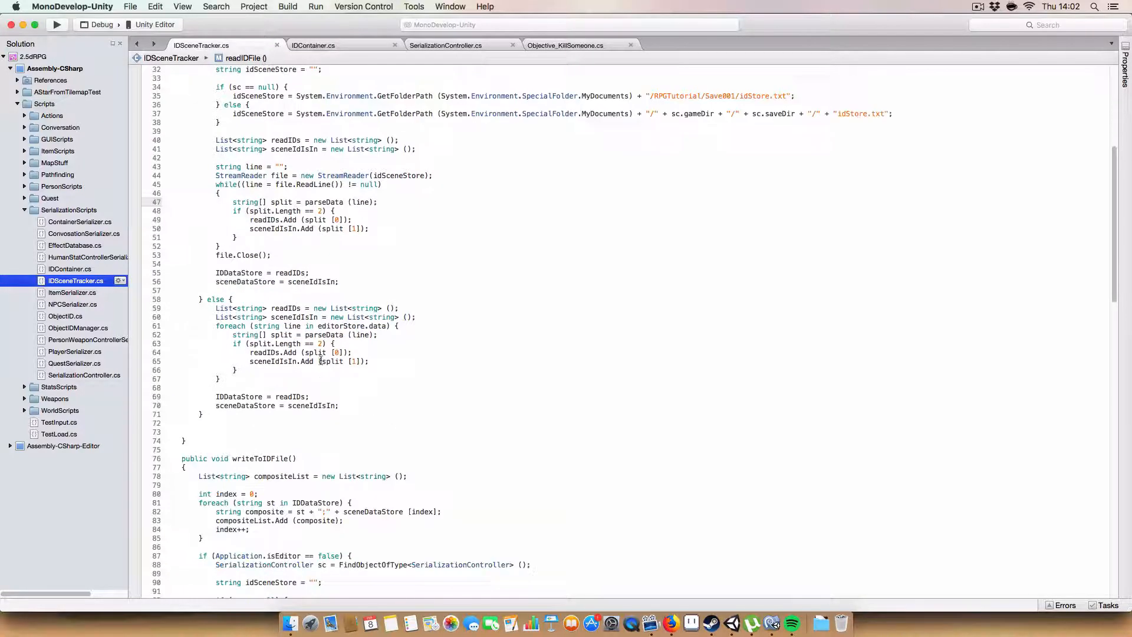
click(732, 623)
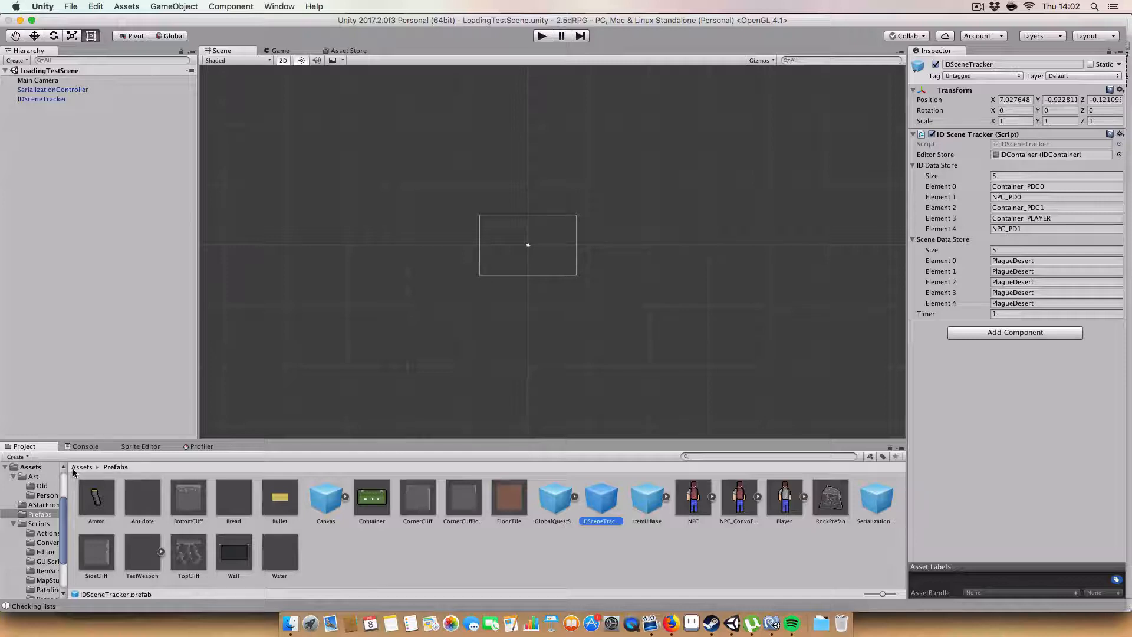
- Show the IDContainer asset's 13 id;scene entries, then return to MonoDevelop's Update method
click(81, 466)
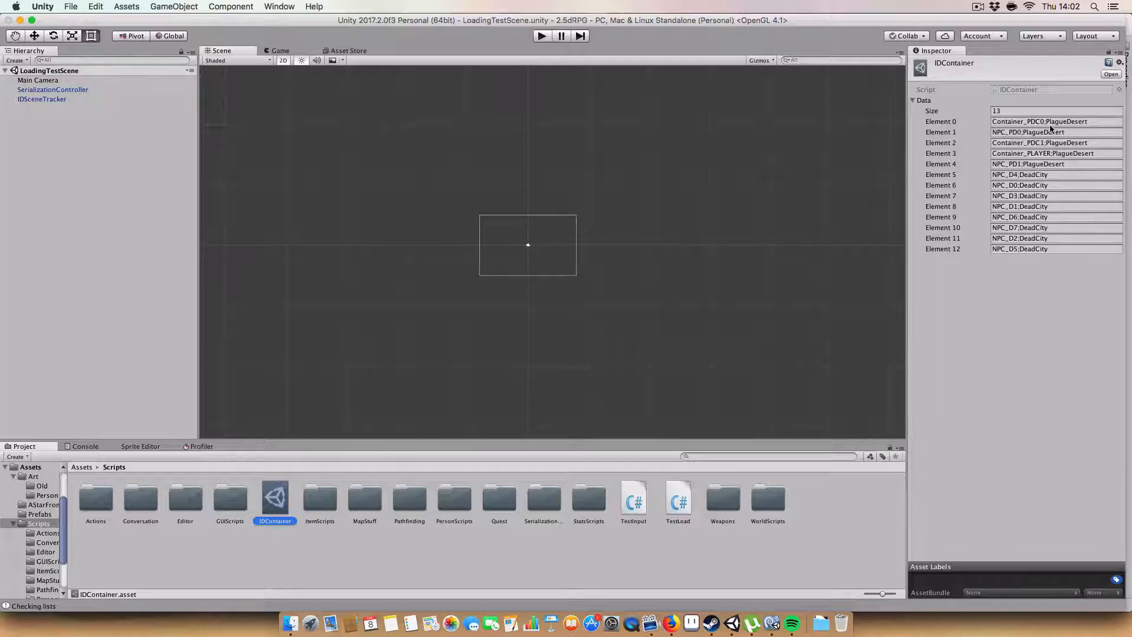
mouse_move(771, 622)
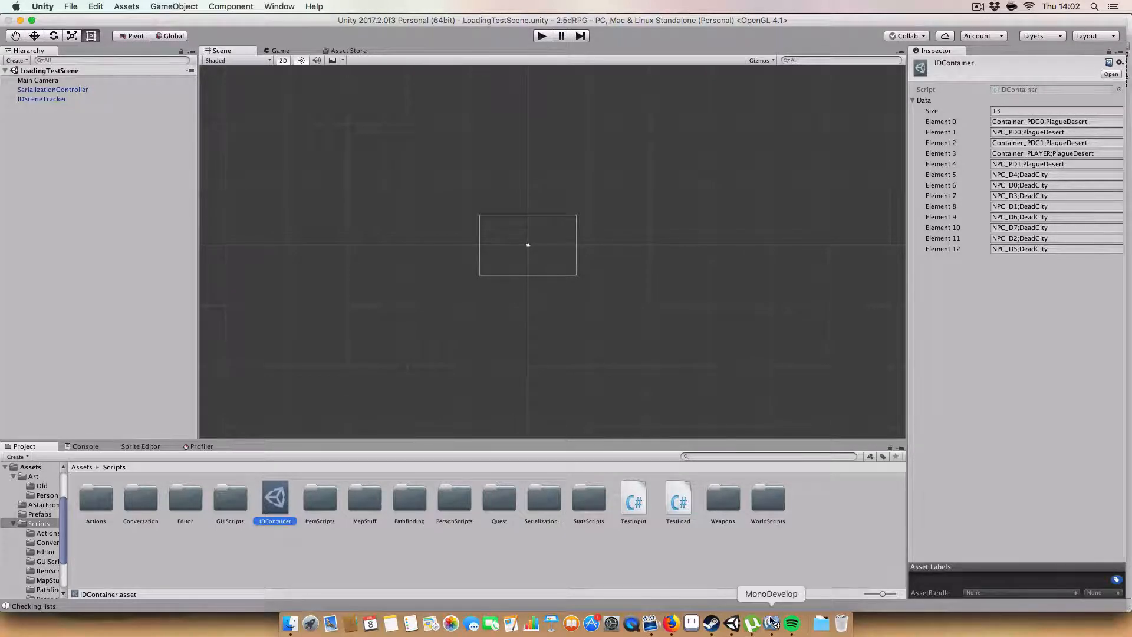
click(771, 622)
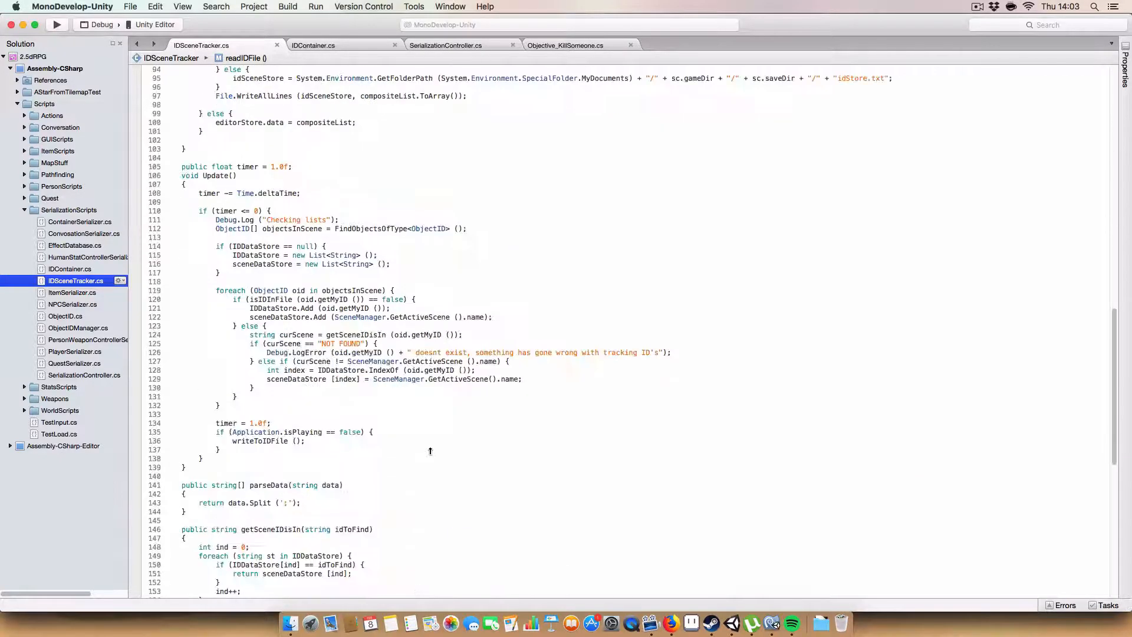
scroll(down, 3)
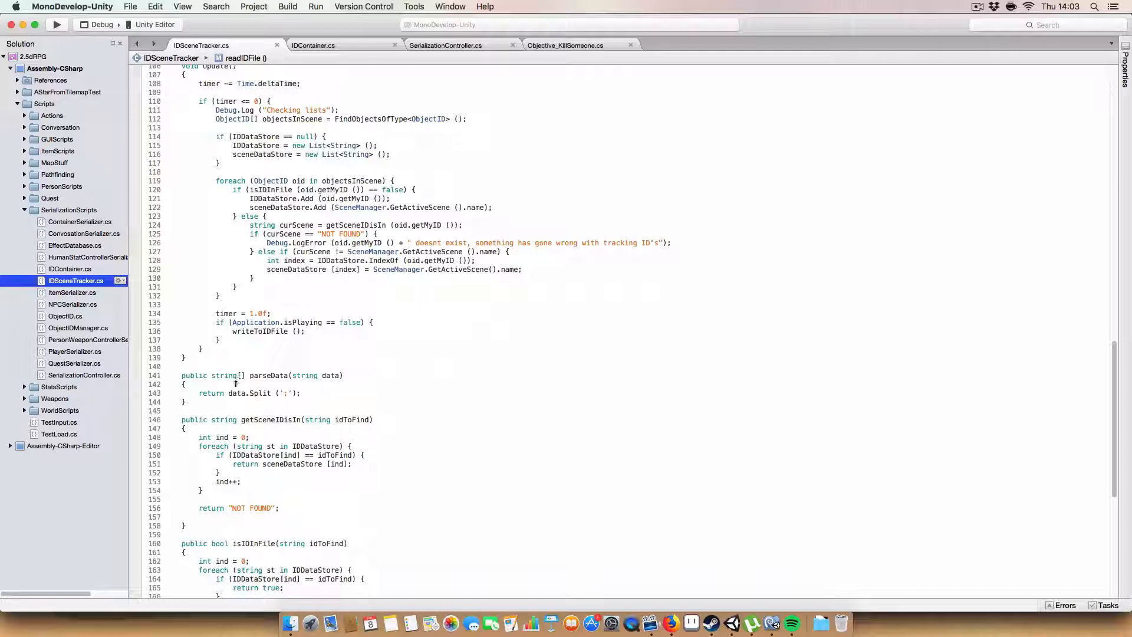
scroll(up, 3)
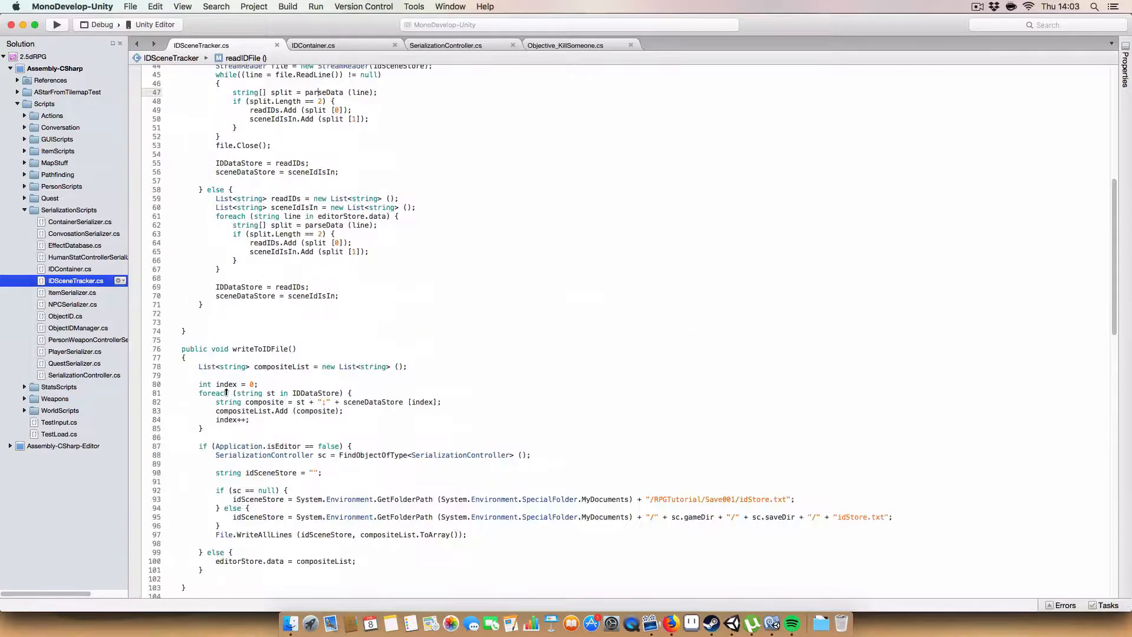
mouse_move(213, 393)
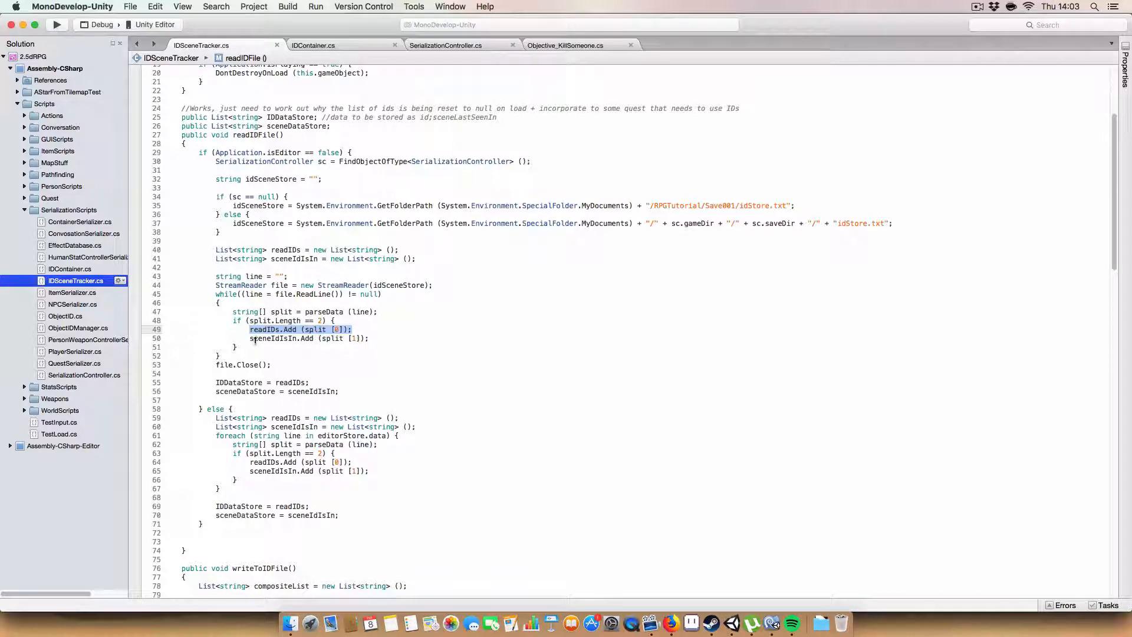
click(251, 347)
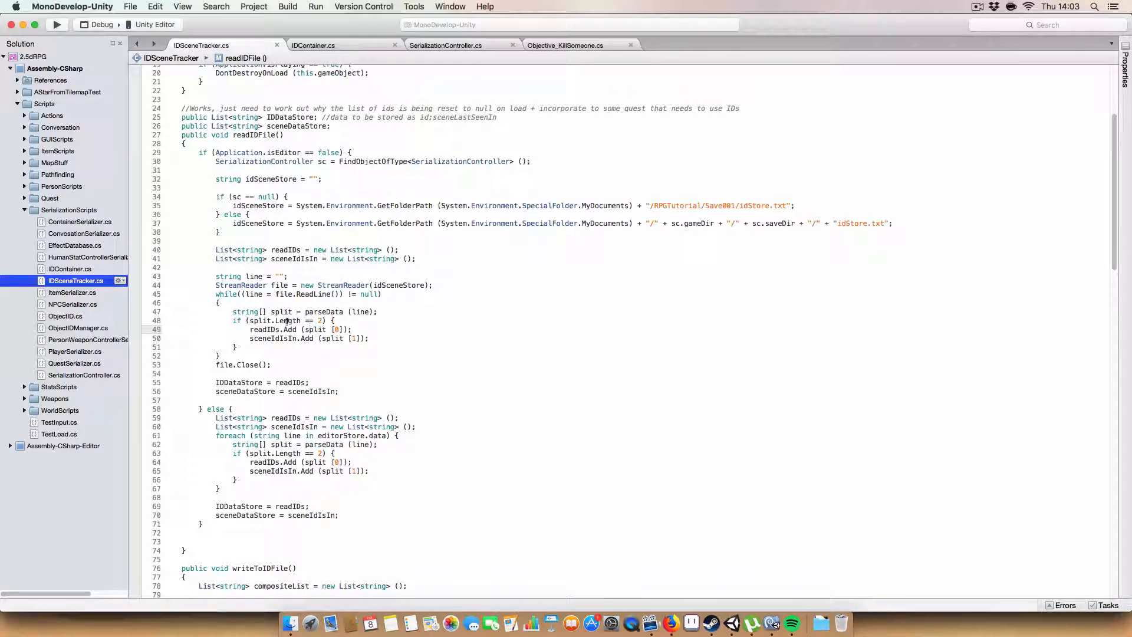
double_click(289, 320)
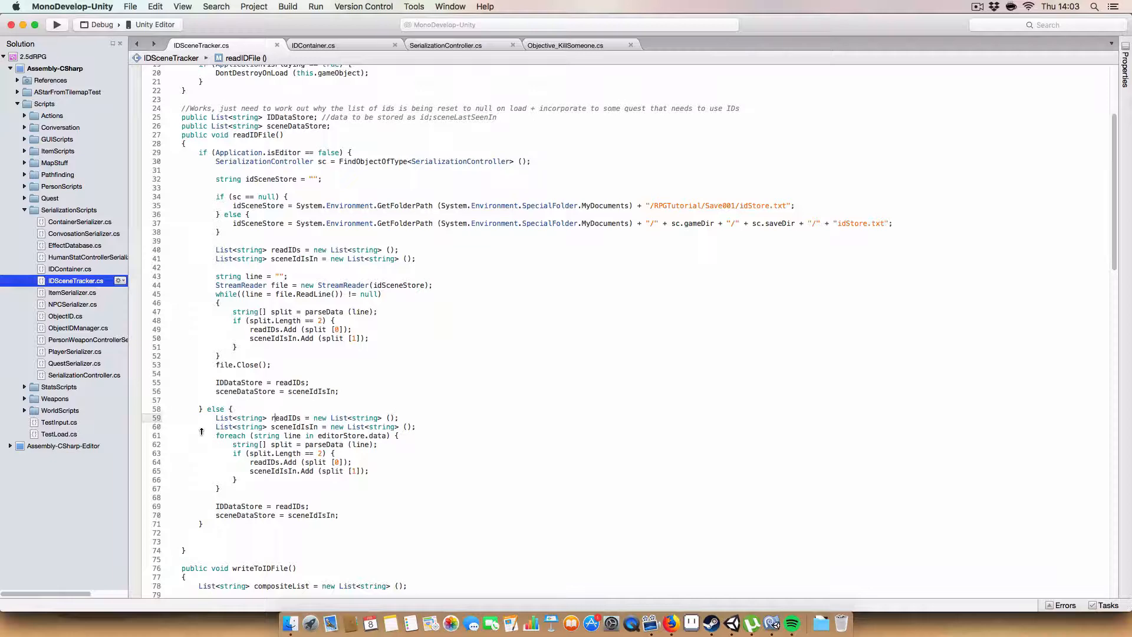
scroll(down, 3)
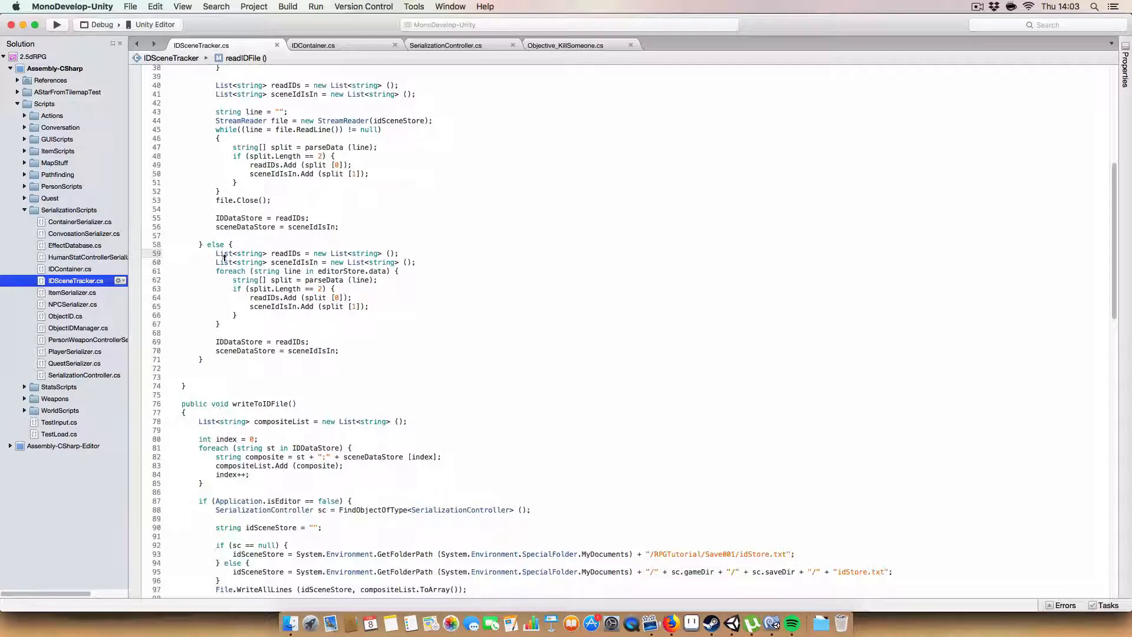
drag(217, 253, 415, 262)
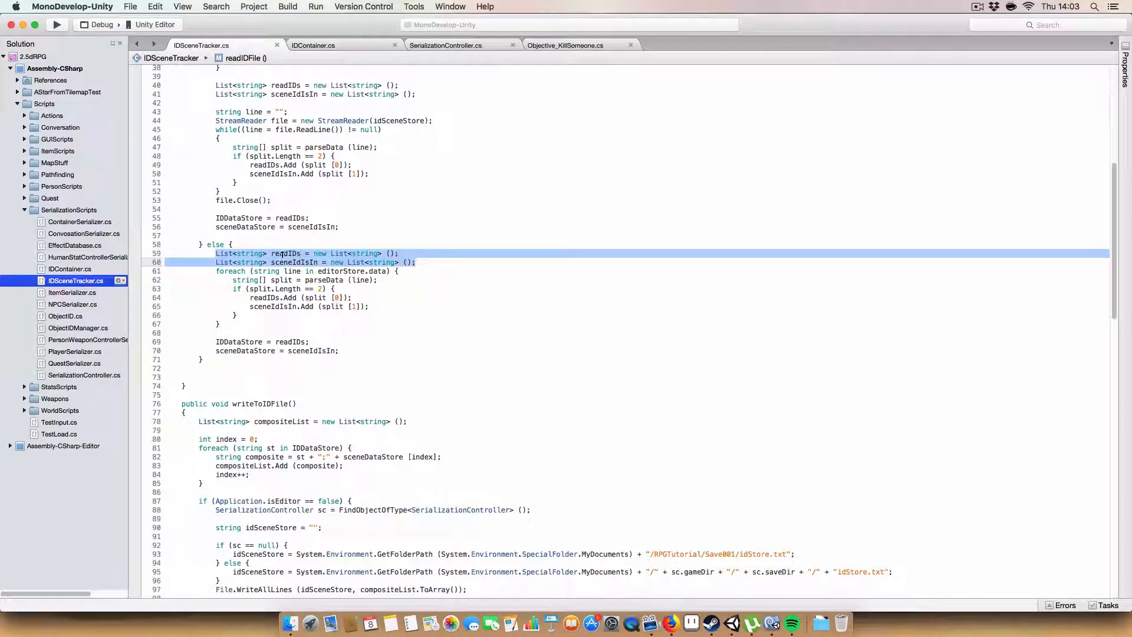
click(313, 280)
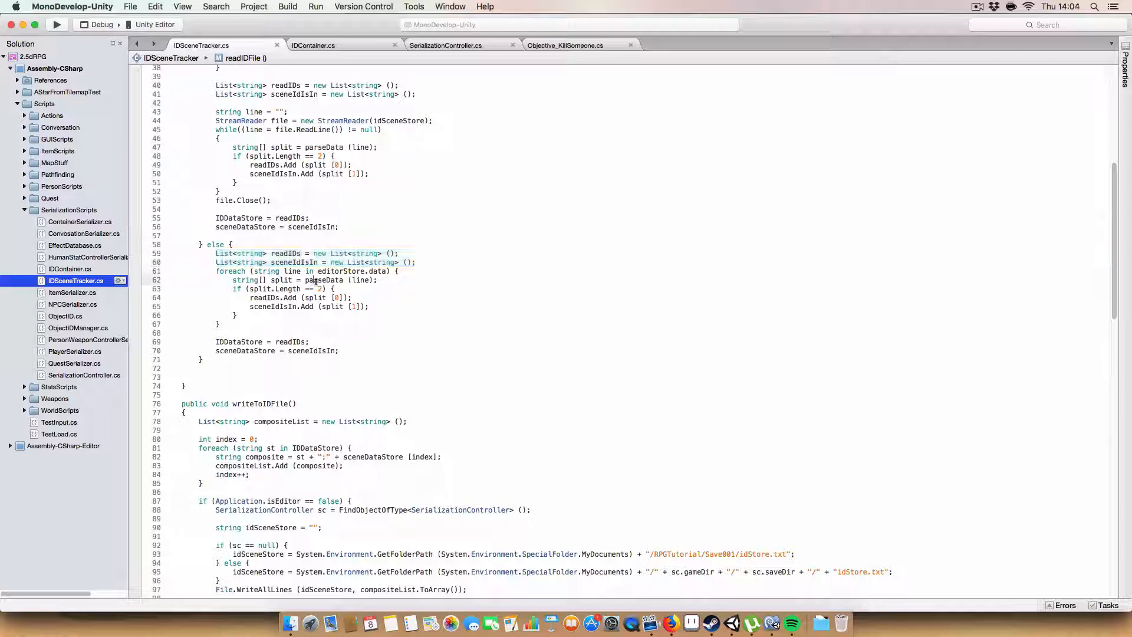
scroll(up, 3)
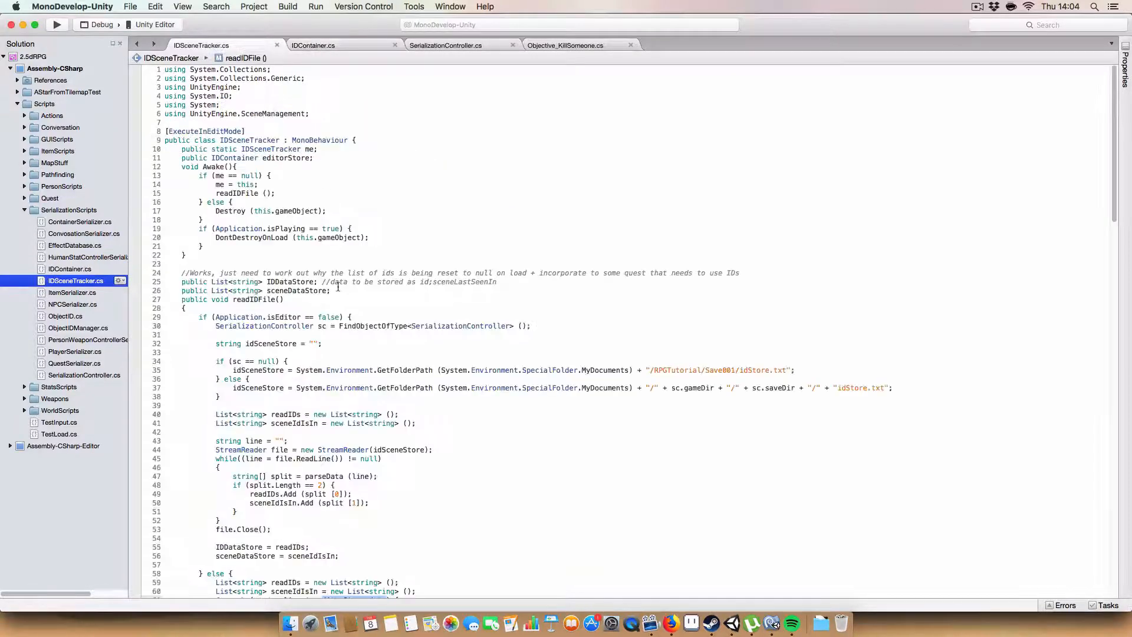
scroll(down, 3)
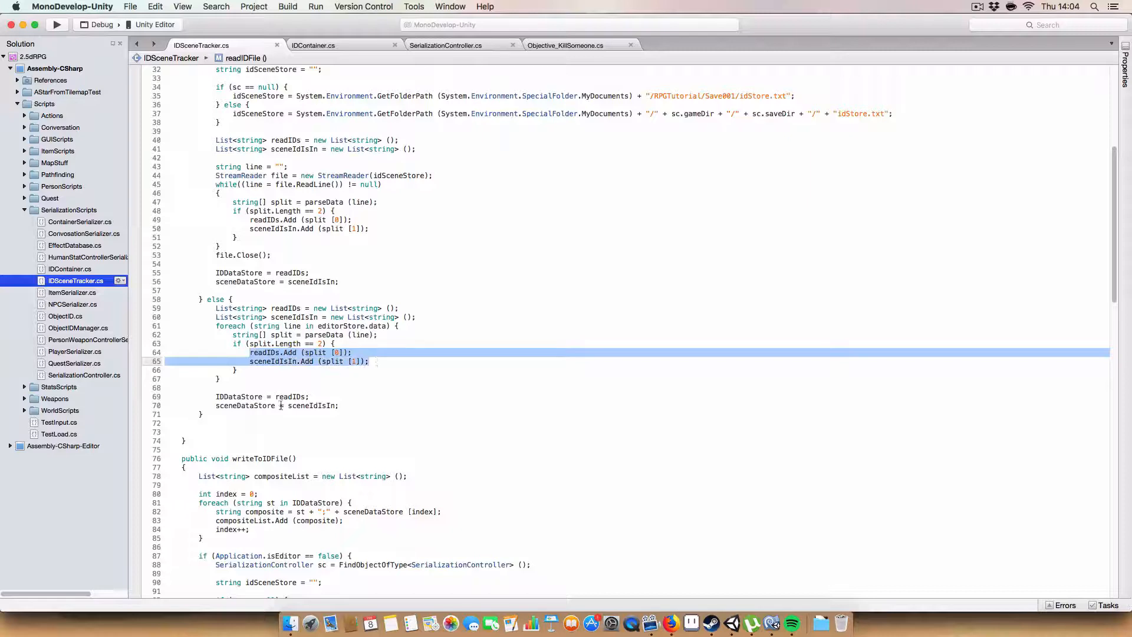
click(343, 402)
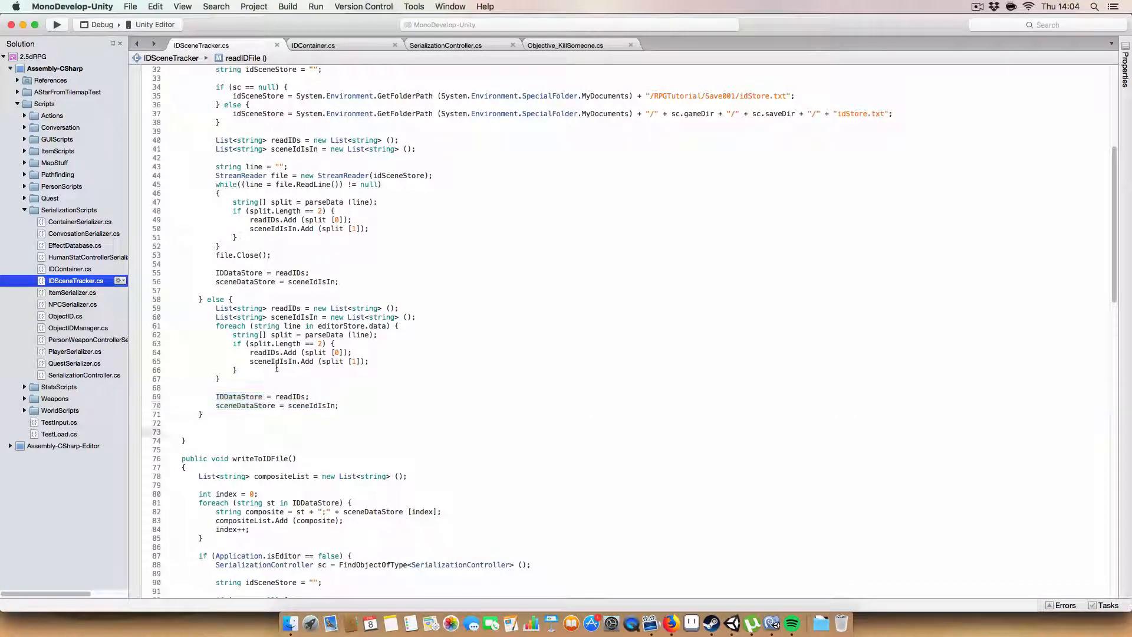
scroll(down, 3)
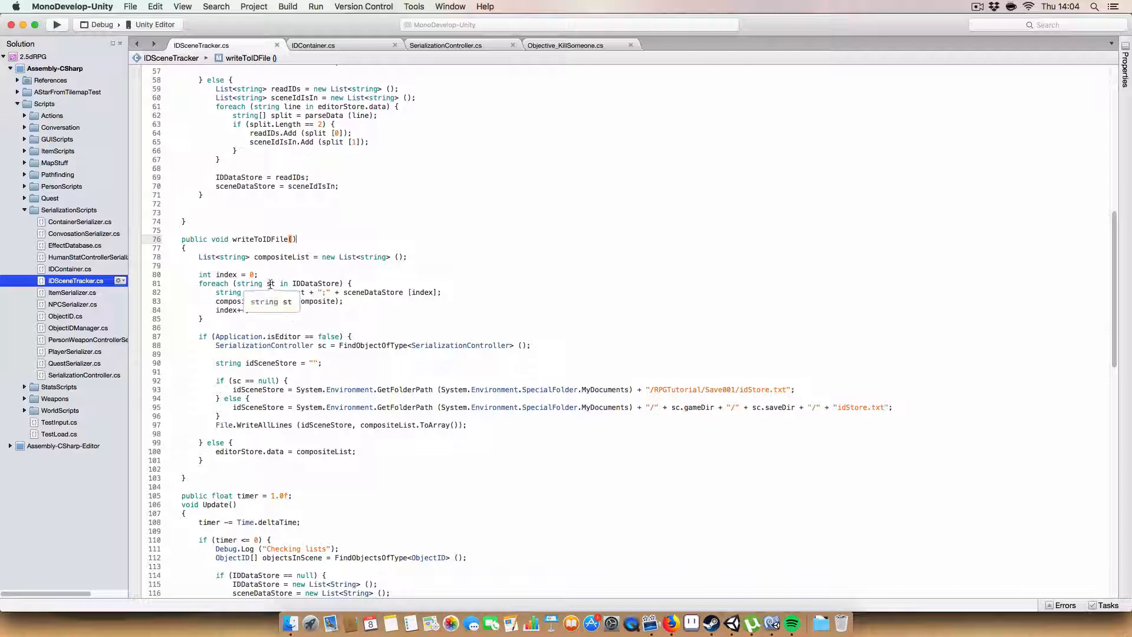
scroll(up, 3)
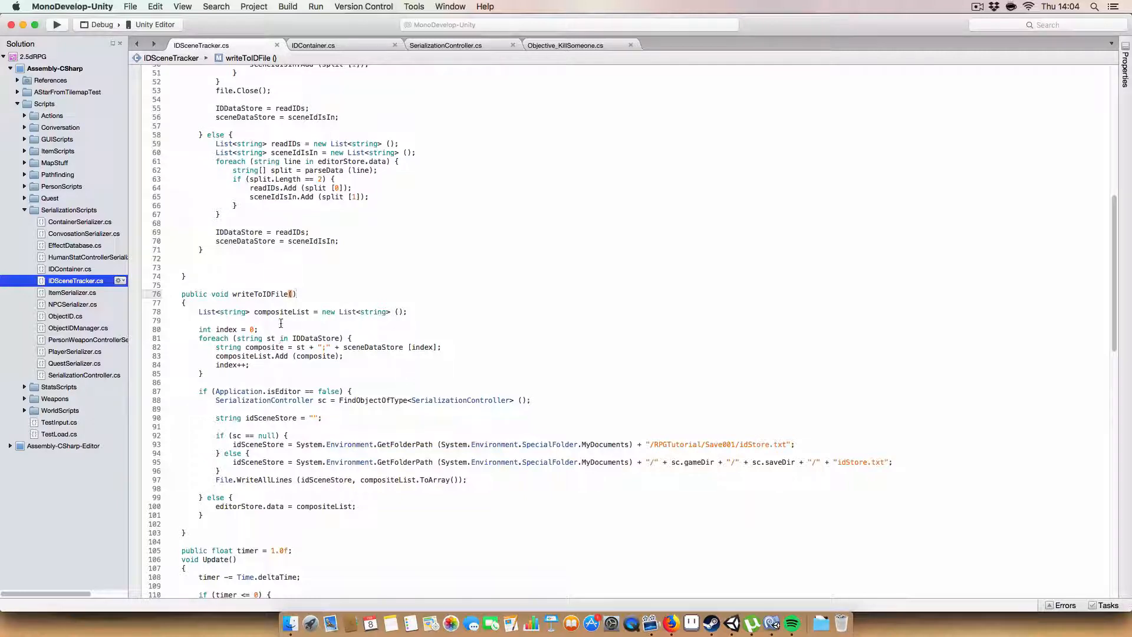
mouse_move(222, 334)
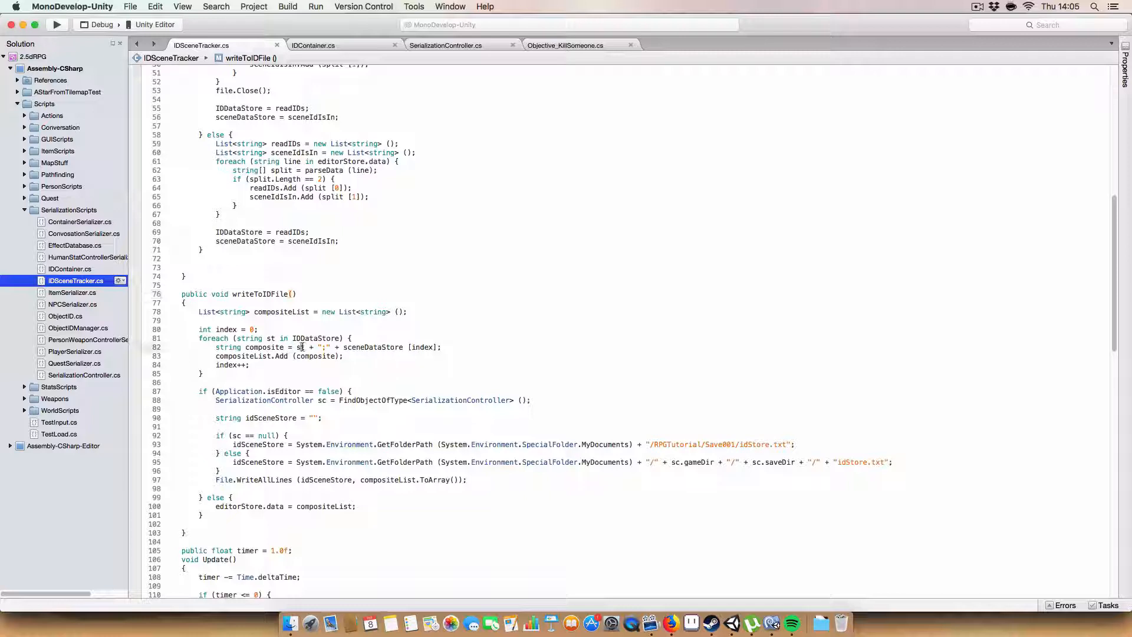
double_click(373, 347)
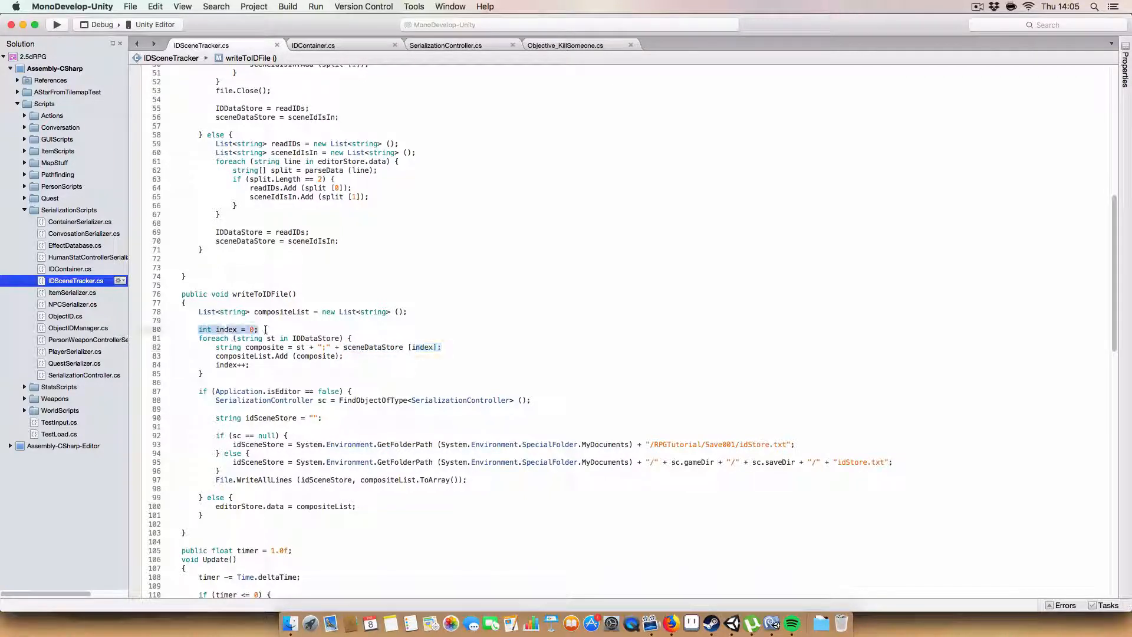
click(314, 364)
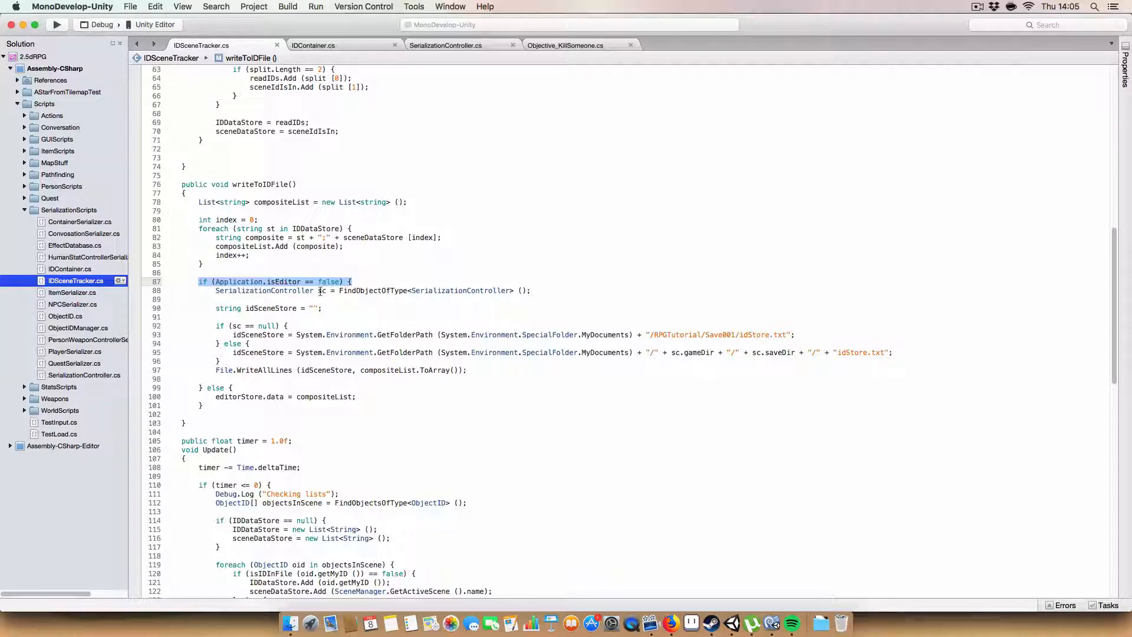
click(541, 290)
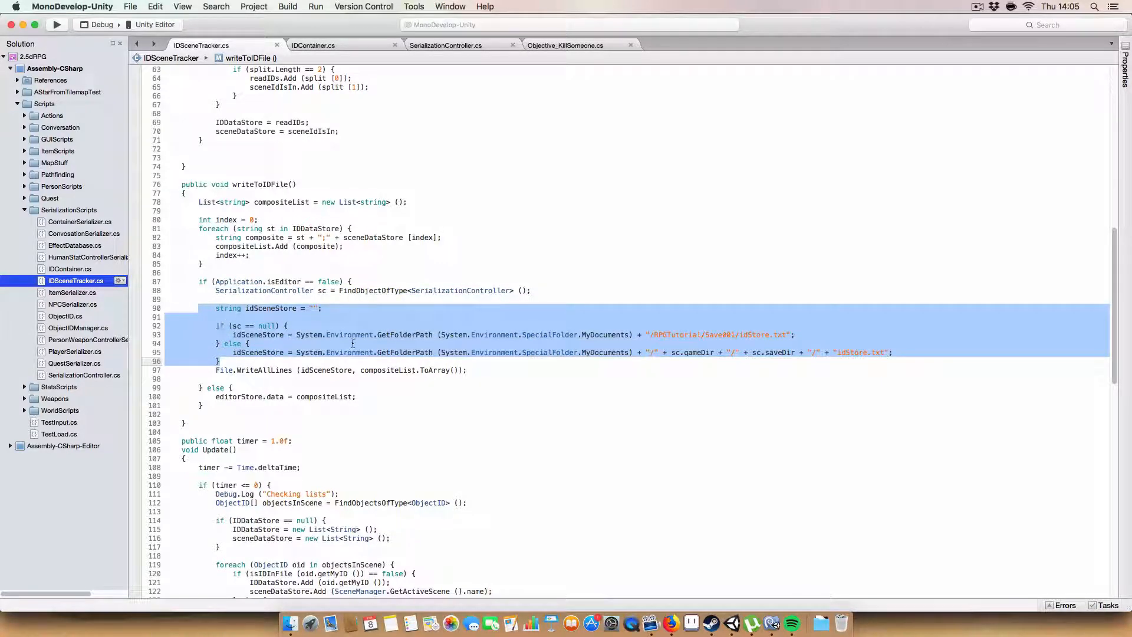
mouse_move(836, 338)
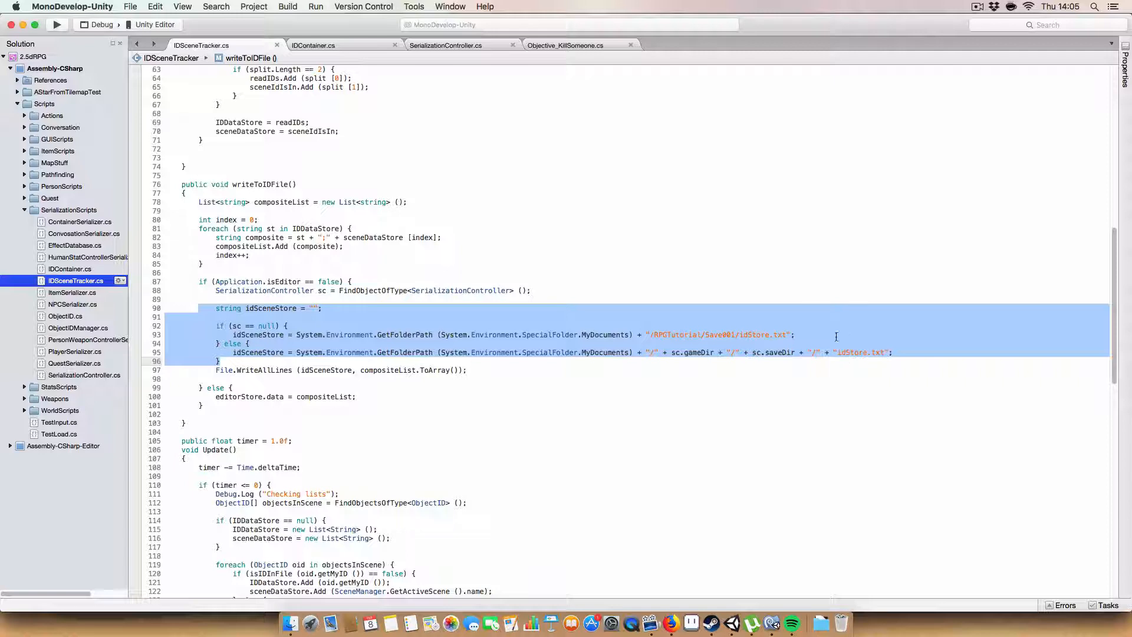
click(611, 353)
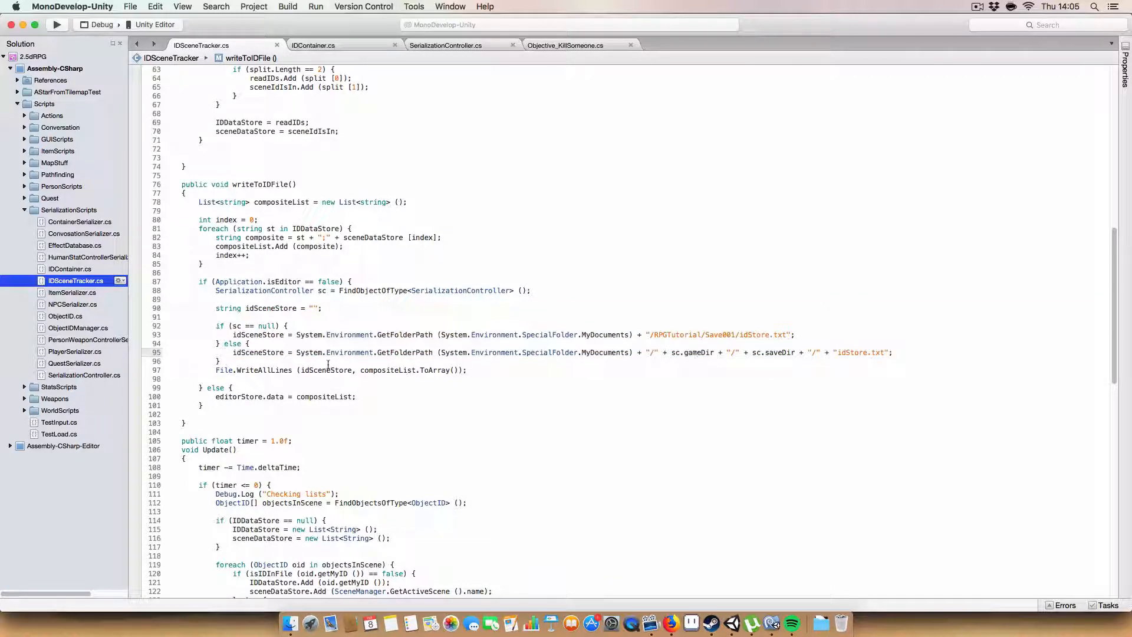
double_click(255, 370)
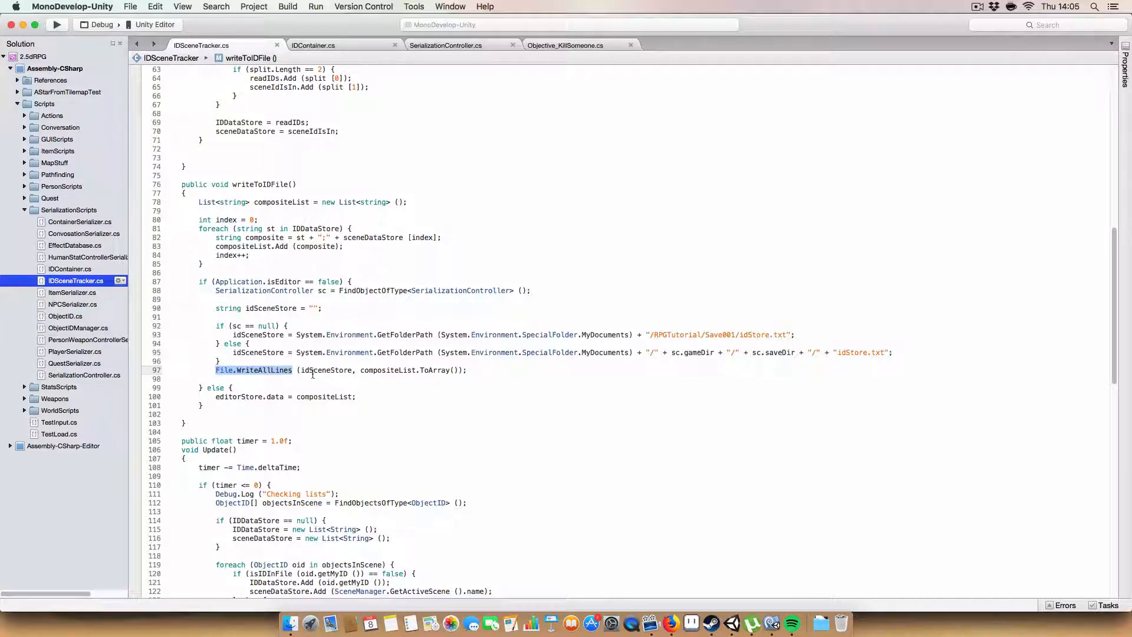
double_click(325, 370)
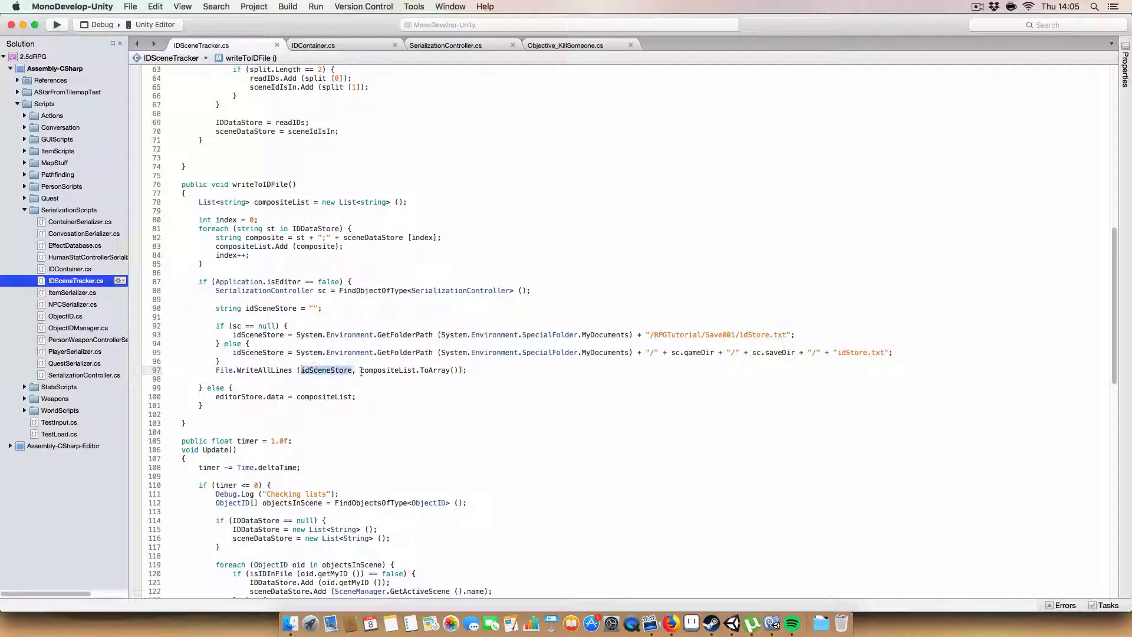
double_click(409, 370)
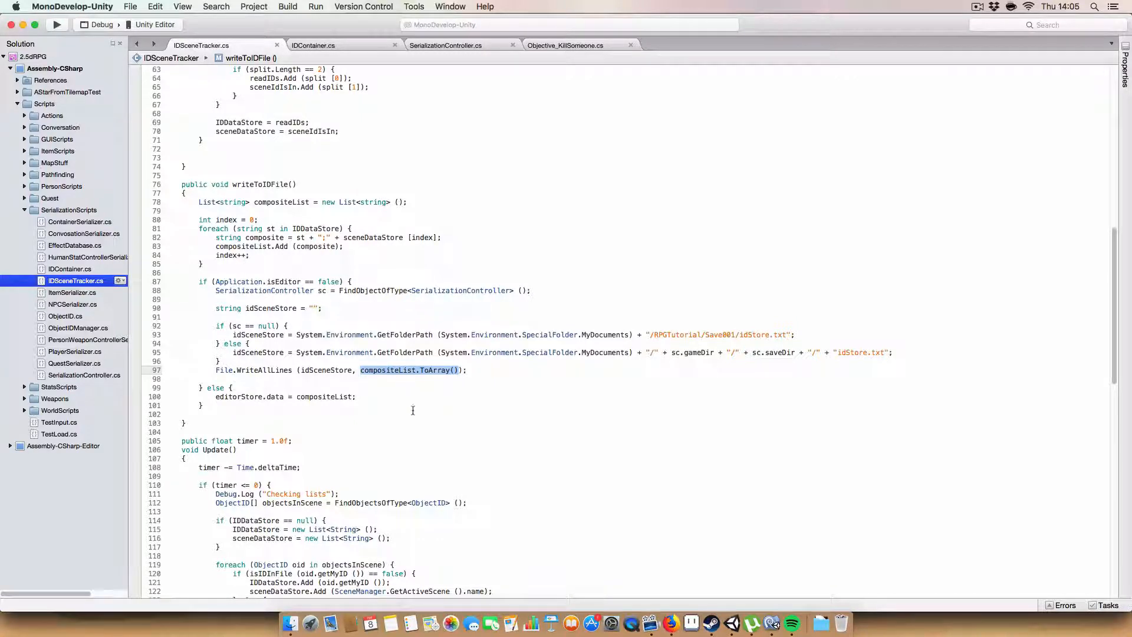
click(261, 379)
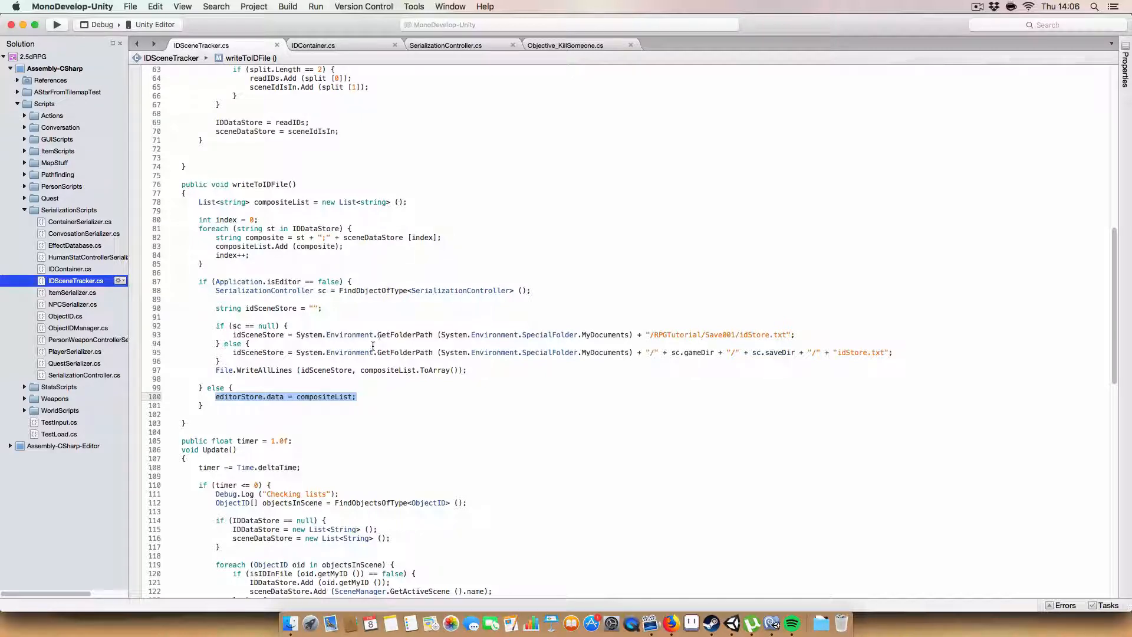
click(258, 414)
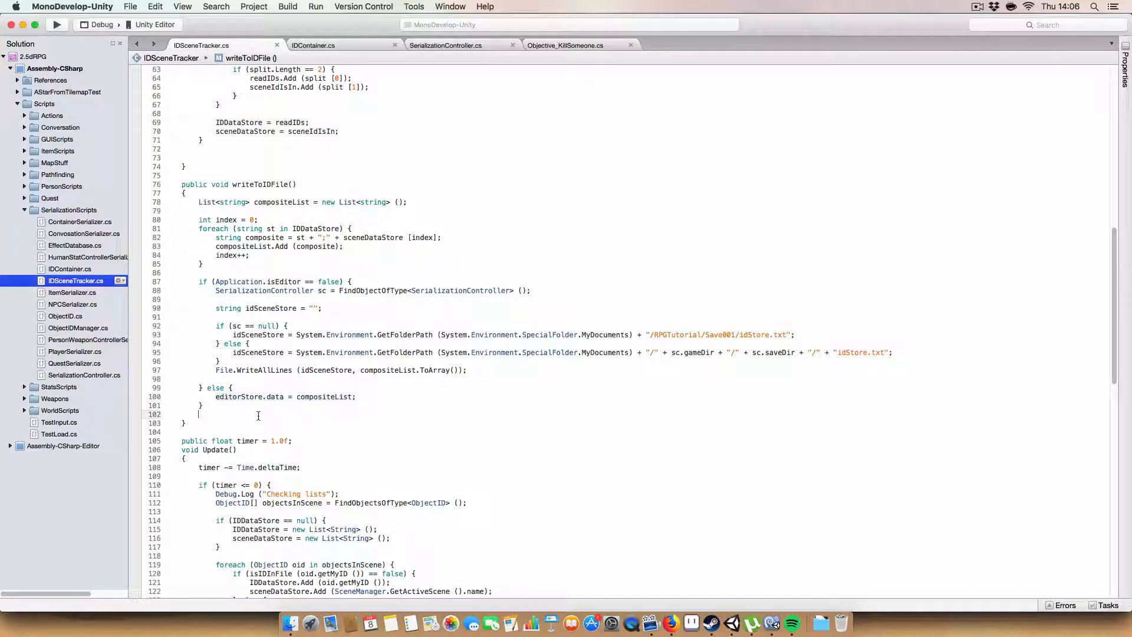
scroll(down, 3)
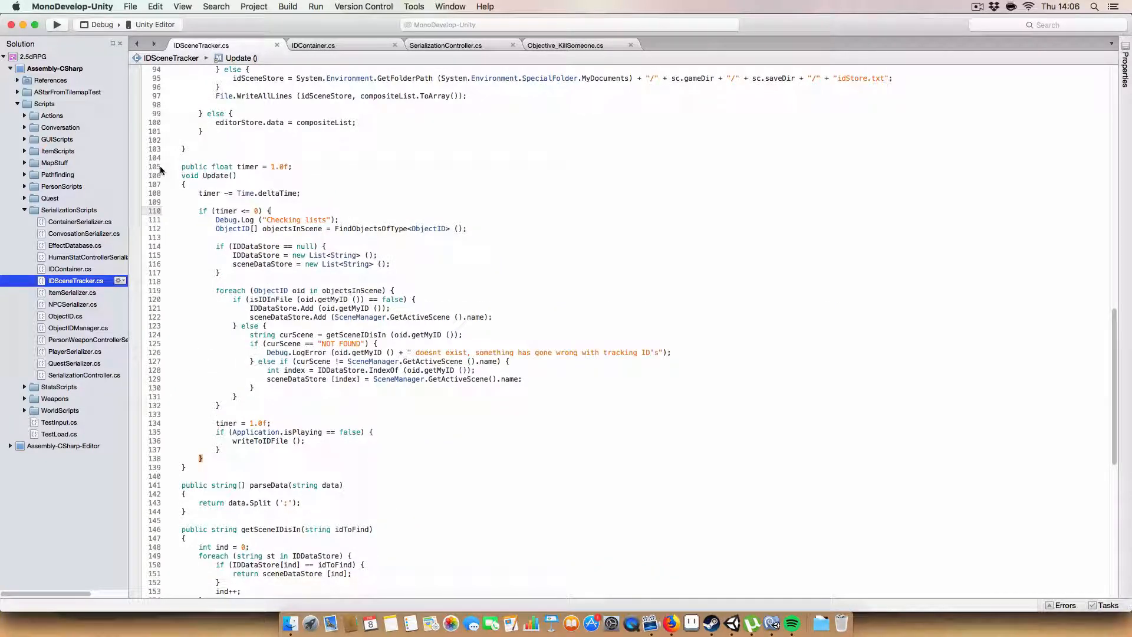
drag(184, 167, 303, 189)
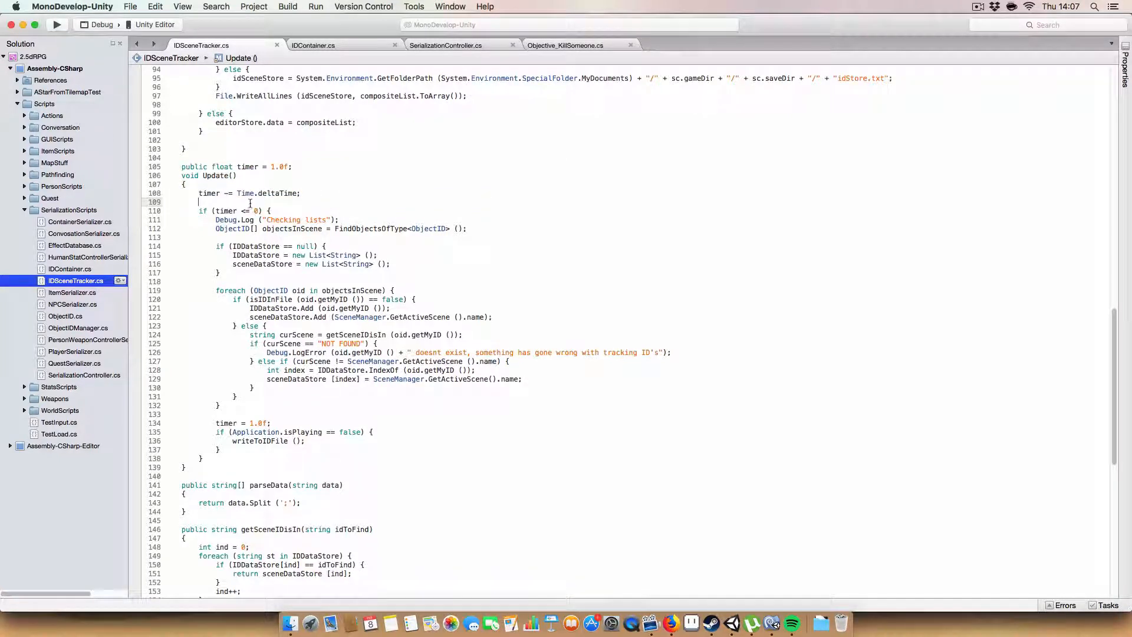
mouse_move(385, 213)
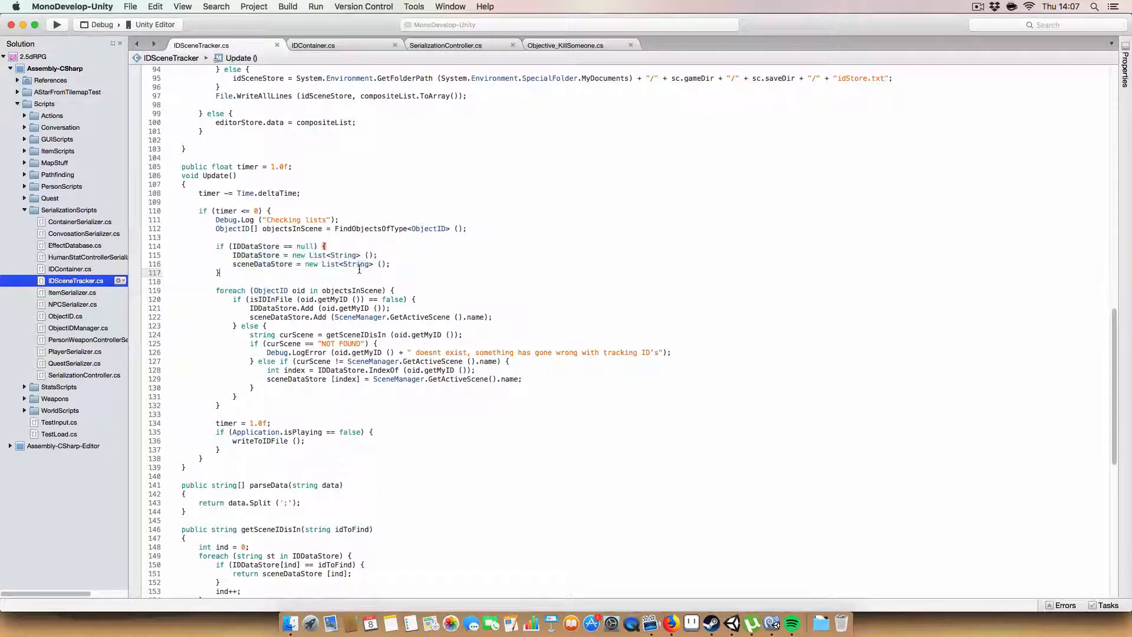
double_click(229, 290)
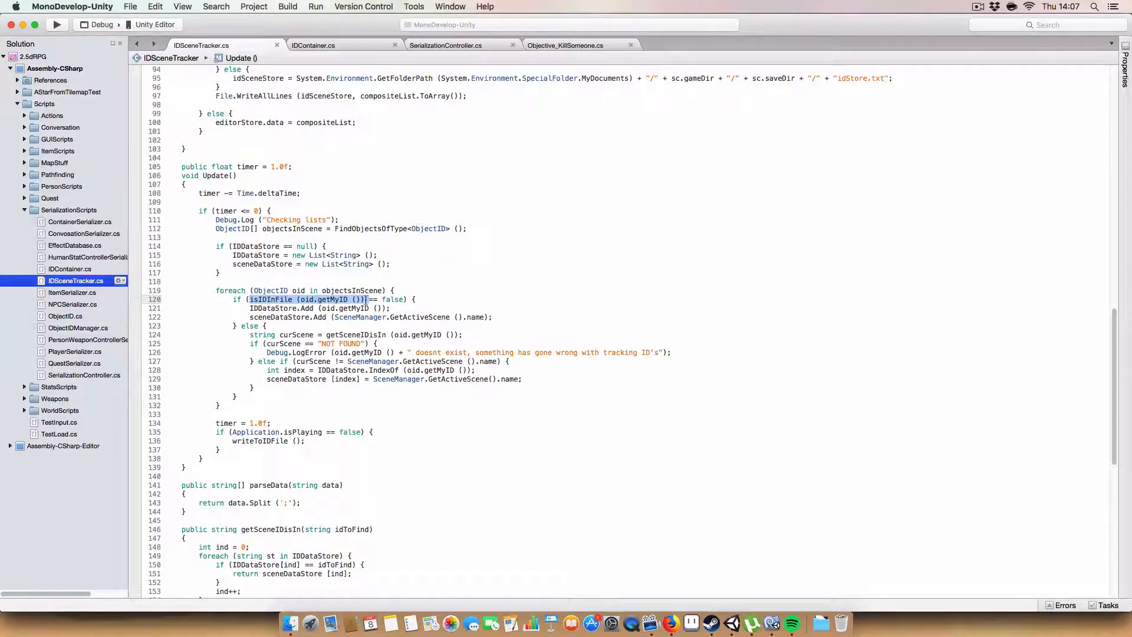
scroll(down, 3)
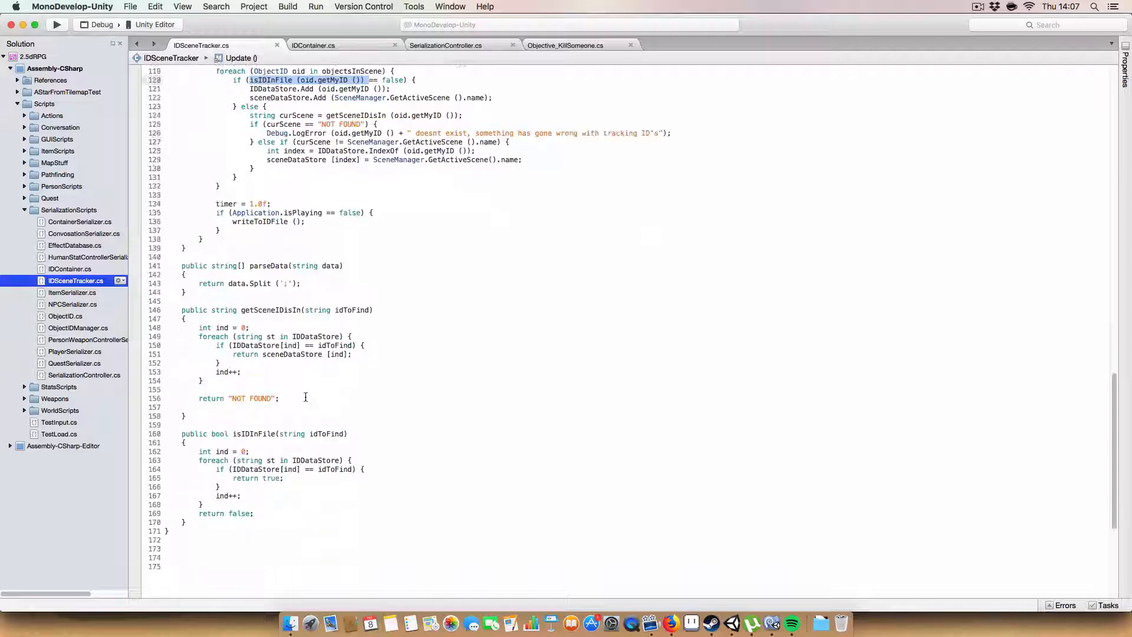
scroll(down, 3)
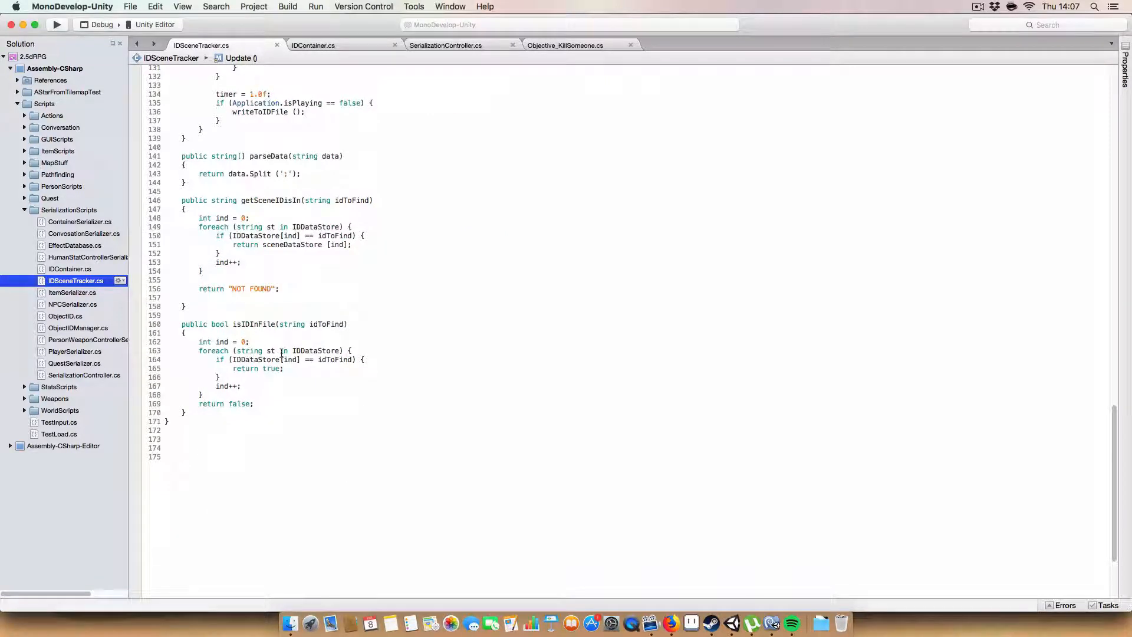
double_click(315, 350)
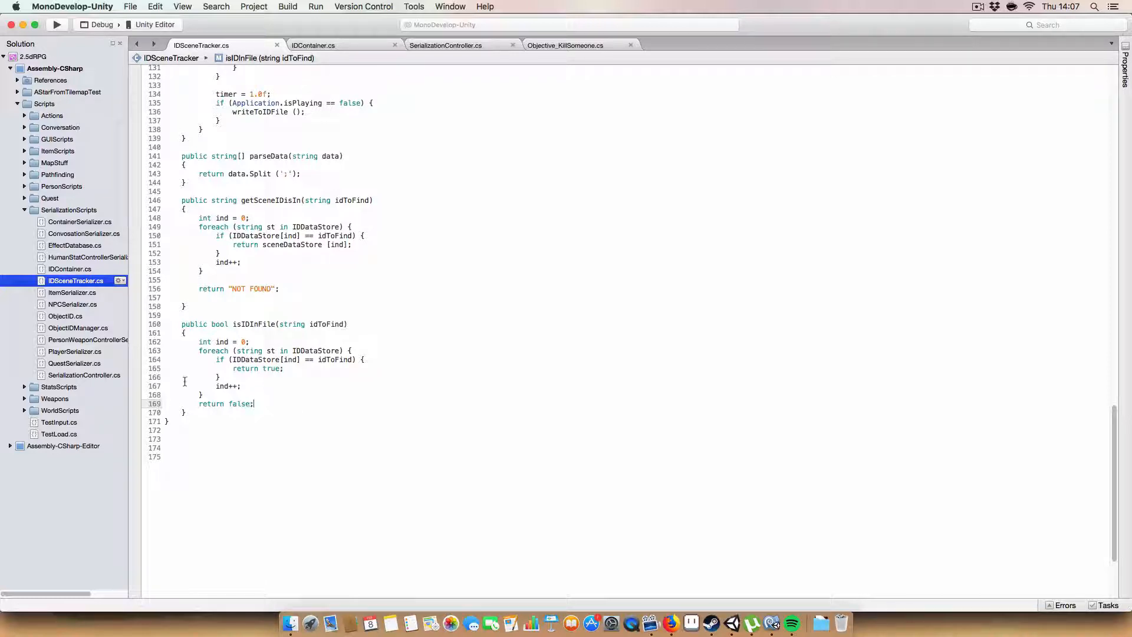
scroll(up, 3)
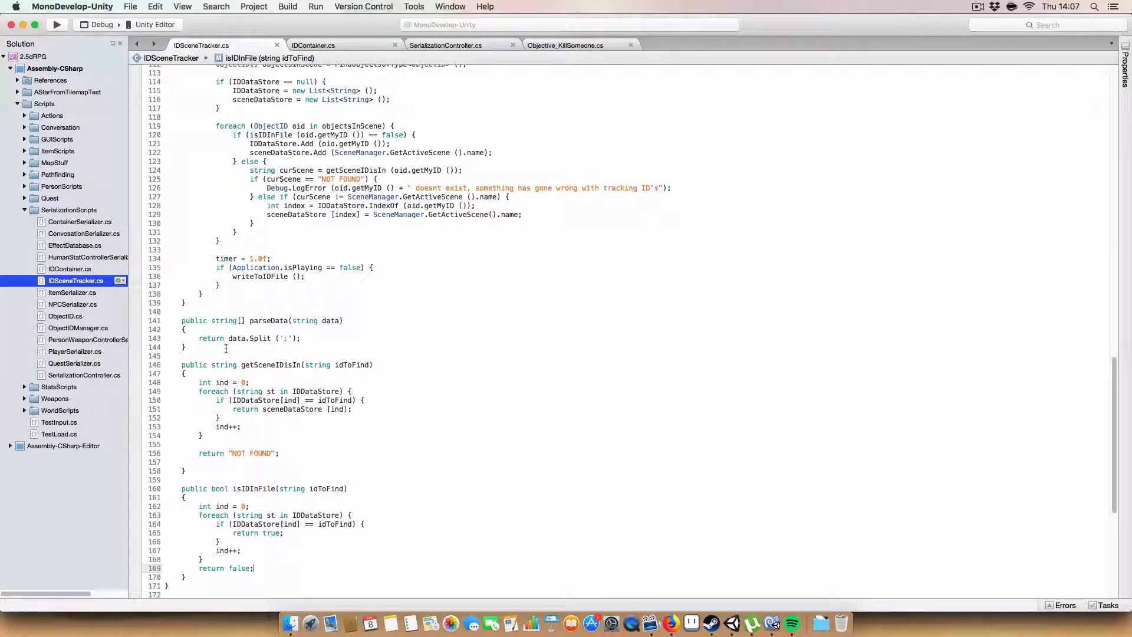
scroll(up, 3)
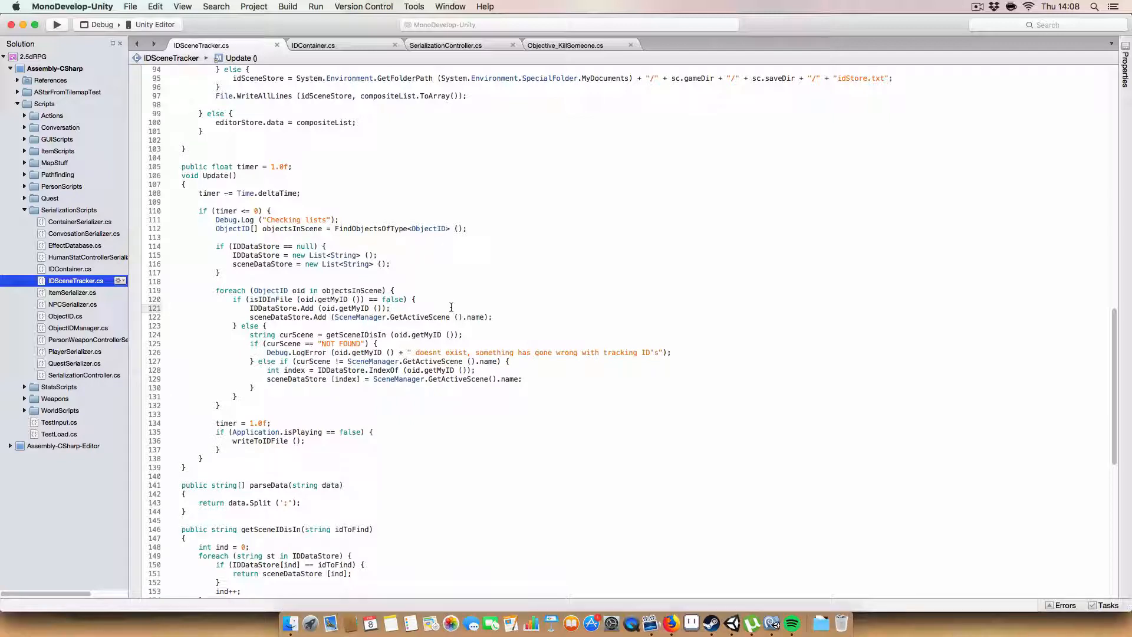
mouse_move(189, 343)
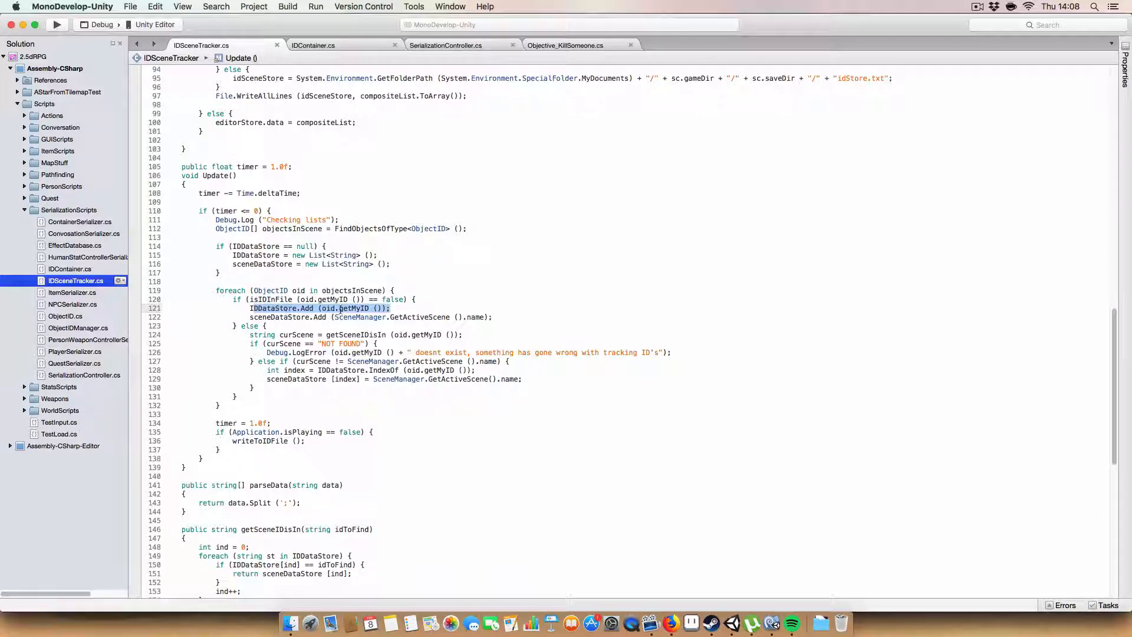
click(245, 309)
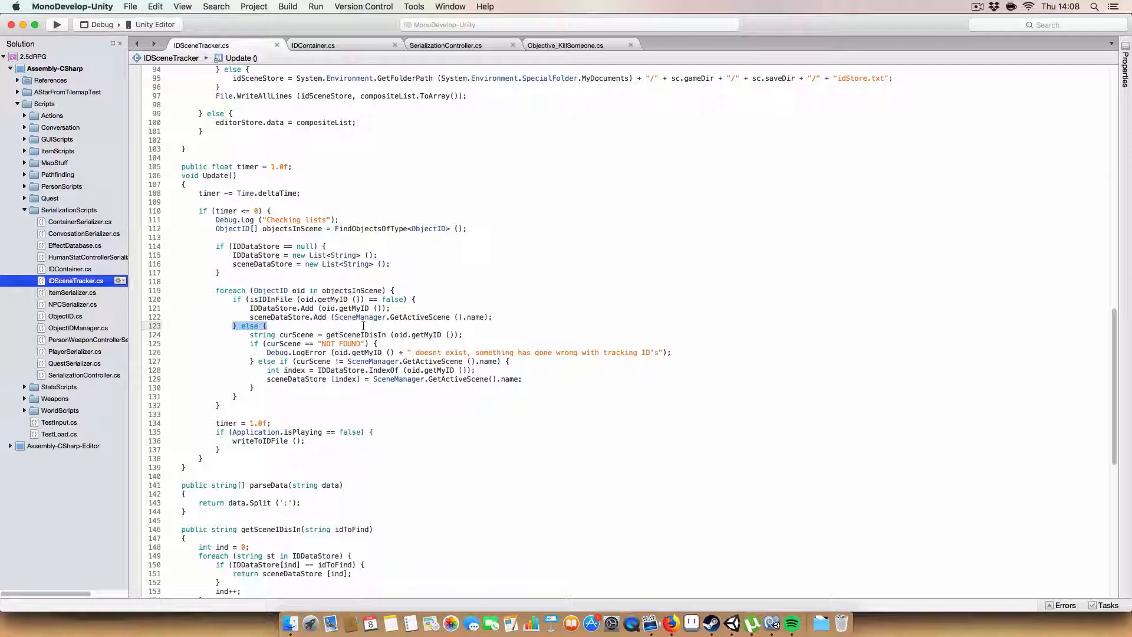
click(248, 334)
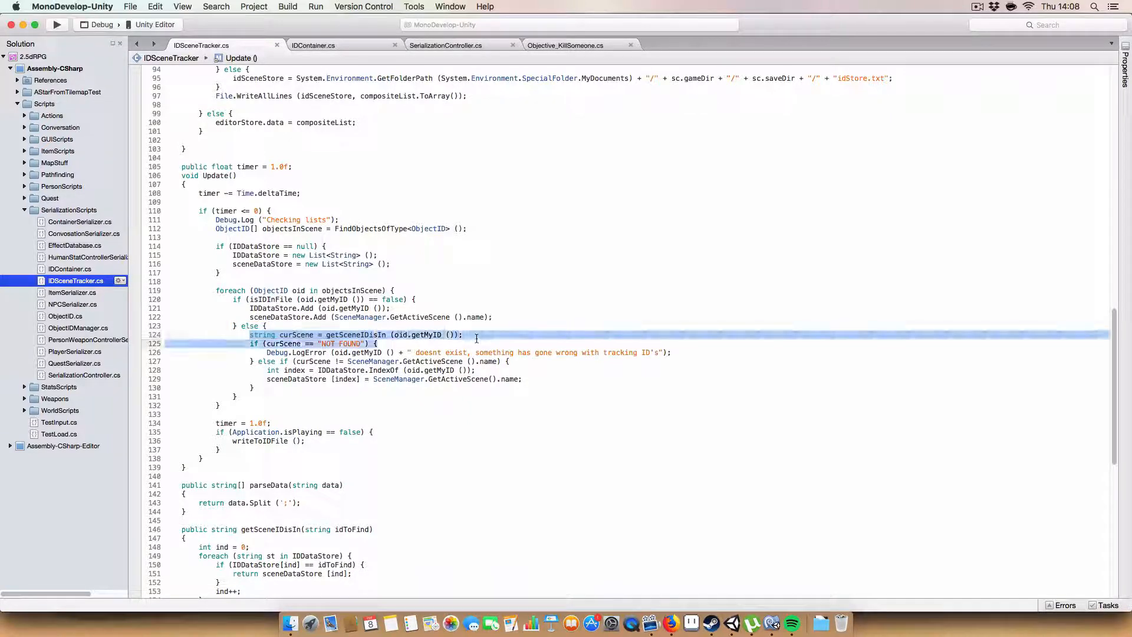
click(280, 334)
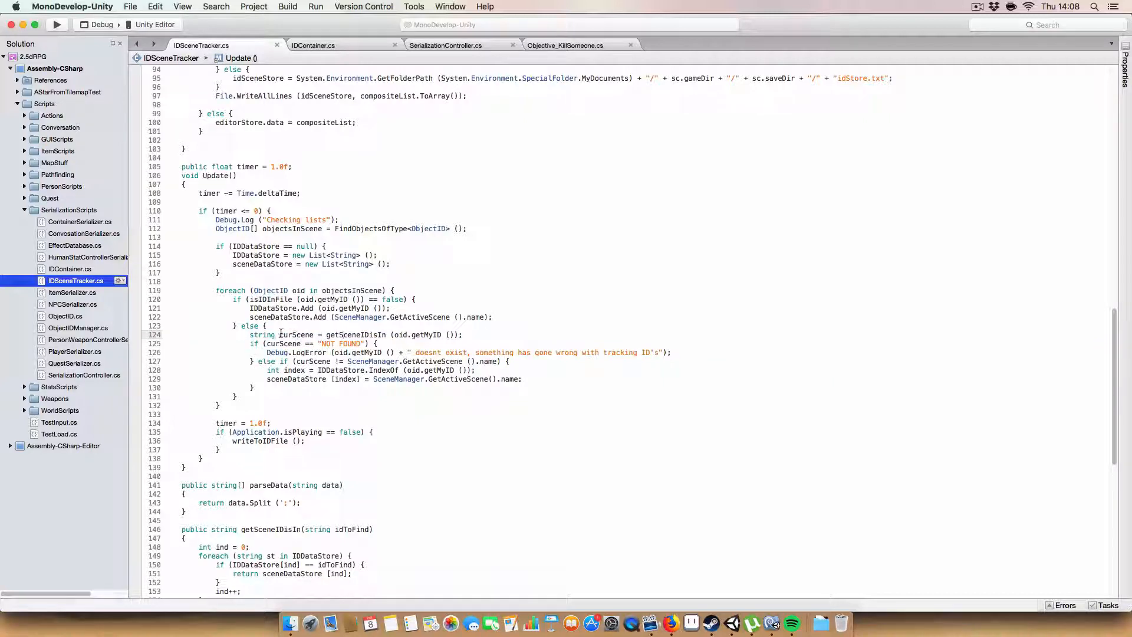
scroll(down, 3)
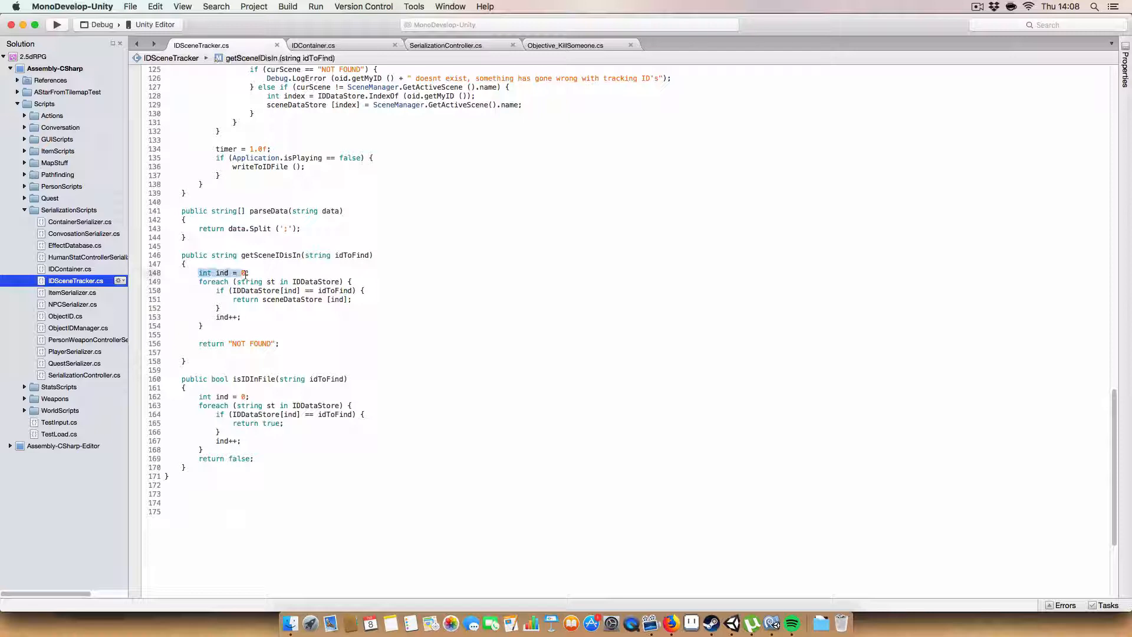
click(289, 282)
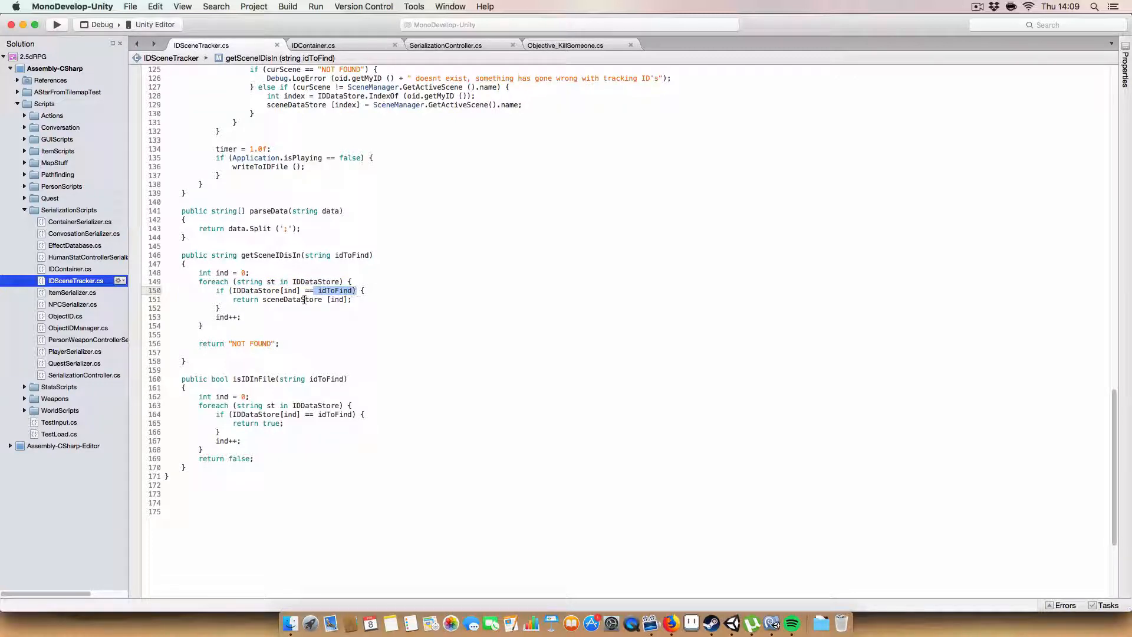
double_click(291, 299)
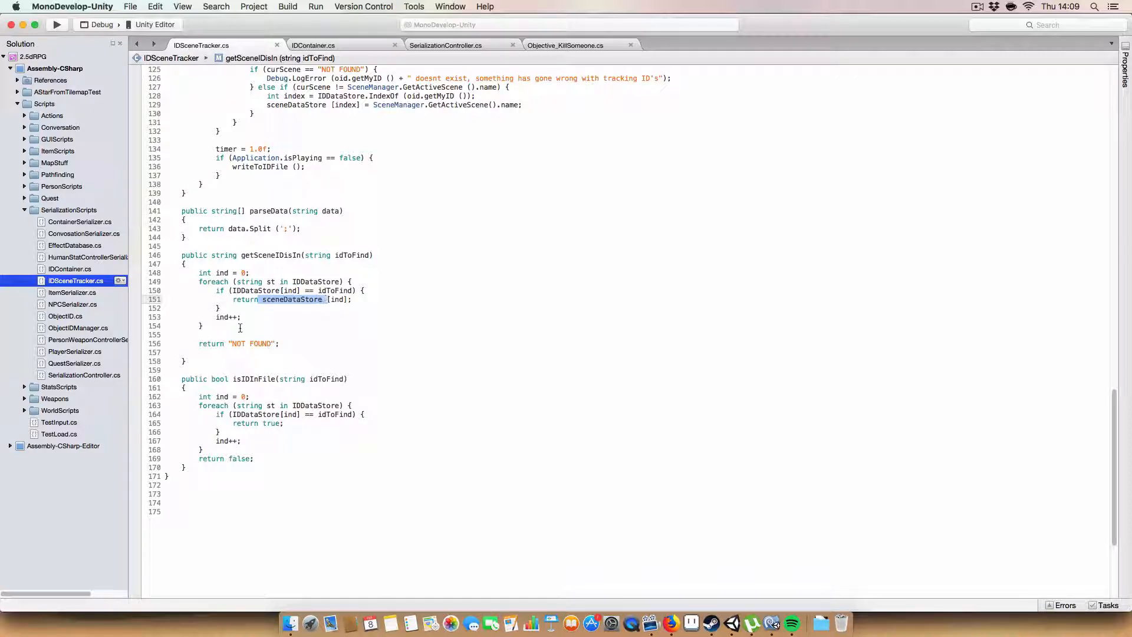
double_click(226, 318)
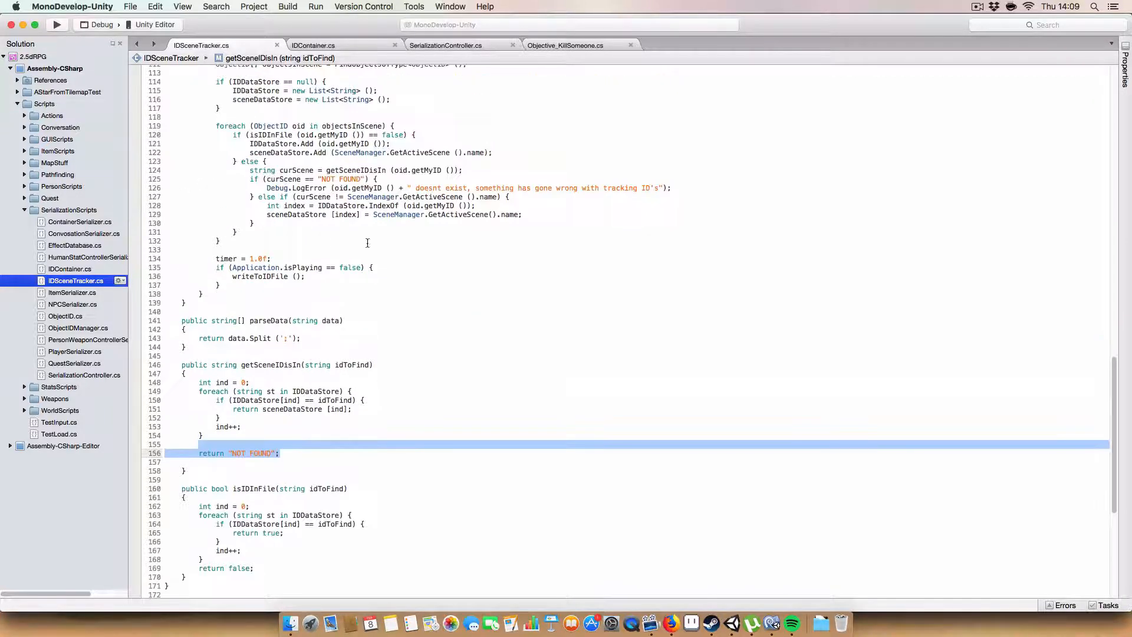
scroll(up, 3)
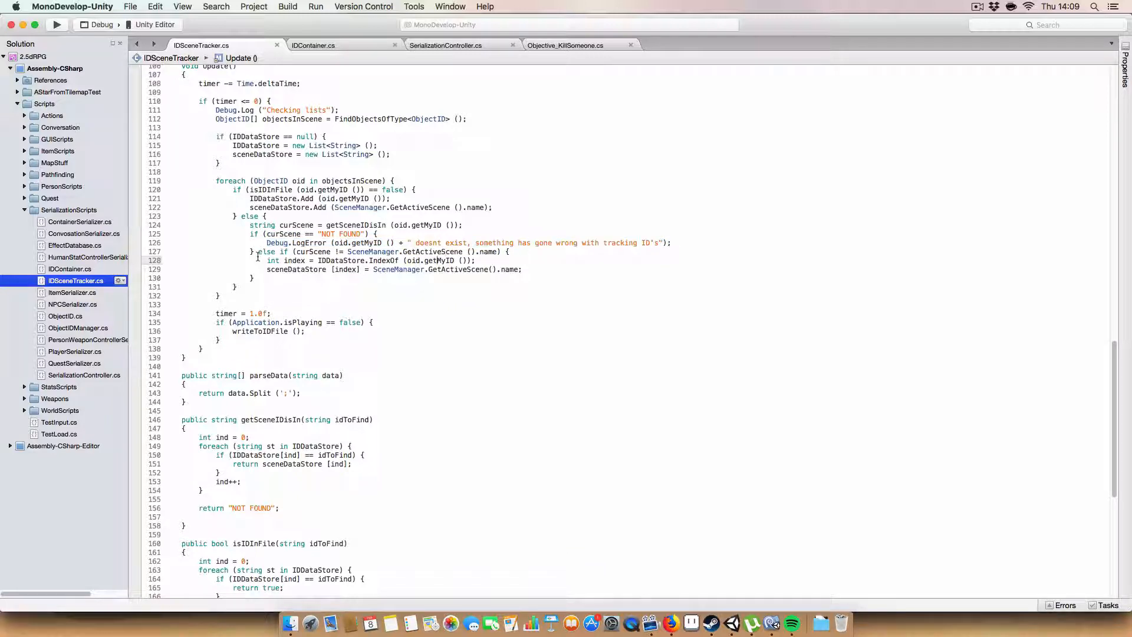
click(505, 251)
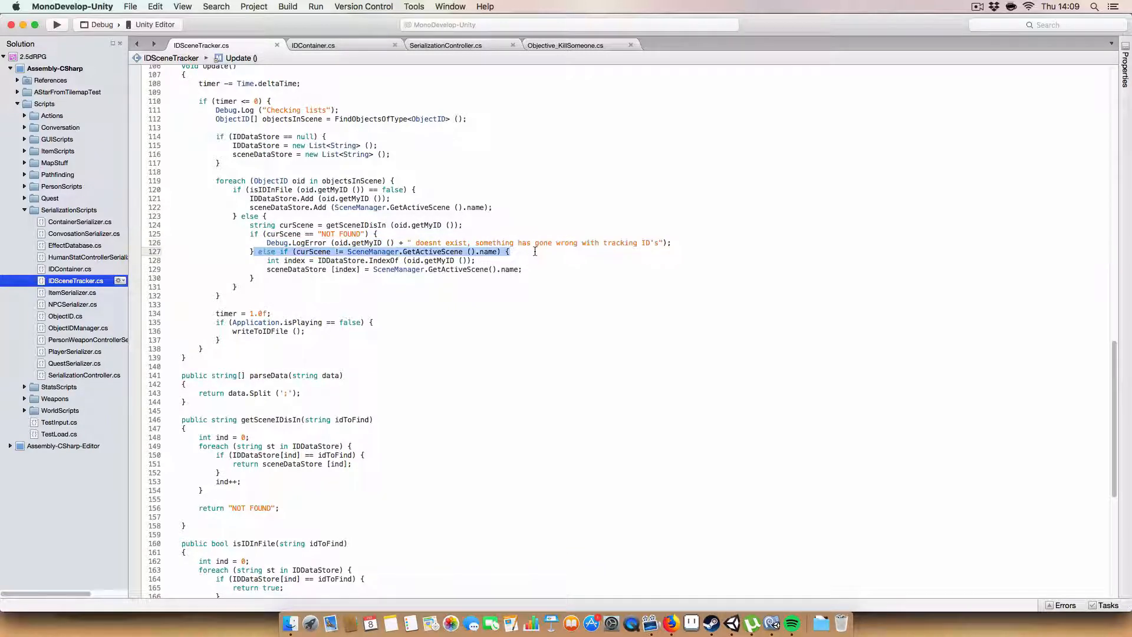
mouse_move(425, 252)
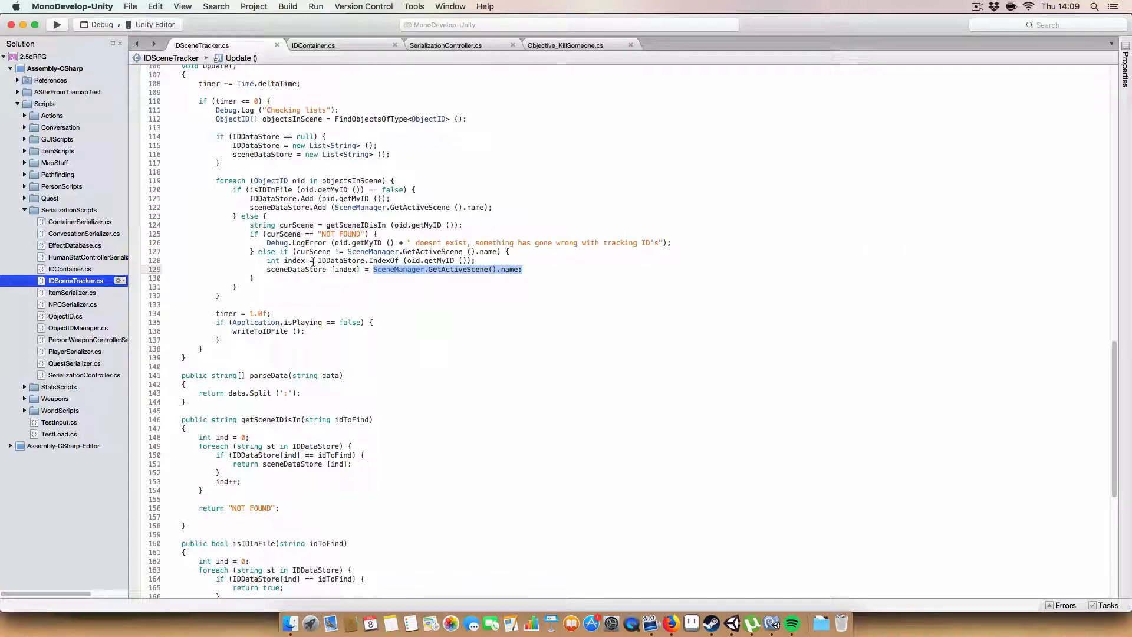
mouse_move(217, 312)
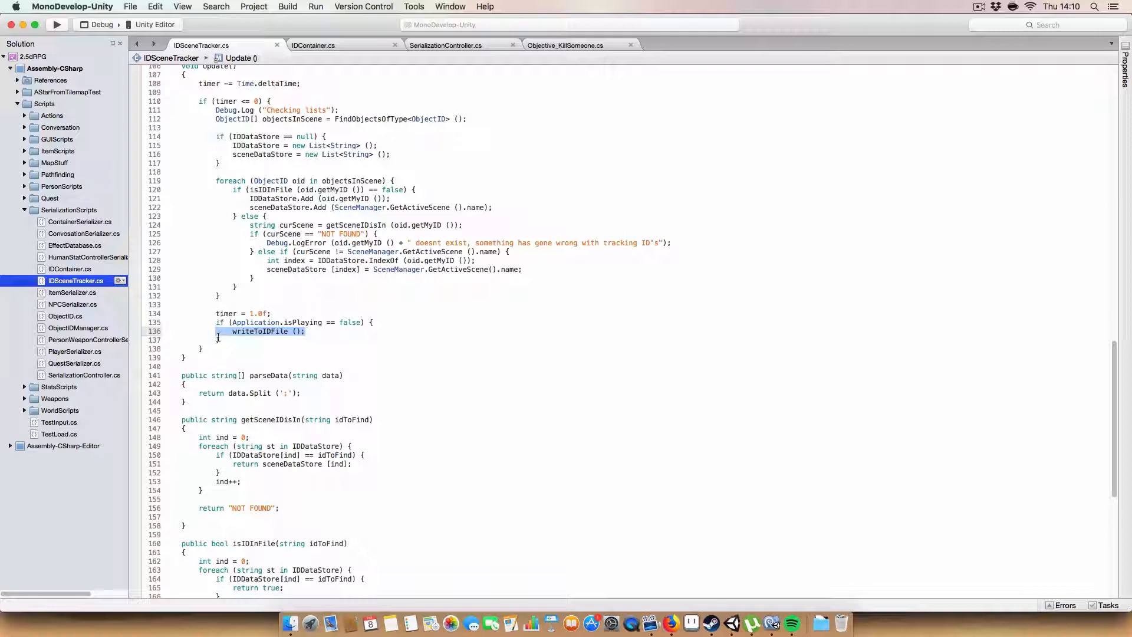
click(233, 332)
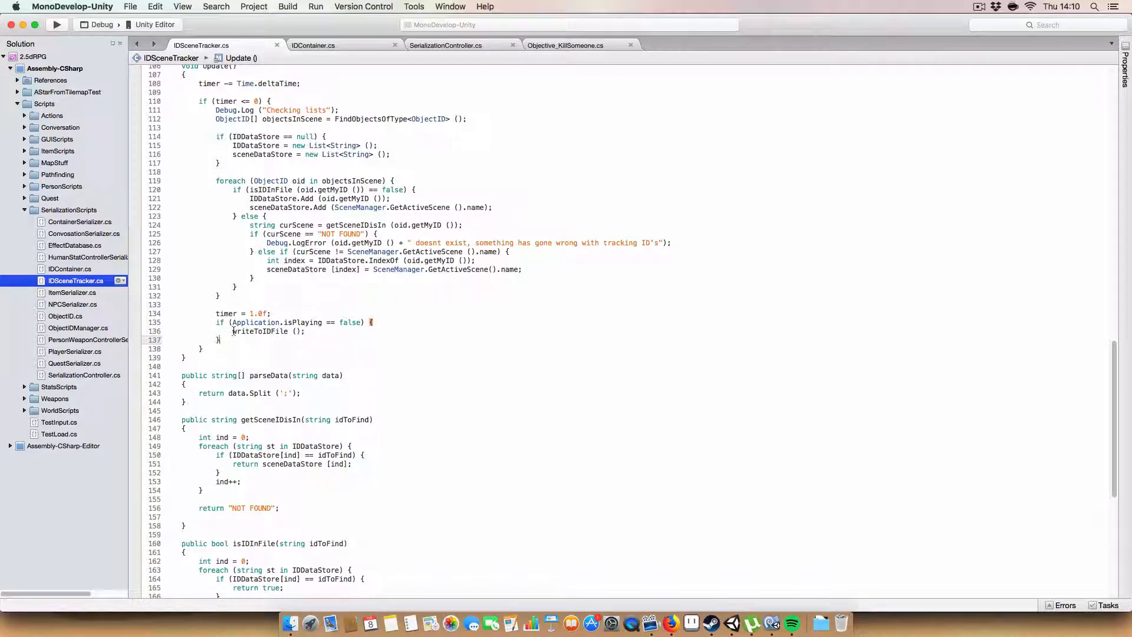
mouse_move(260, 330)
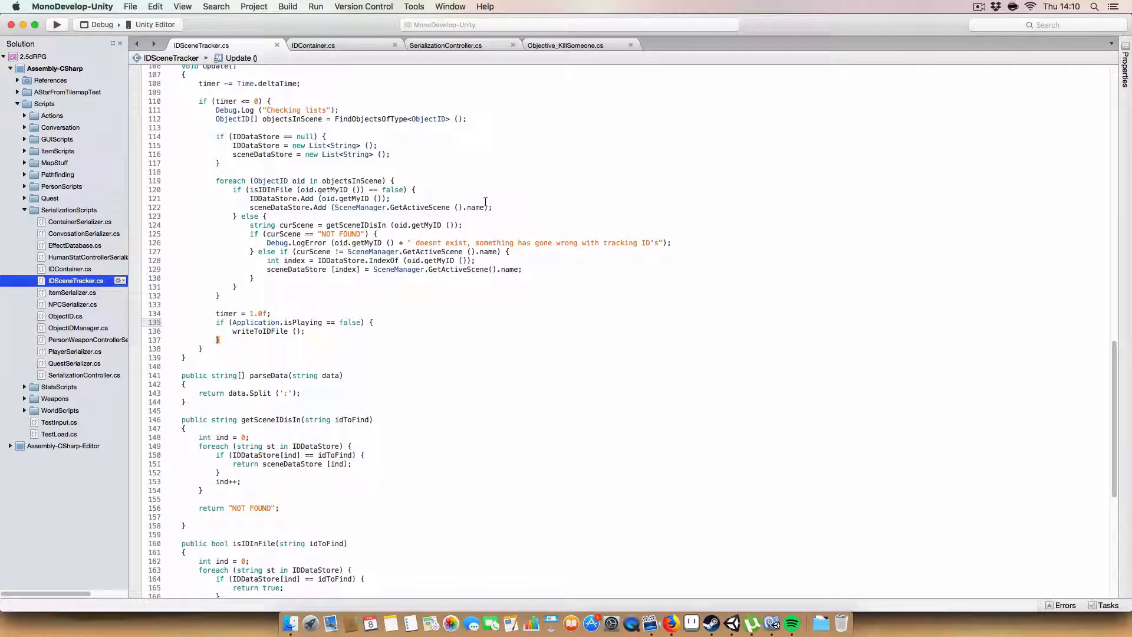
- Scroll SerializationController to fileInitialise and highlight the idSceneStore path declaration
click(446, 44)
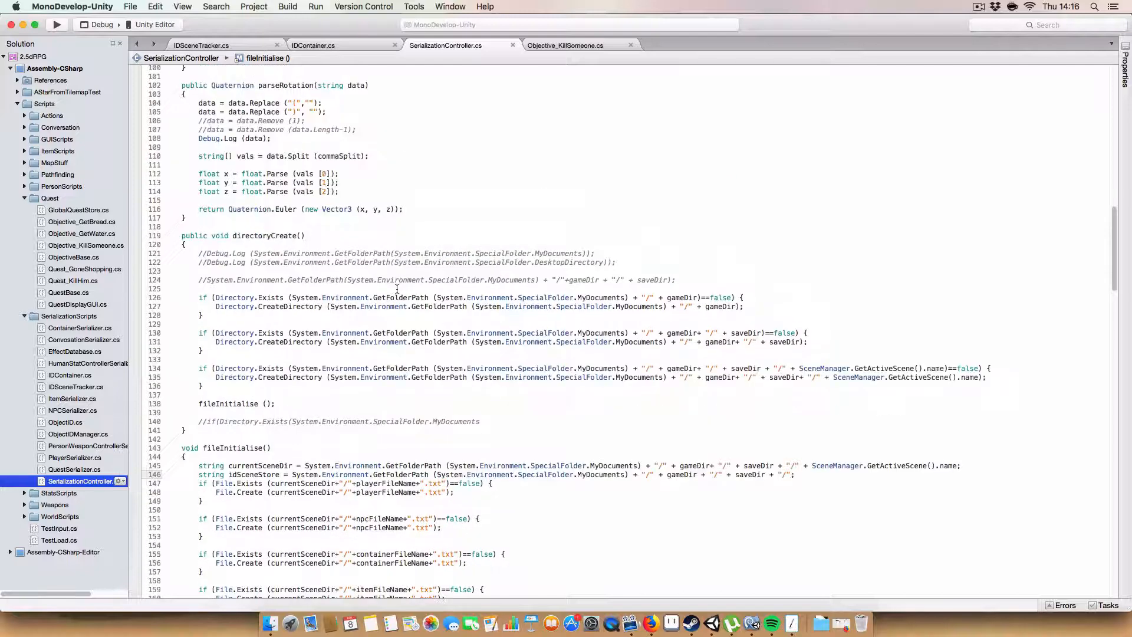
scroll(down, 3)
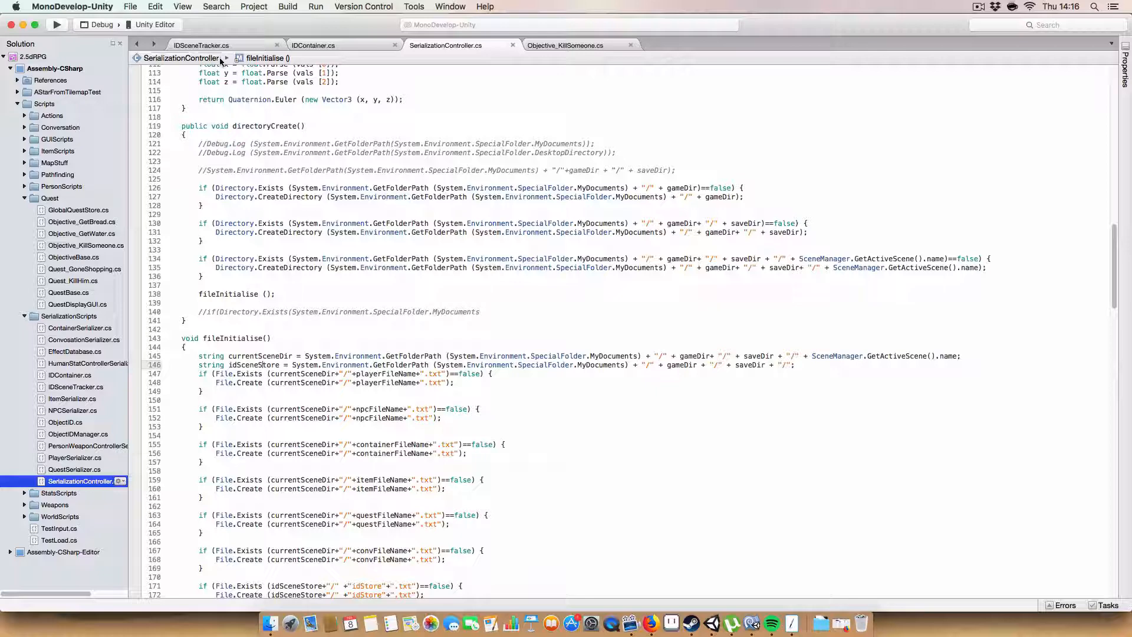
click(201, 45)
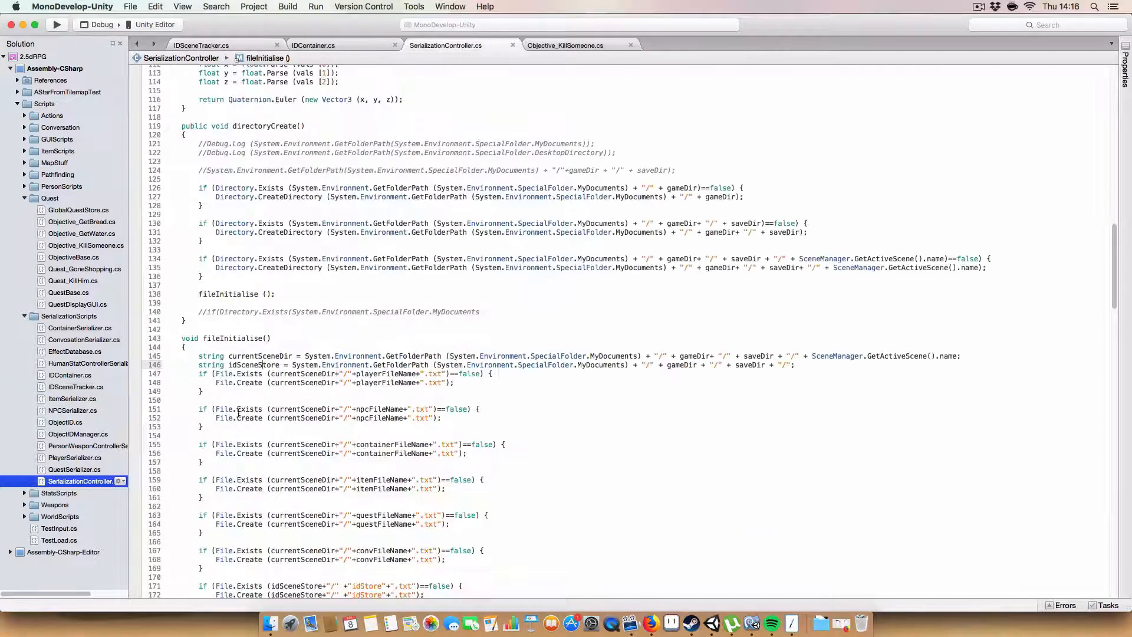
mouse_move(303, 253)
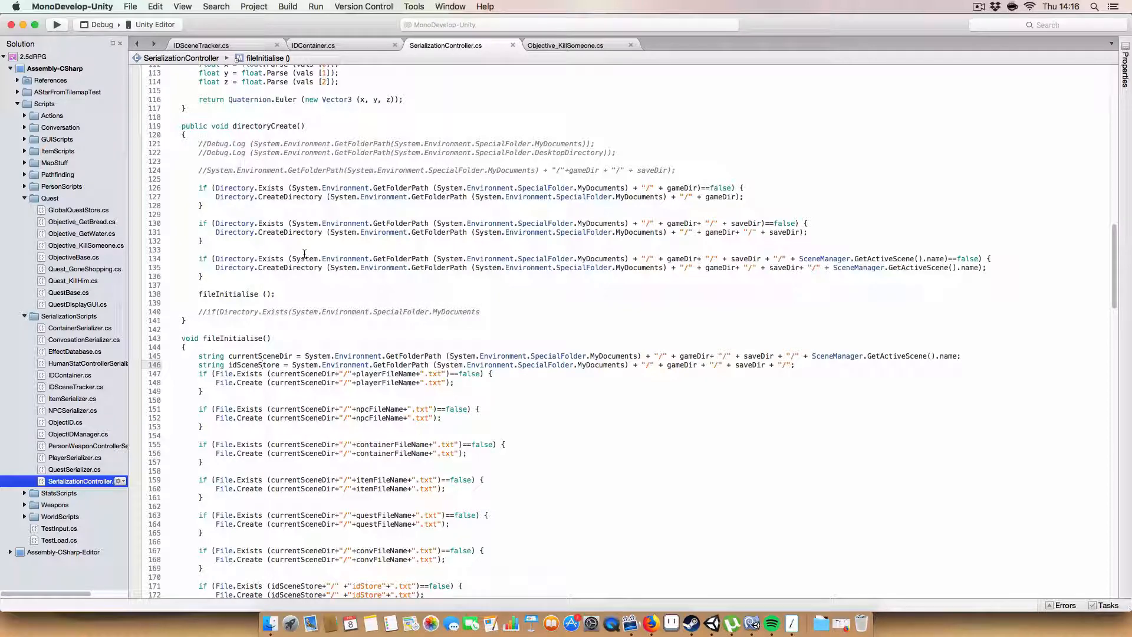
mouse_move(303, 258)
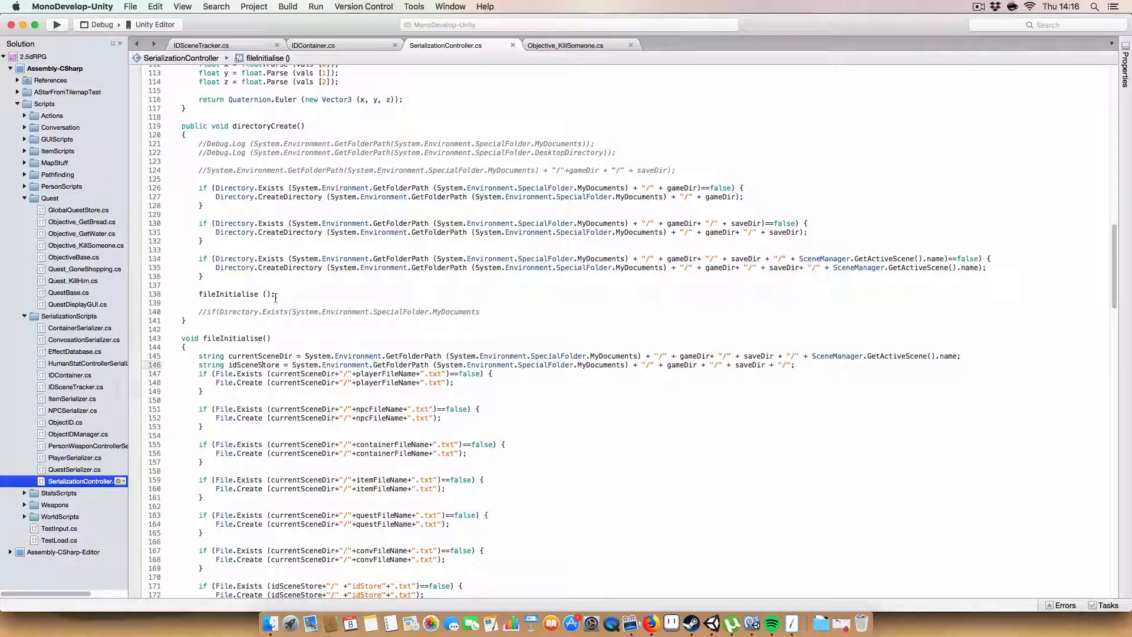
scroll(down, 3)
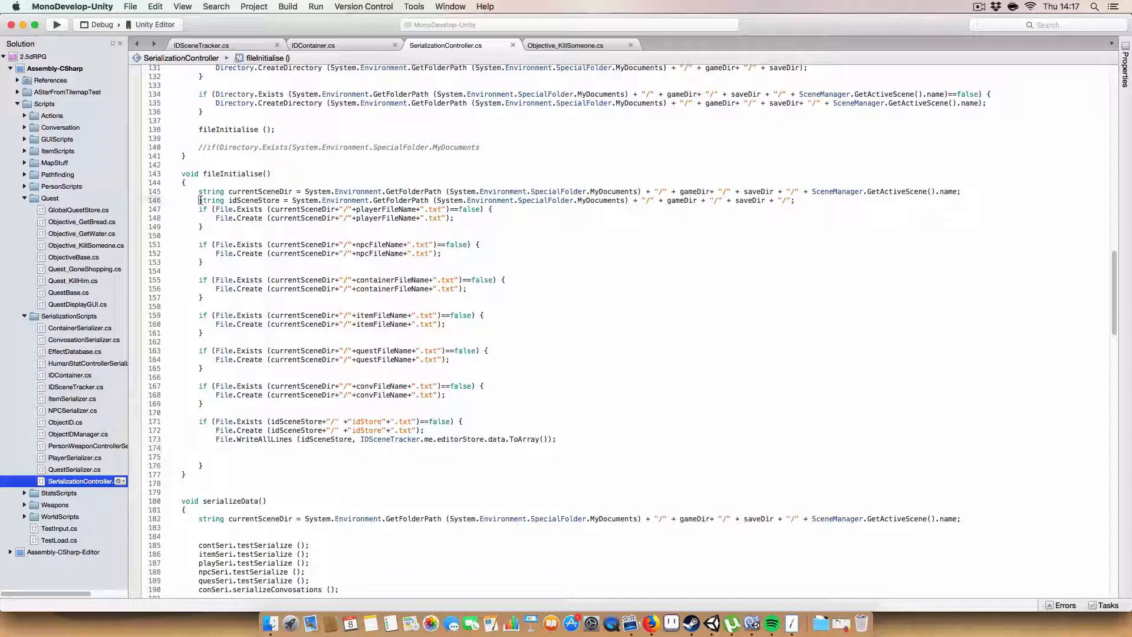
double_click(238, 200)
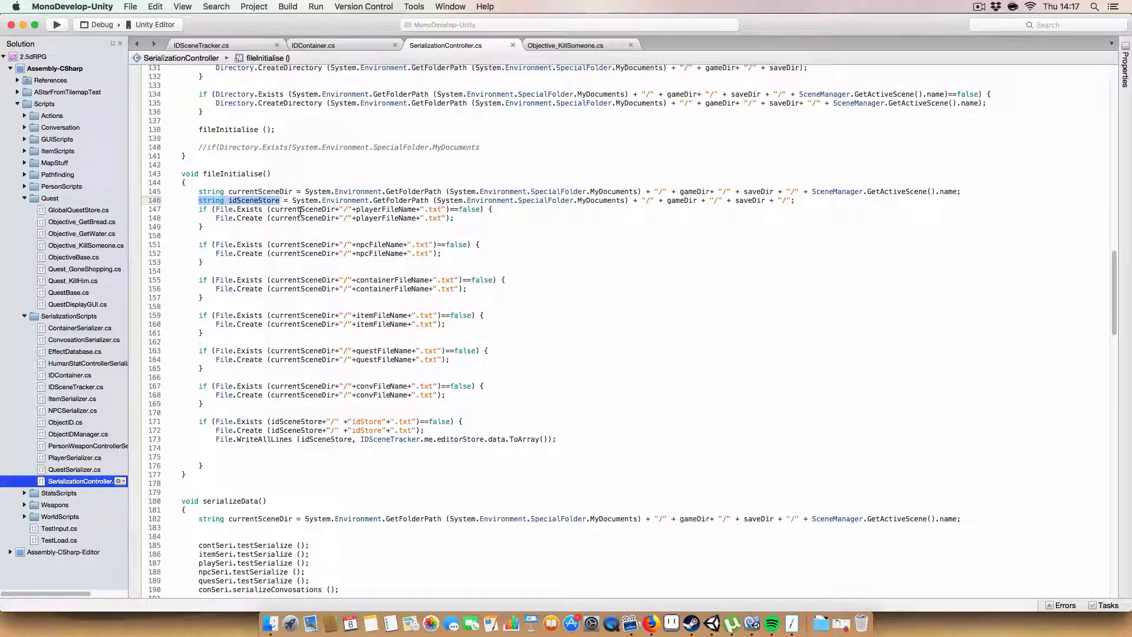
click(291, 200)
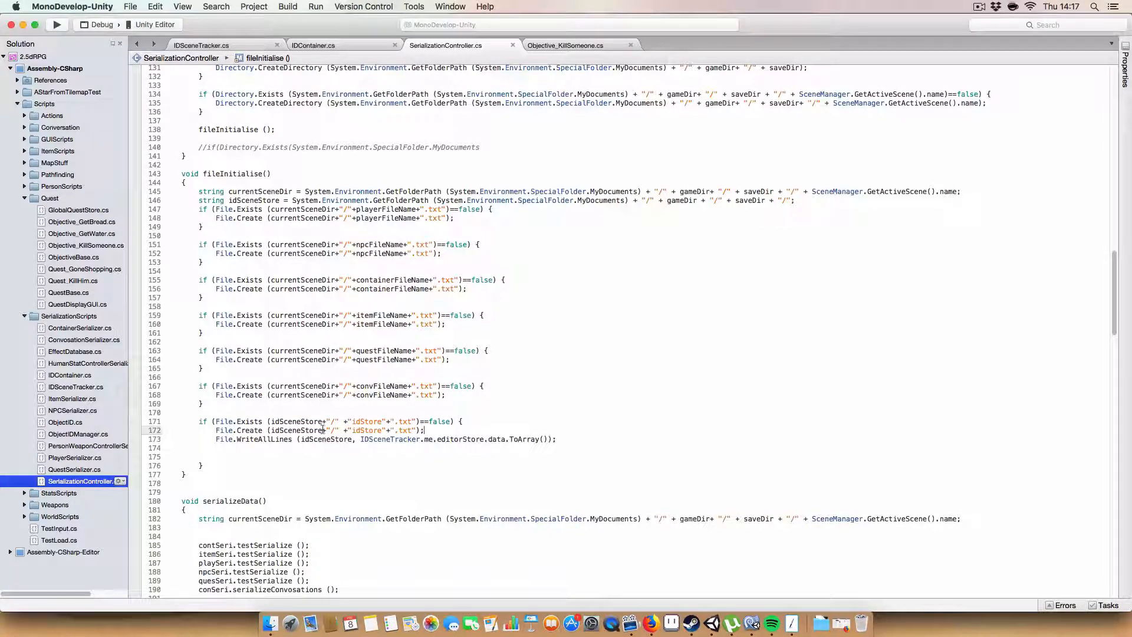
mouse_move(302, 155)
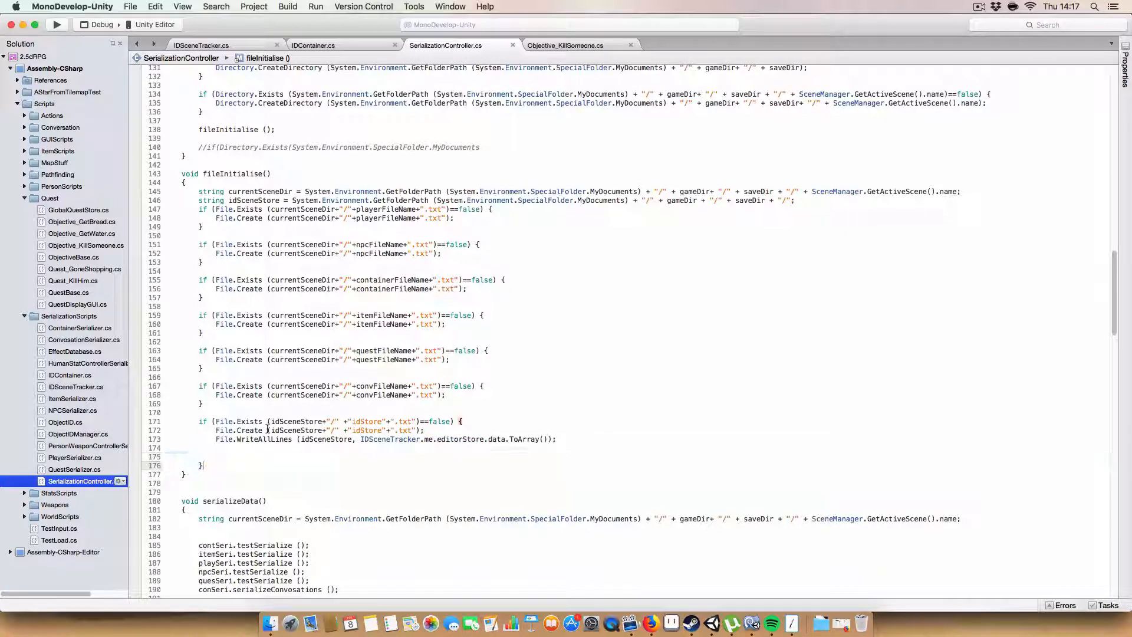
mouse_move(366, 421)
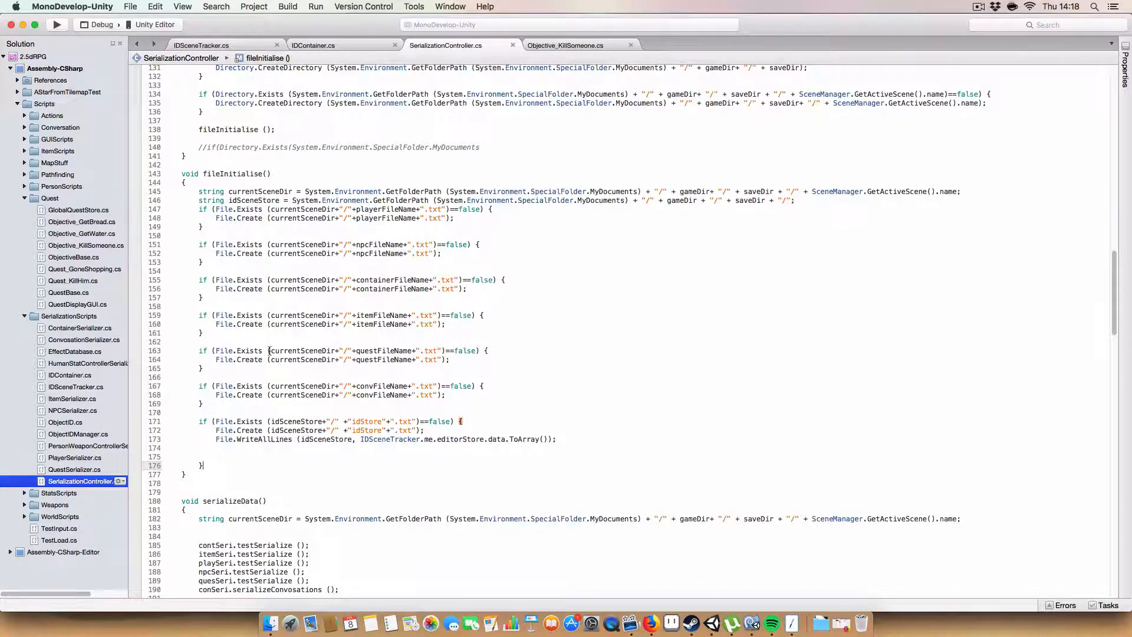
- Scroll past serializeData to IDSceneTracker's writeToIDFile method
scroll(down, 3)
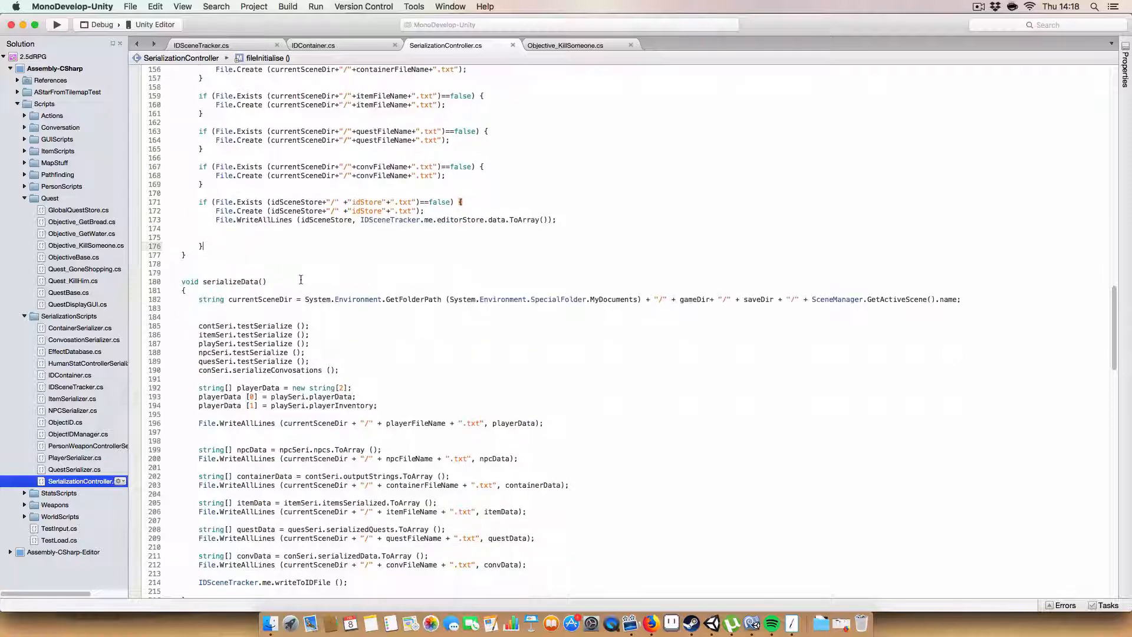
scroll(down, 3)
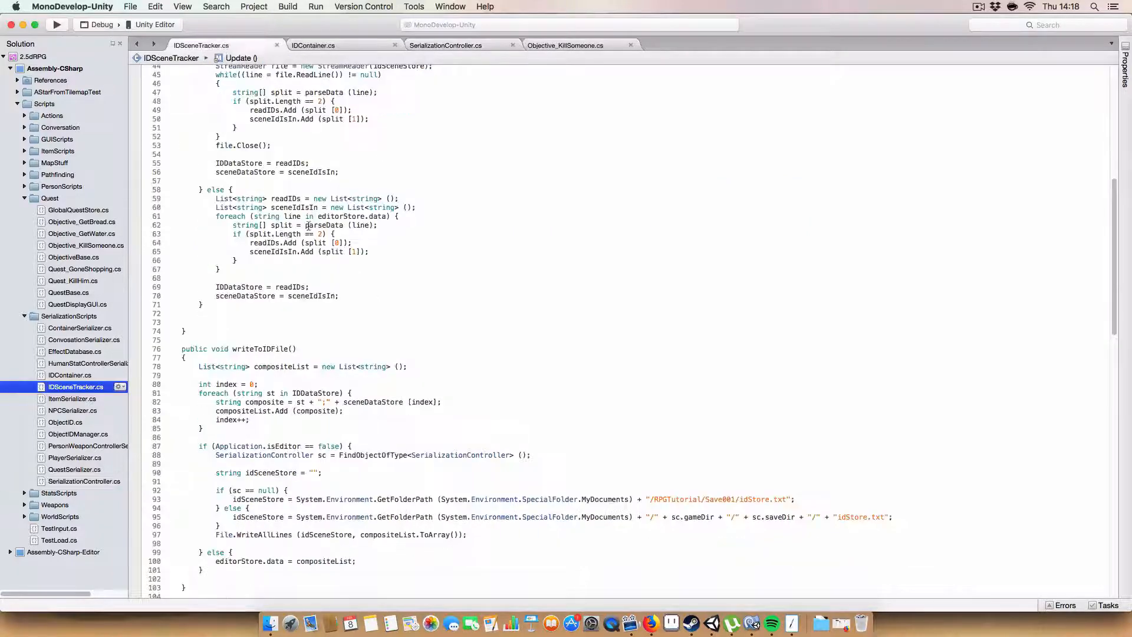
scroll(down, 3)
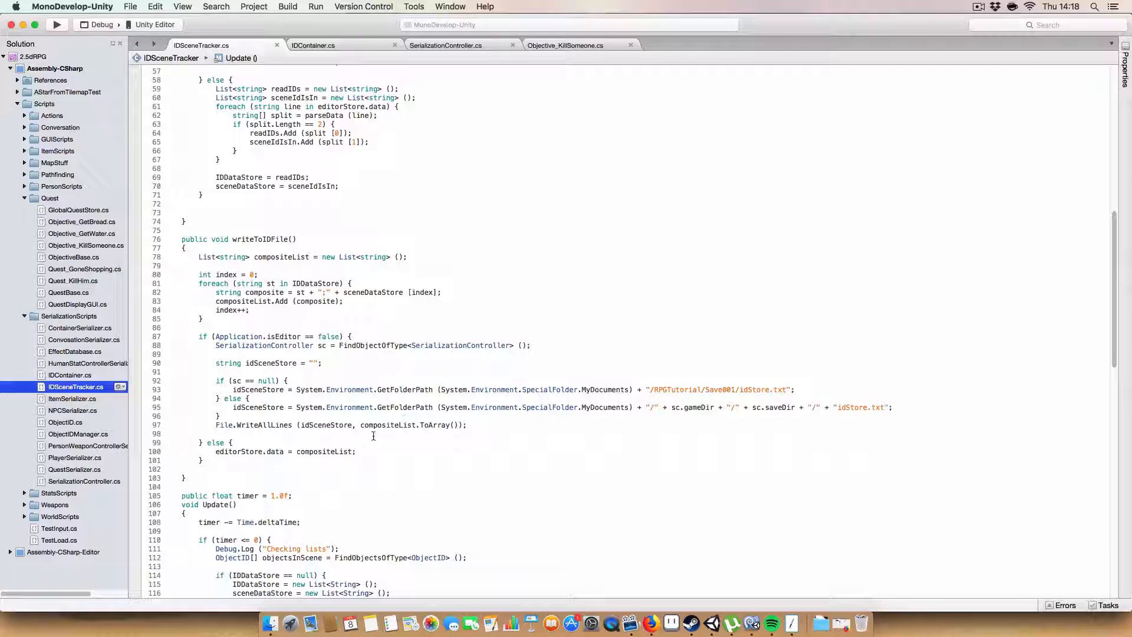
mouse_move(432, 439)
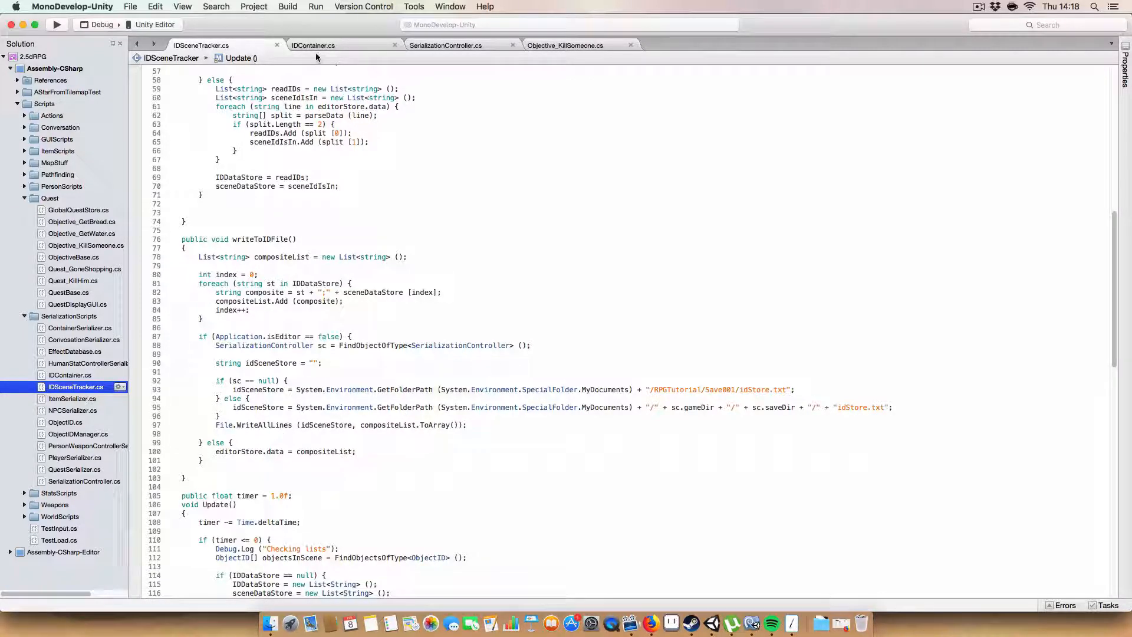
- Review SerializationController's writeToIDFile and OnLevelFinishedLoading readIDFile calls, then open Objective_KillSomeone.cs
click(446, 45)
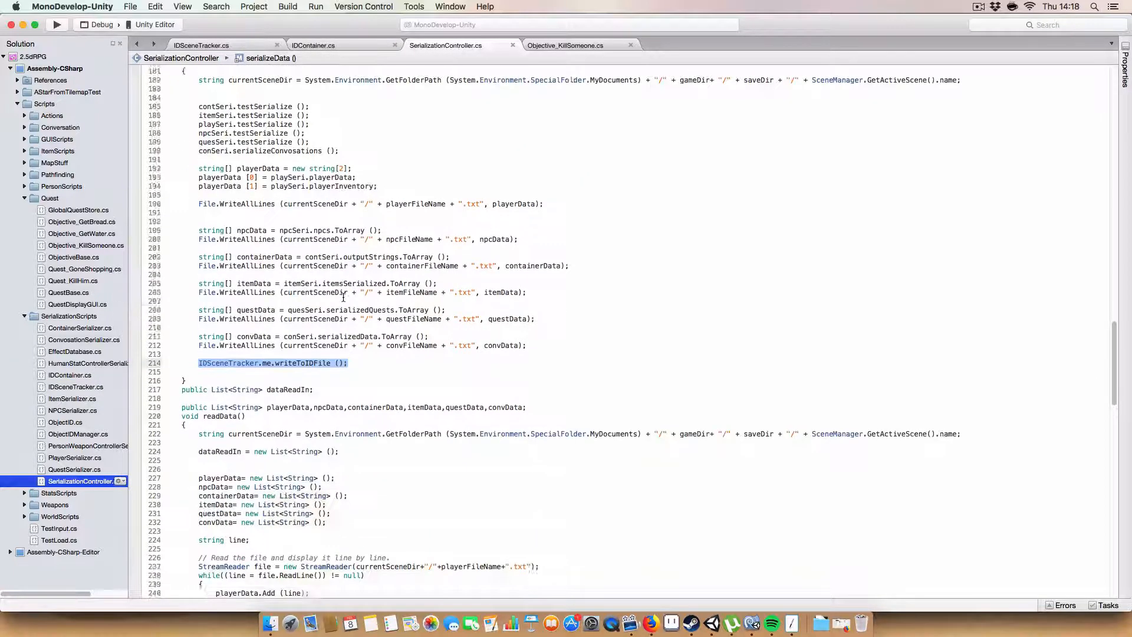
scroll(down, 3)
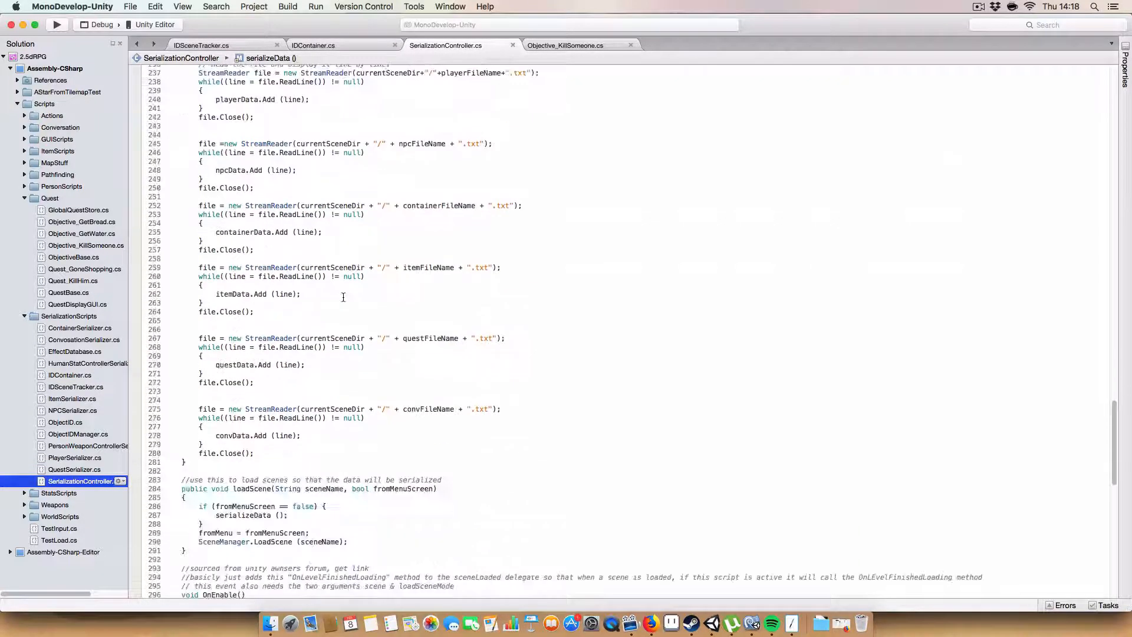
scroll(down, 3)
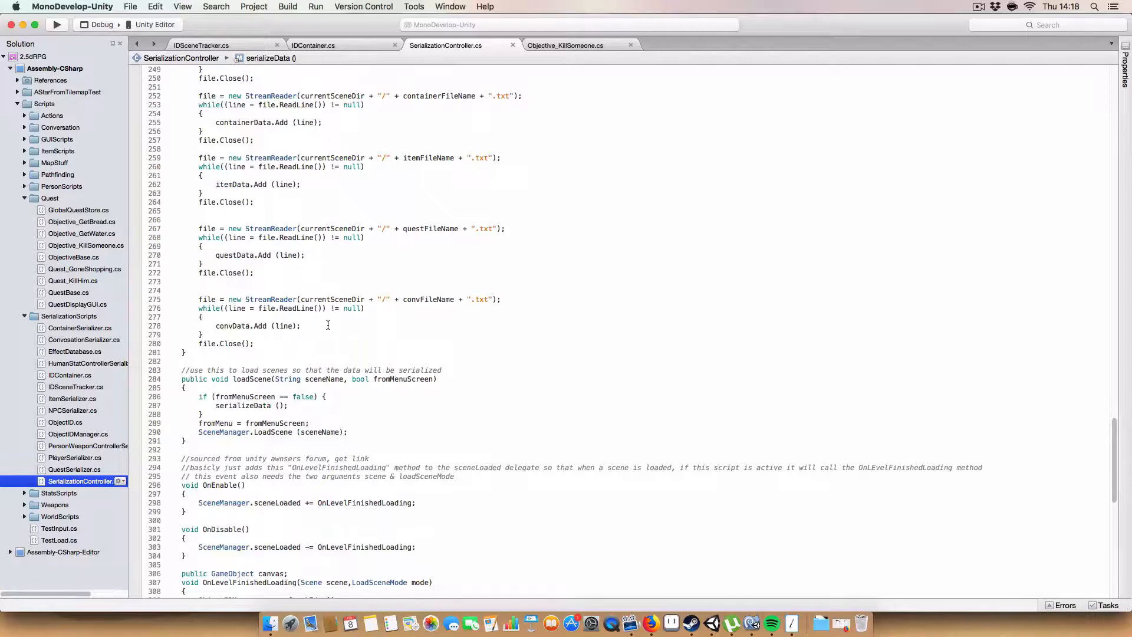
scroll(down, 3)
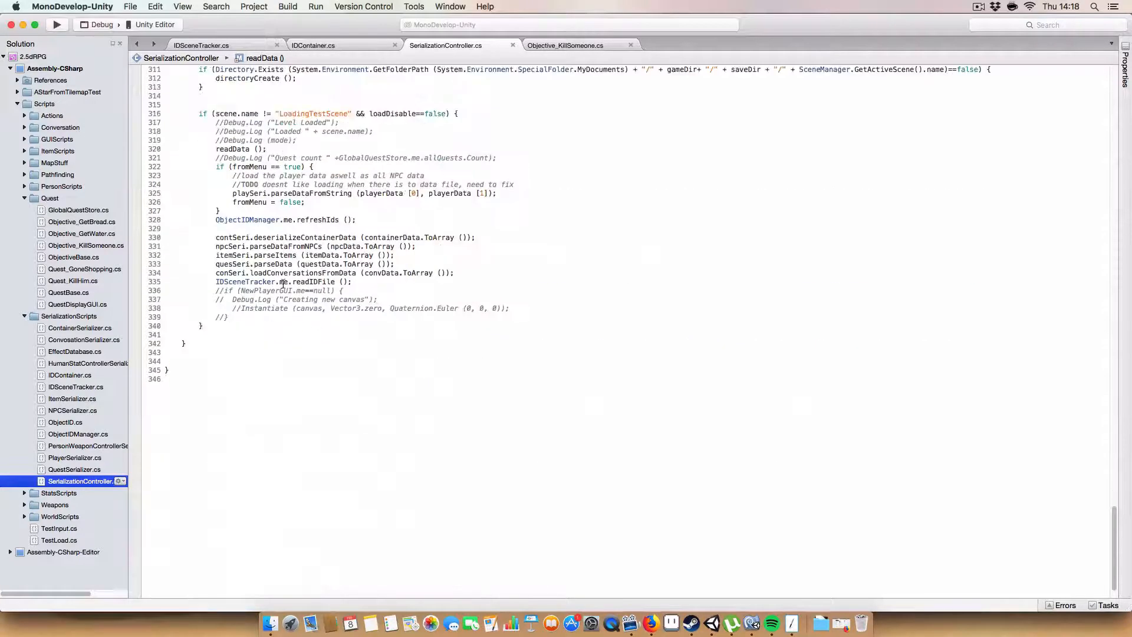
scroll(up, 3)
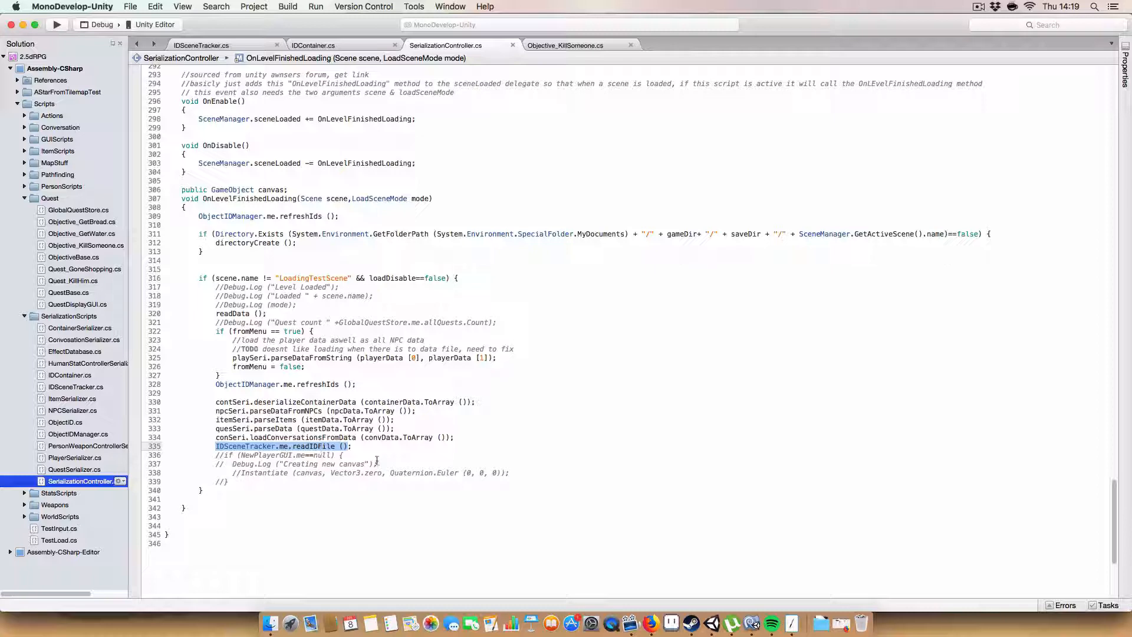
click(565, 45)
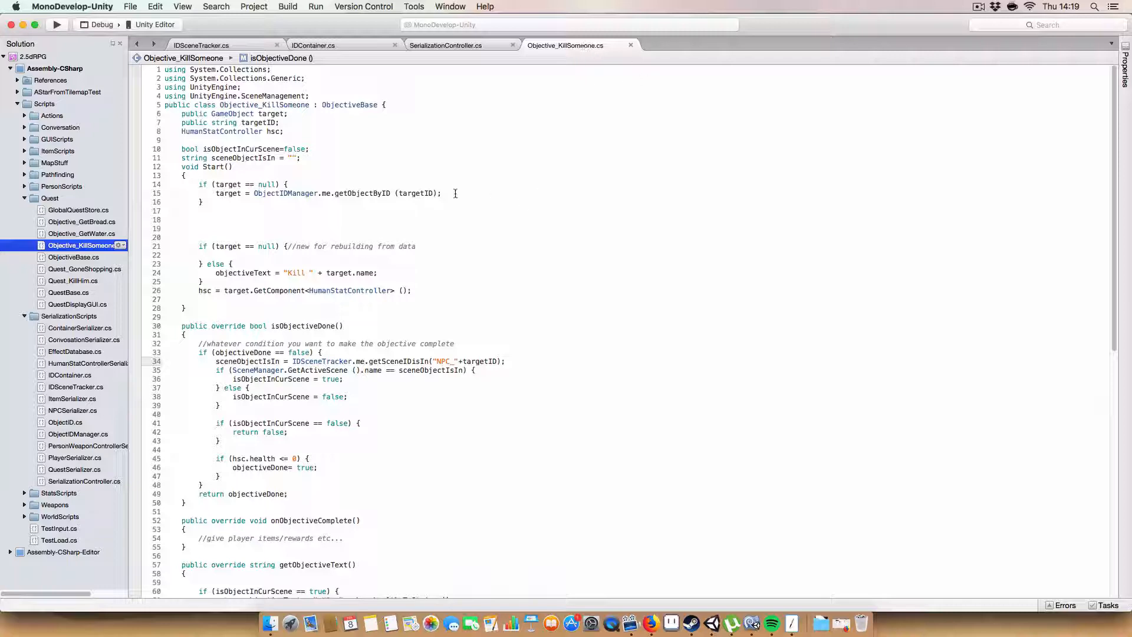
click(441, 193)
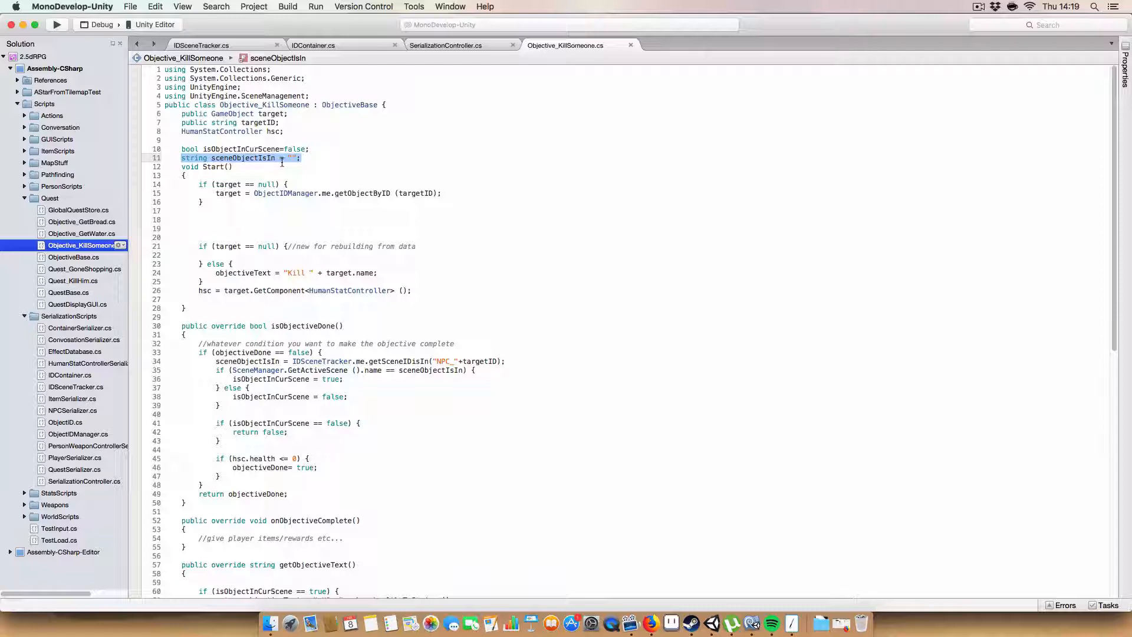
scroll(down, 3)
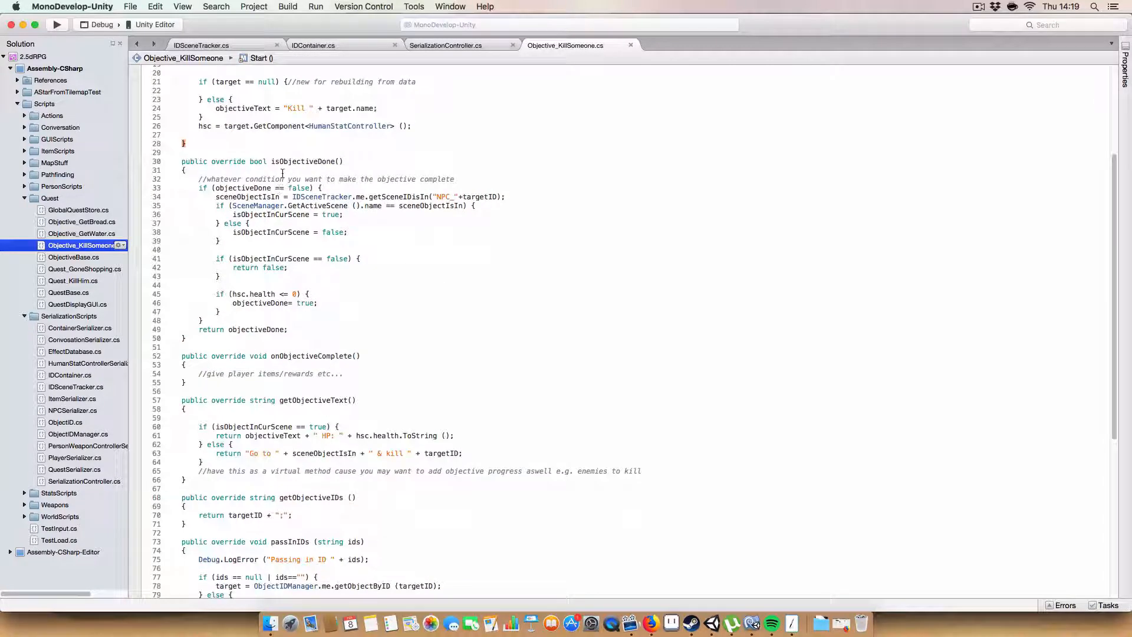
double_click(303, 161)
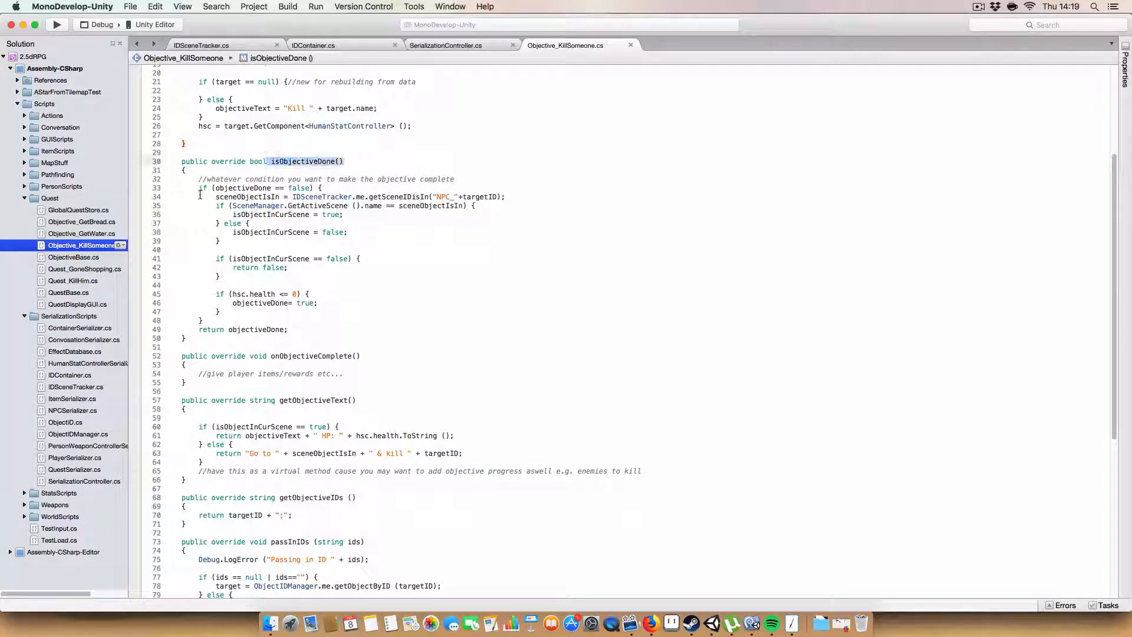
click(253, 196)
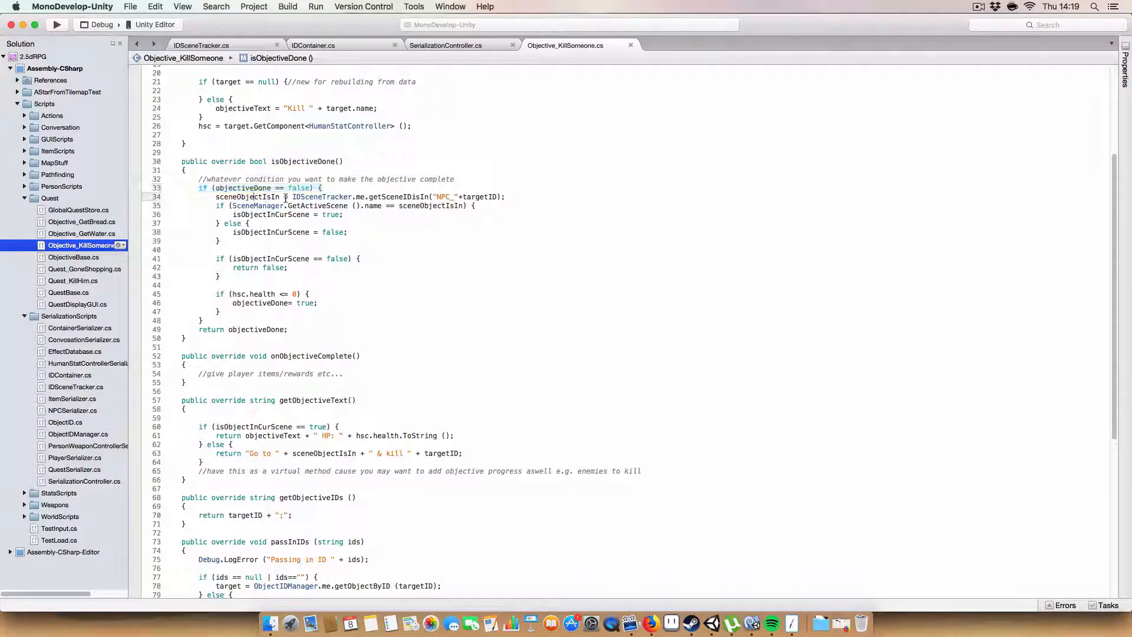
double_click(322, 196)
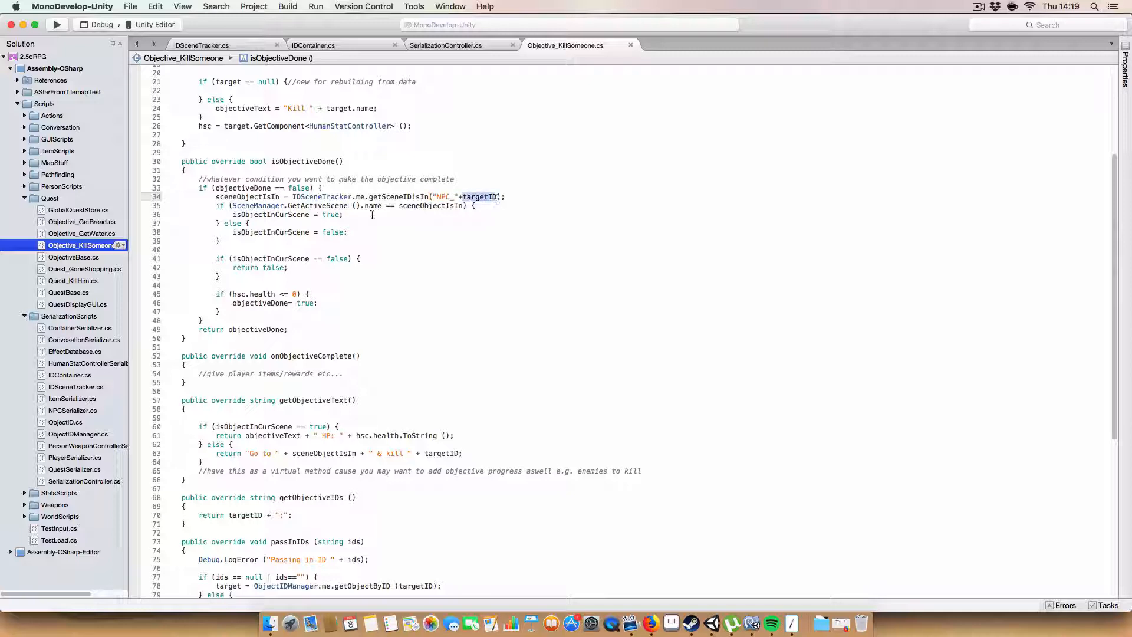
scroll(up, 3)
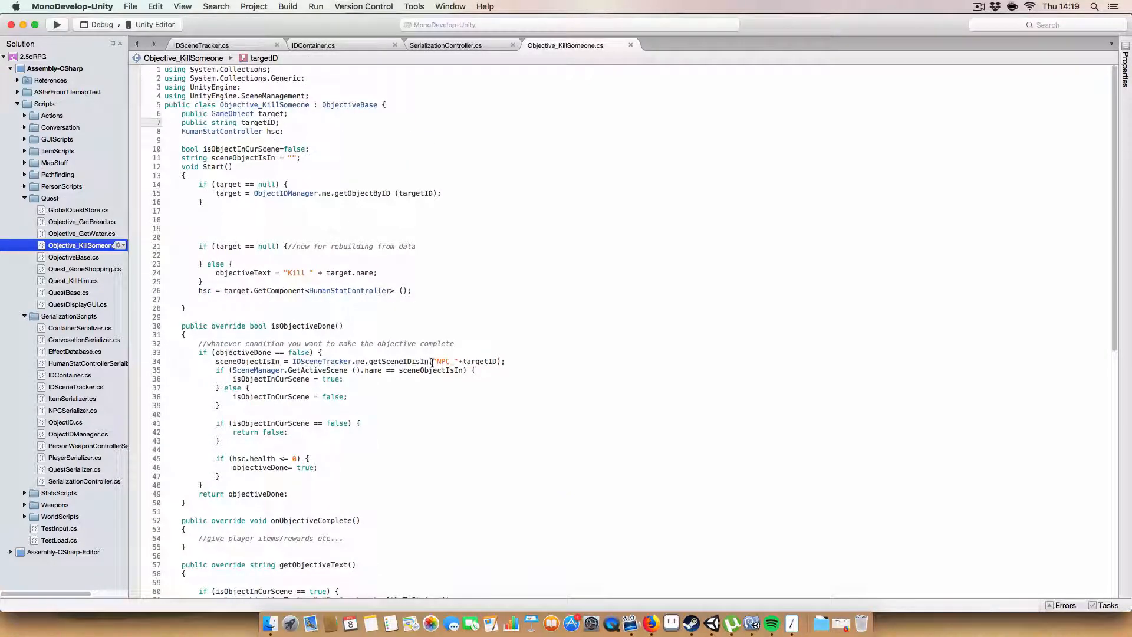
double_click(442, 361)
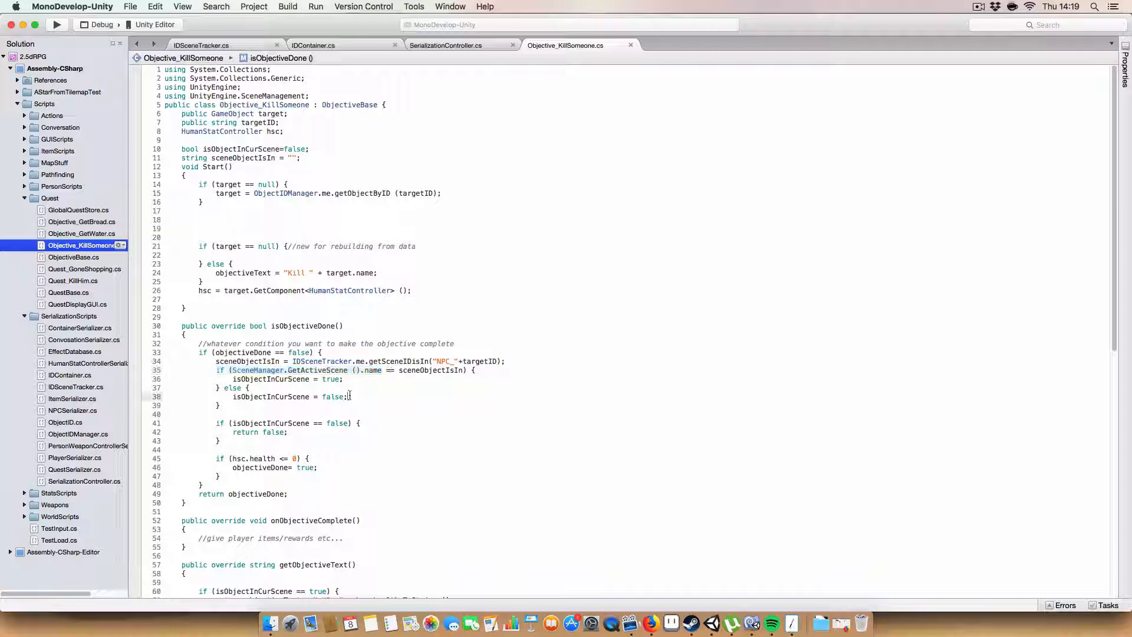
double_click(269, 379)
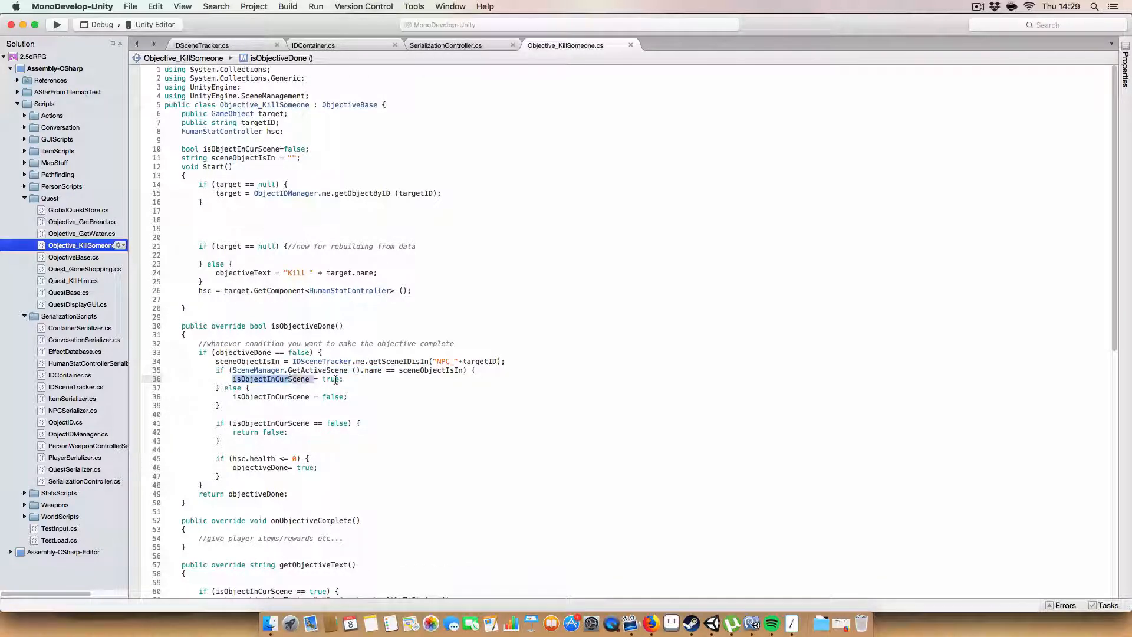
click(226, 396)
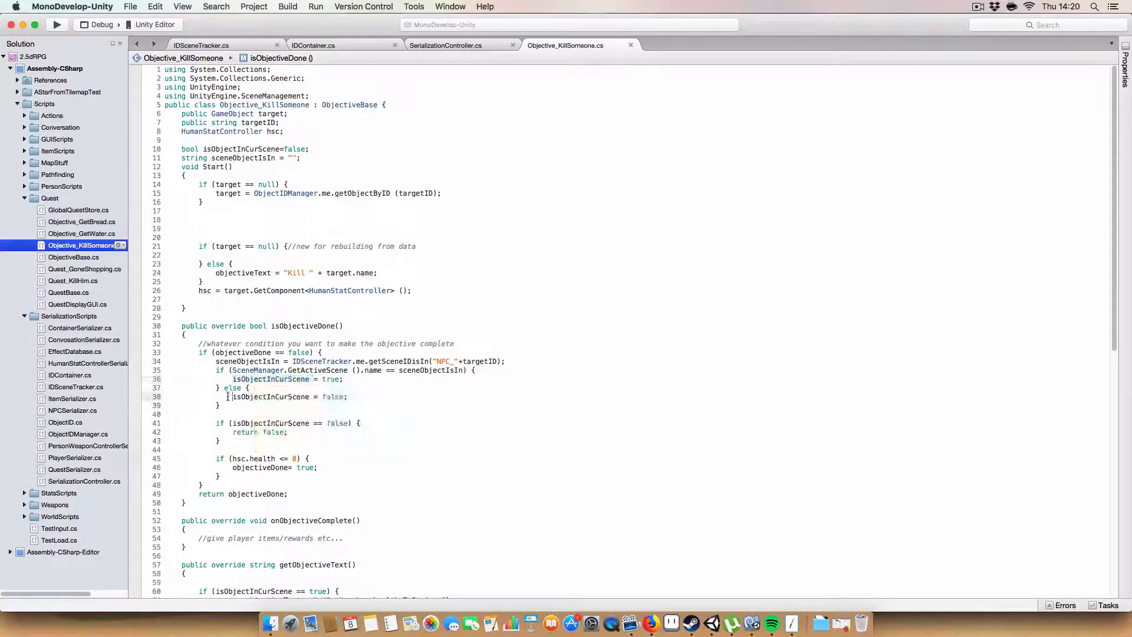
double_click(269, 396)
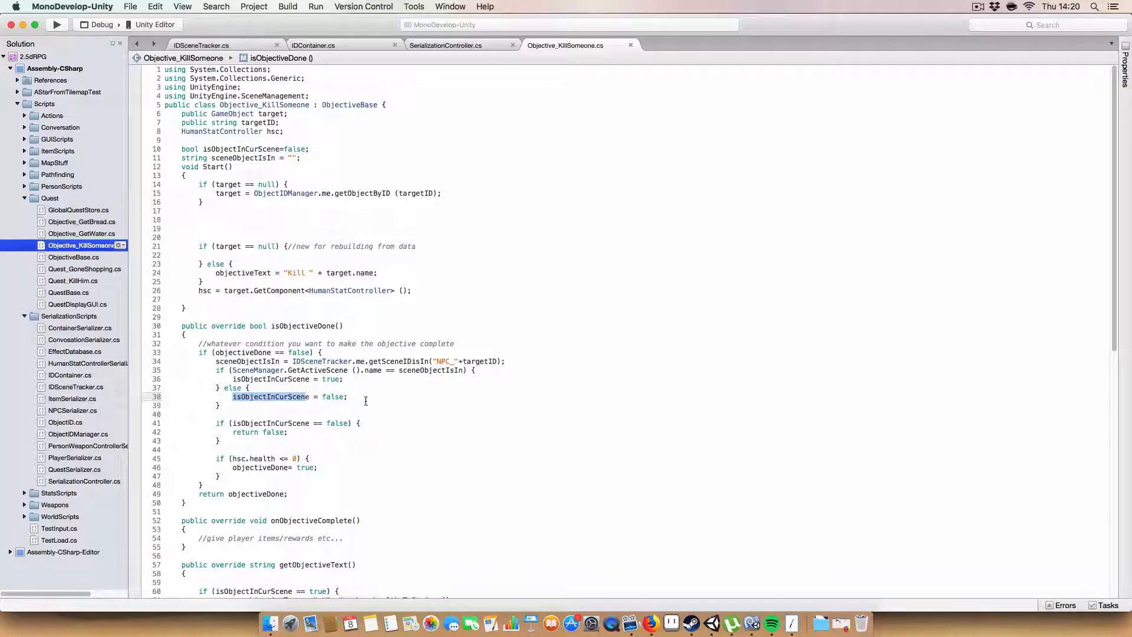
click(224, 432)
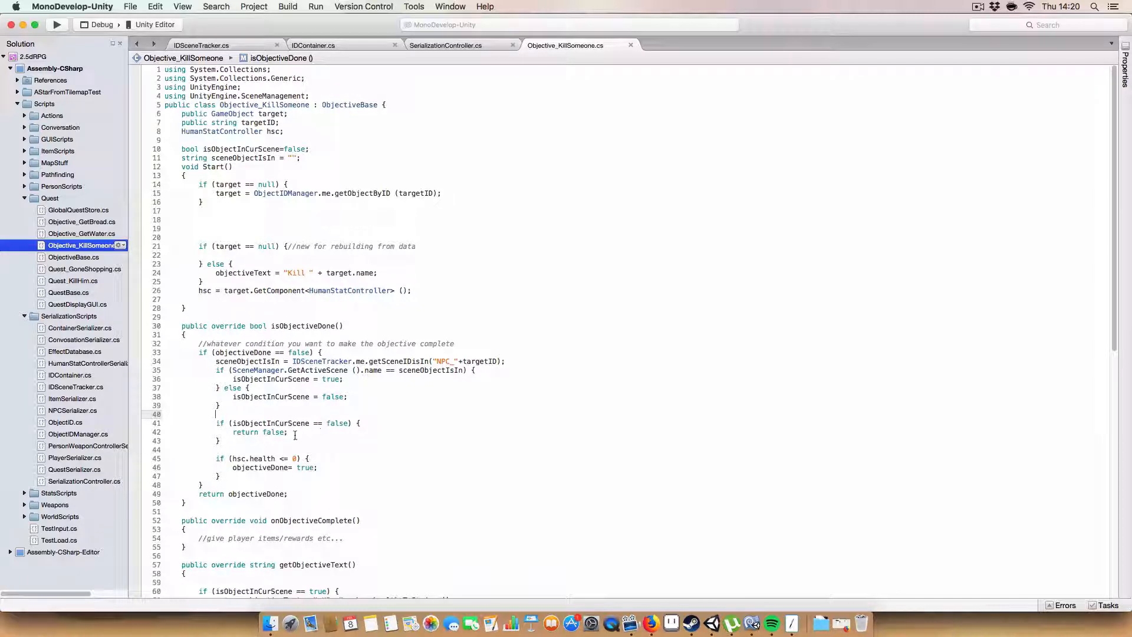
double_click(260, 432)
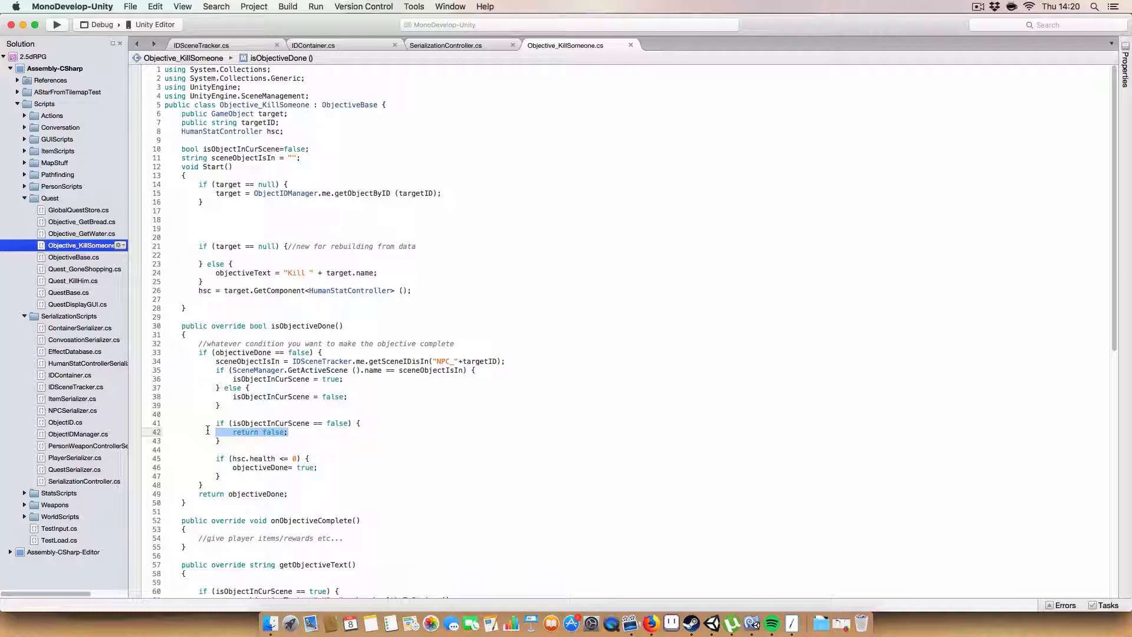
- Review getObjectiveText's 'Go to … & kill' line, then return to the Unity editor
scroll(down, 3)
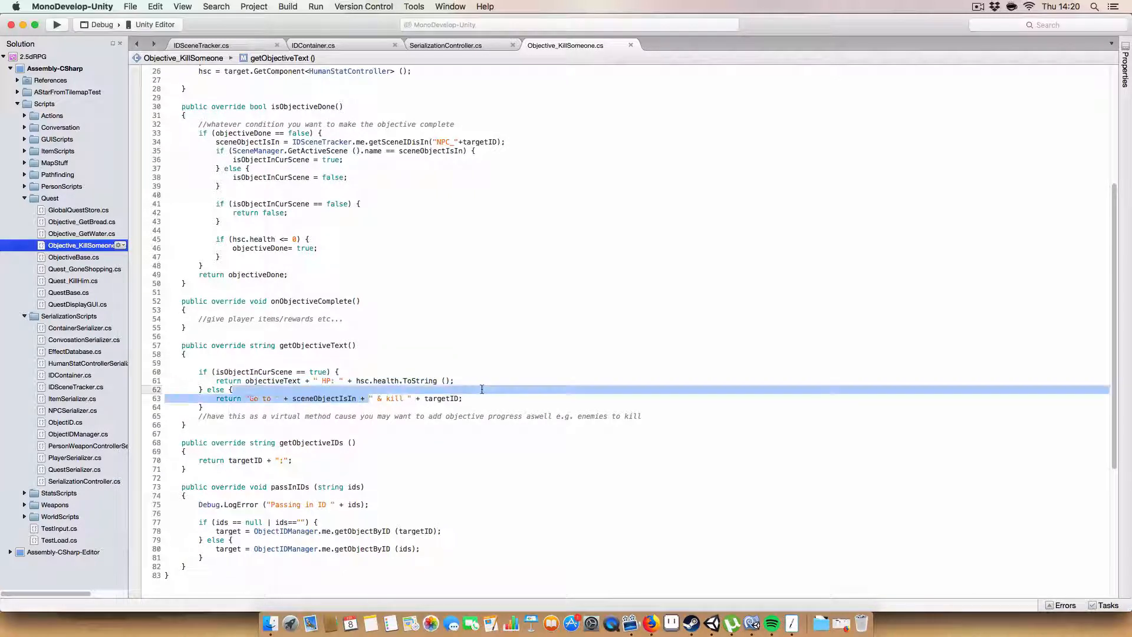
click(711, 623)
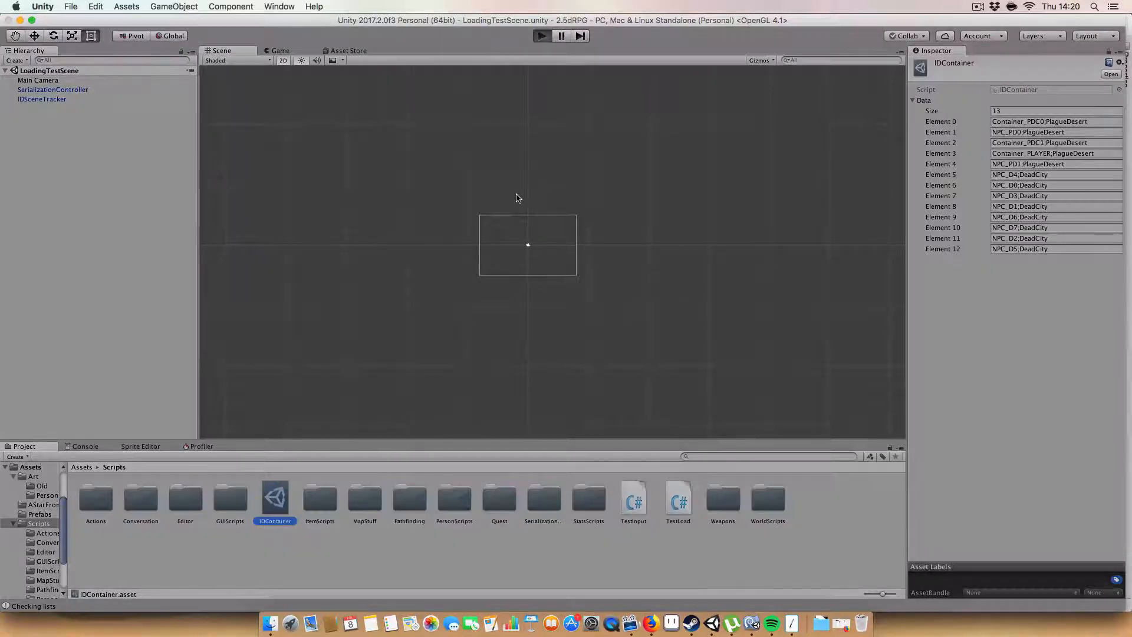
- Play the game, dismiss the KillHim quest panel, and travel through the DeadCity door
click(541, 35)
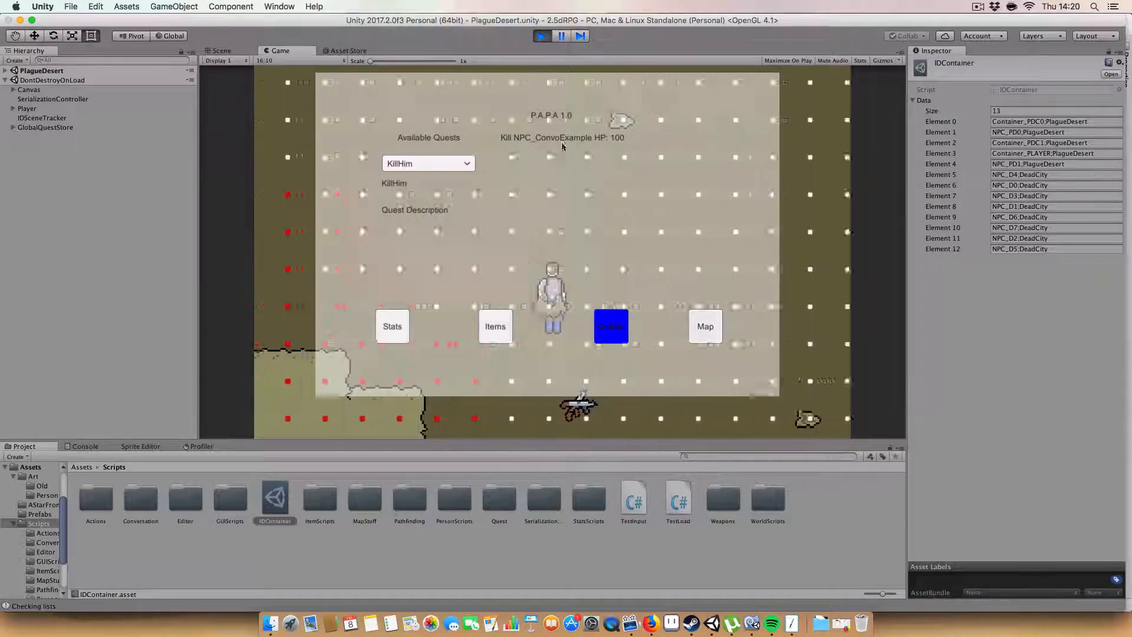
click(611, 325)
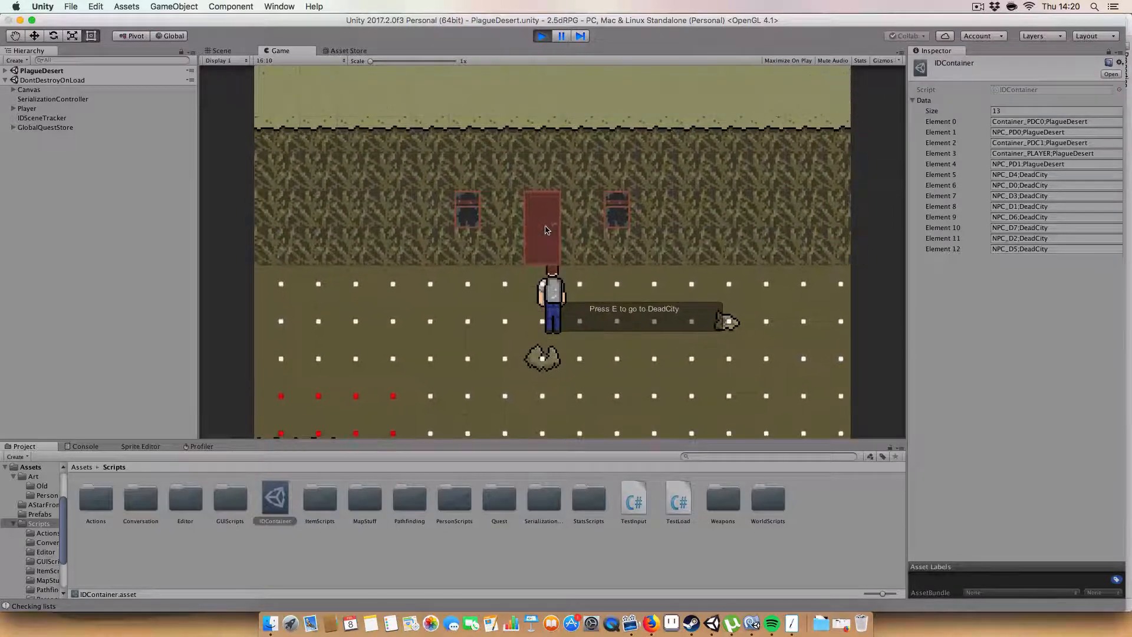
key(e)
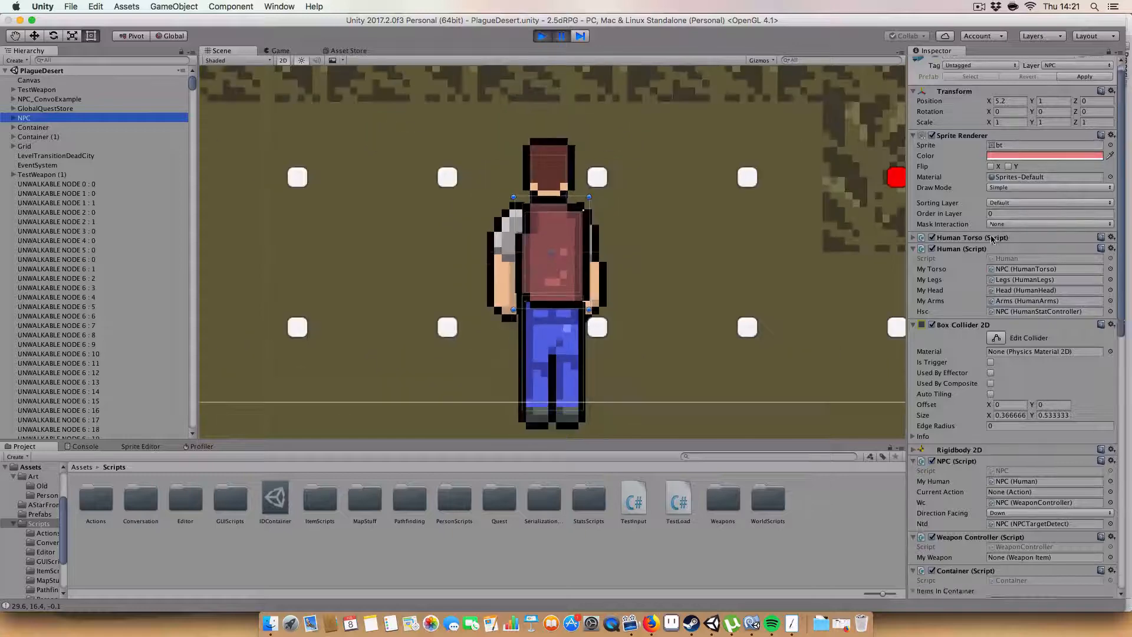
- Inspect NPC_ConvoExample's ID PD1, 16-item container and 100 health in the wider scene
scroll(down, 3)
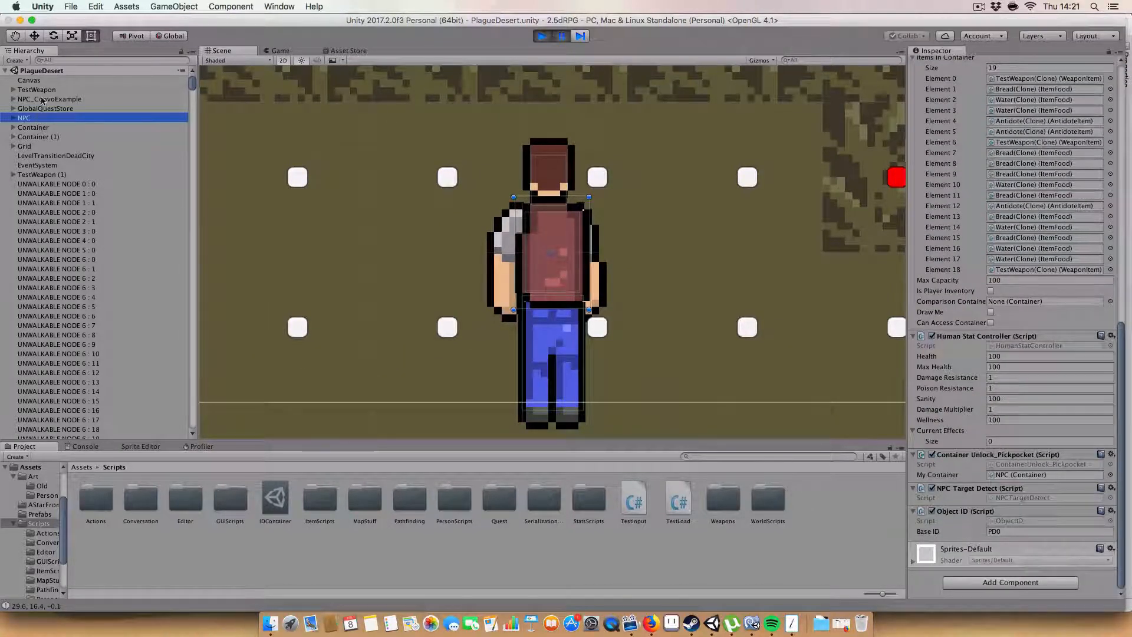
click(49, 99)
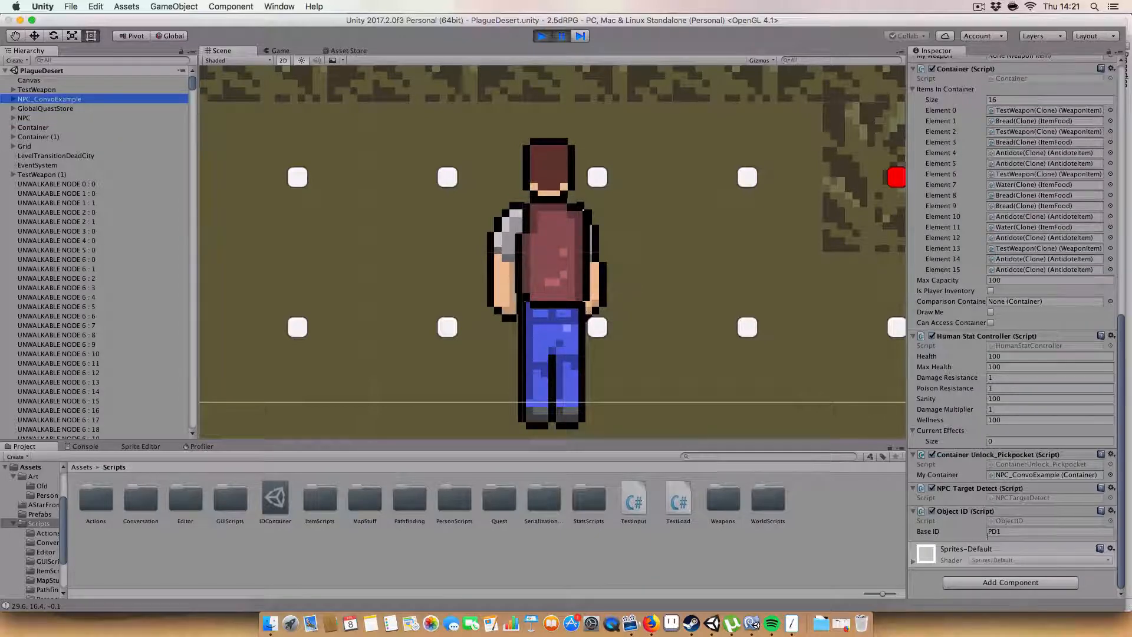
scroll(down, 3)
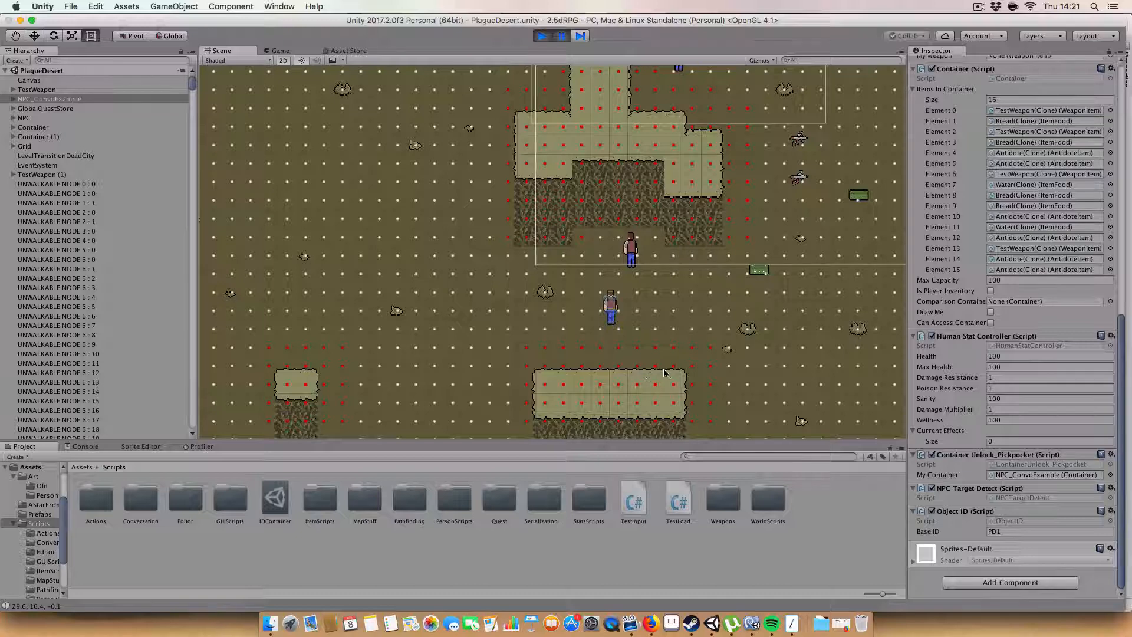
mouse_move(726, 335)
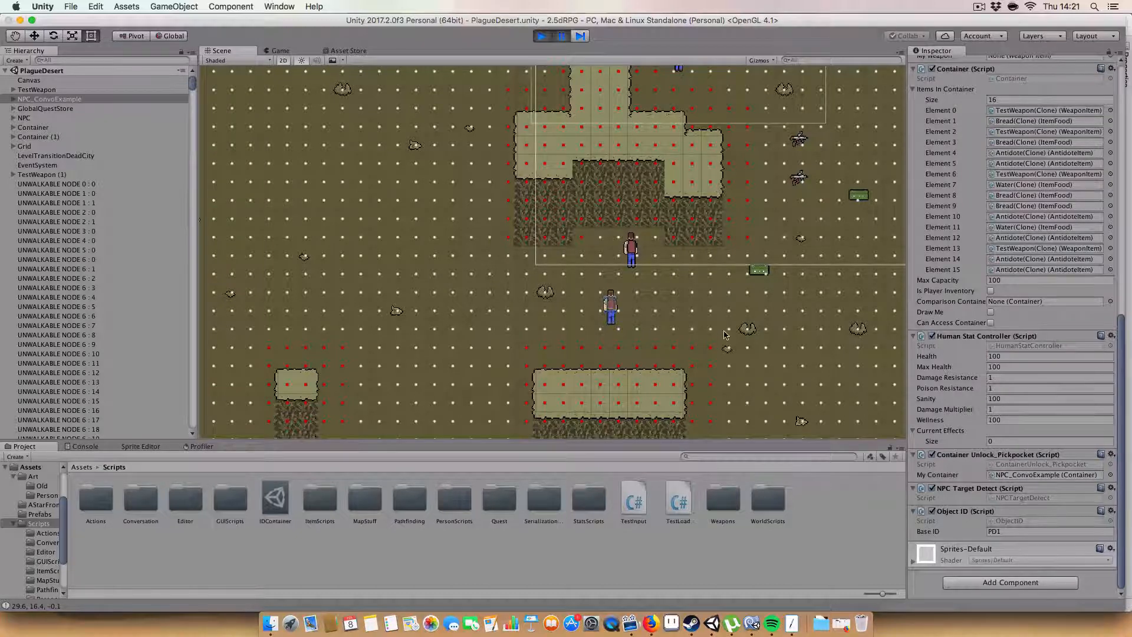